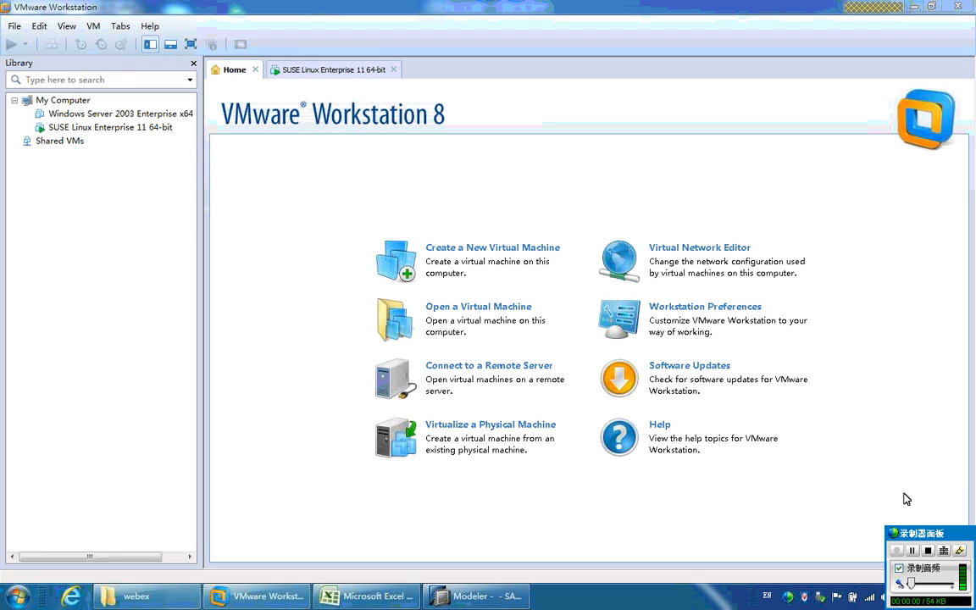
mouse_move(834, 491)
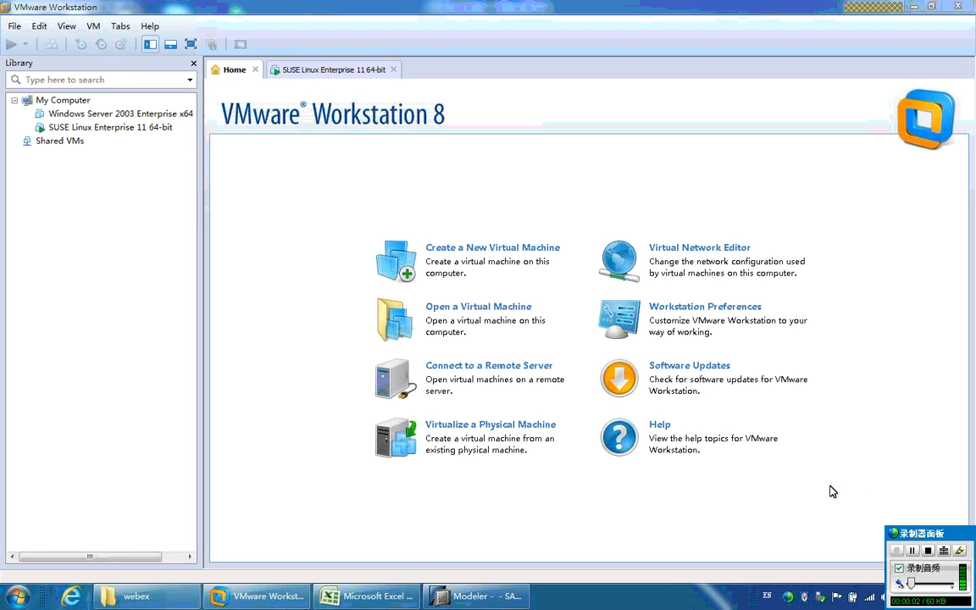
mouse_move(820, 494)
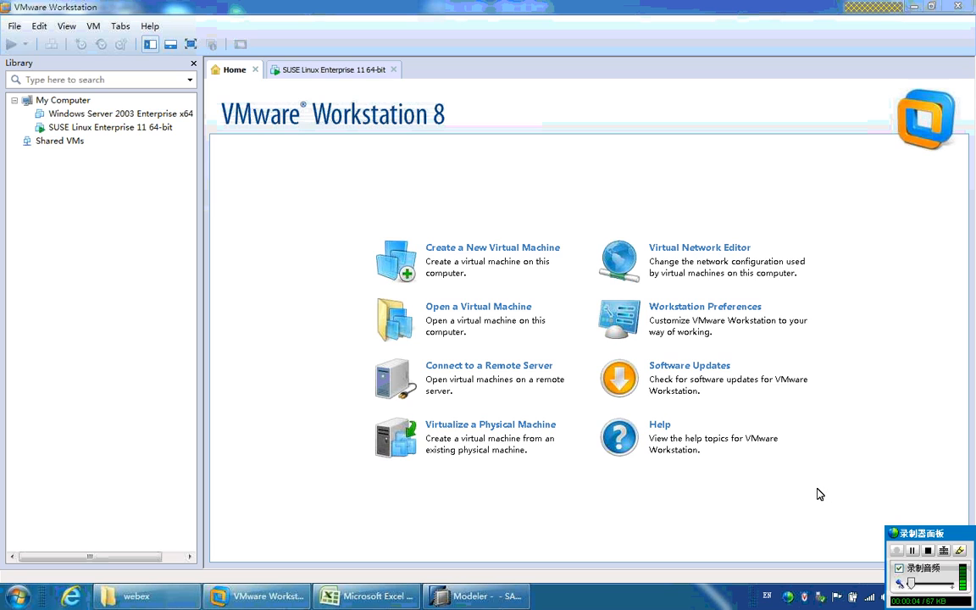
mouse_move(815, 498)
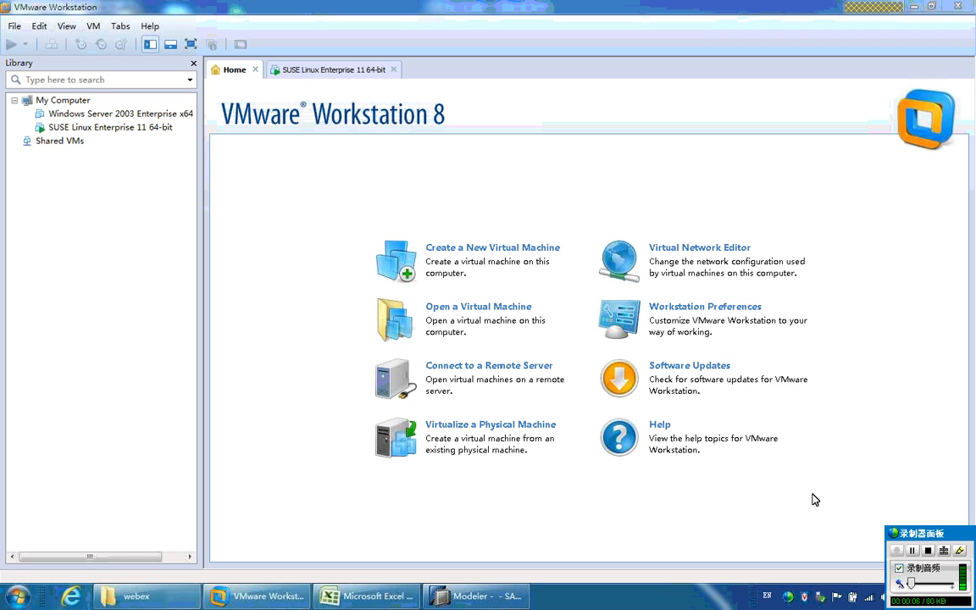
mouse_move(465, 100)
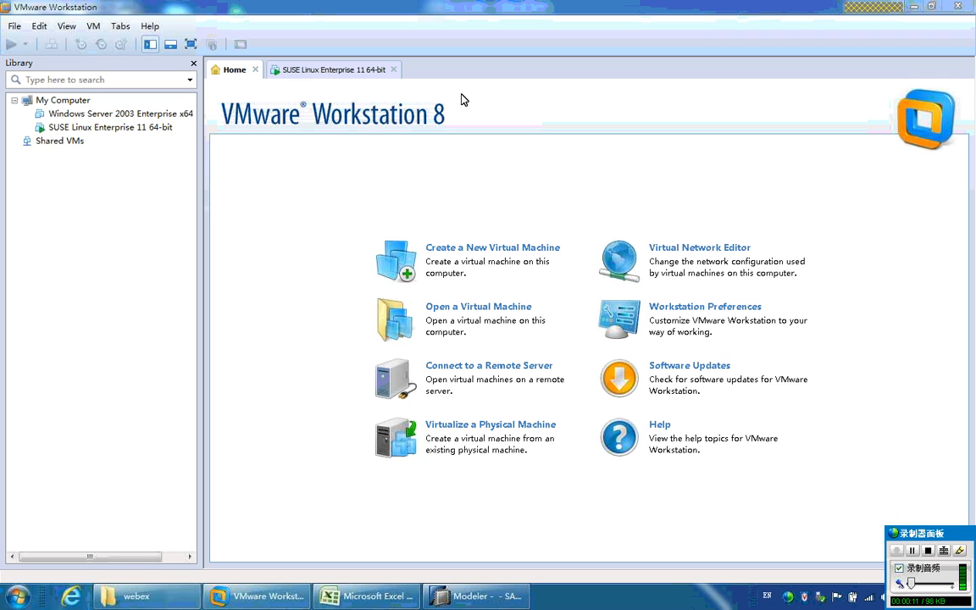
mouse_move(167, 159)
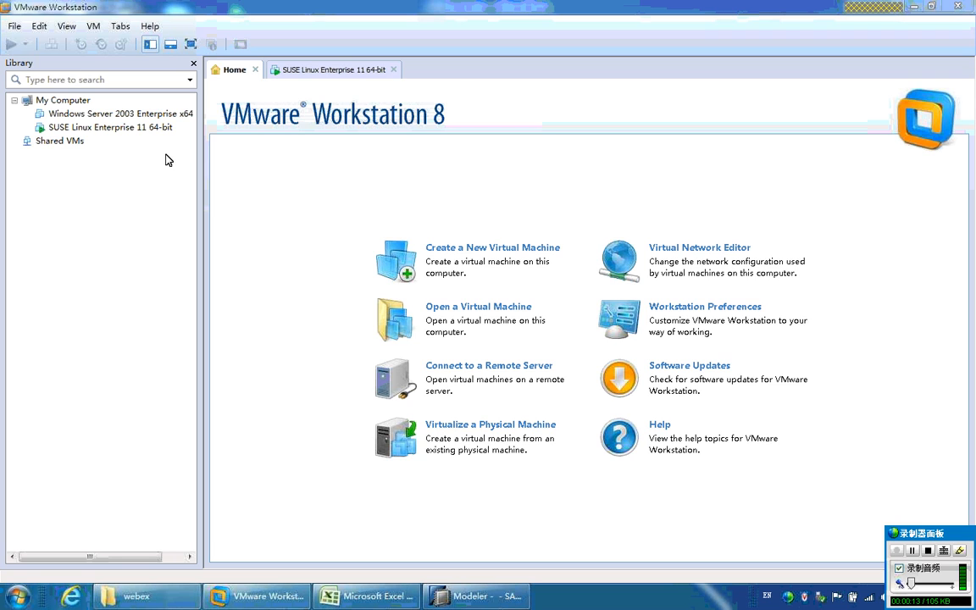
mouse_move(190, 180)
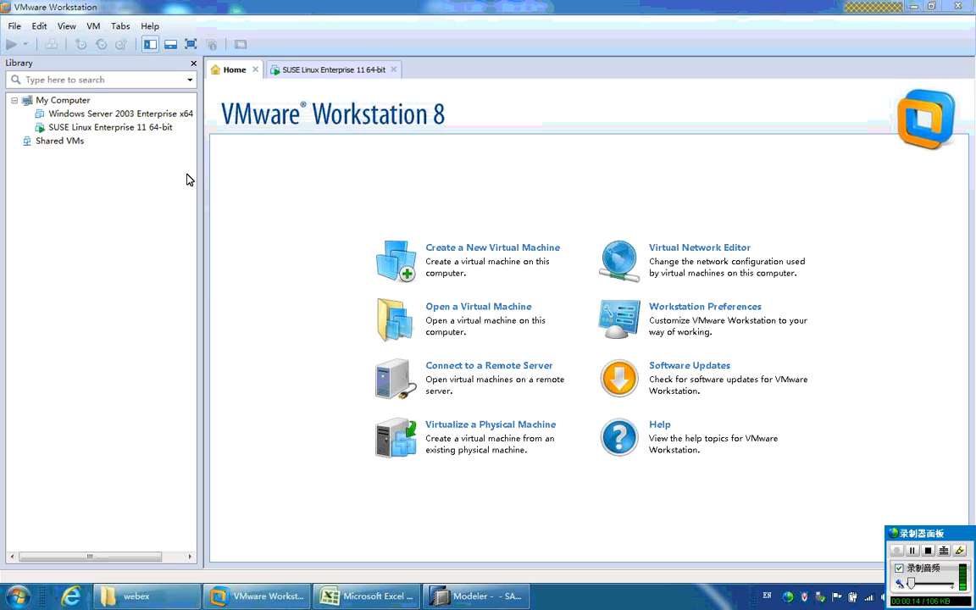
mouse_move(203, 183)
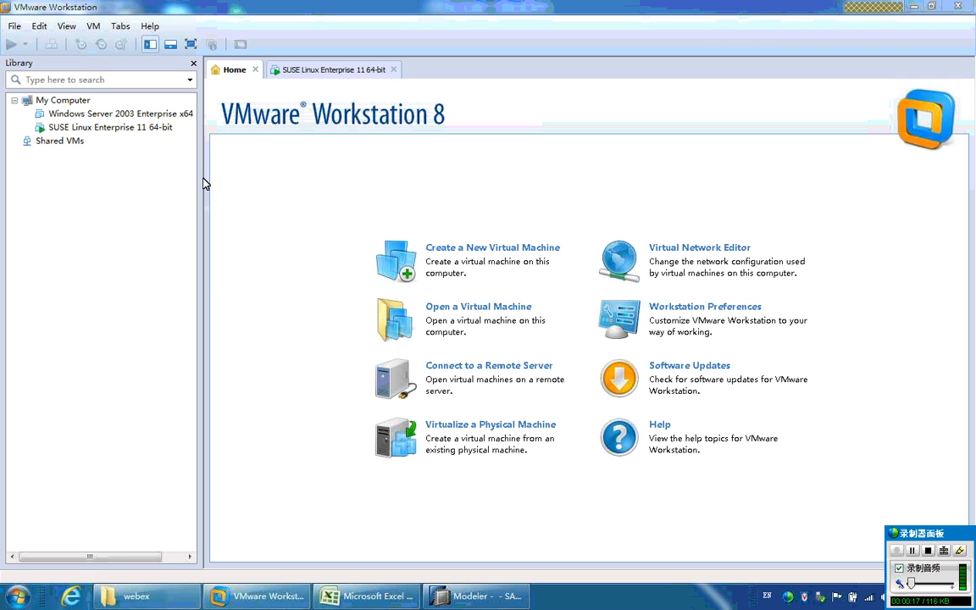
mouse_move(257, 166)
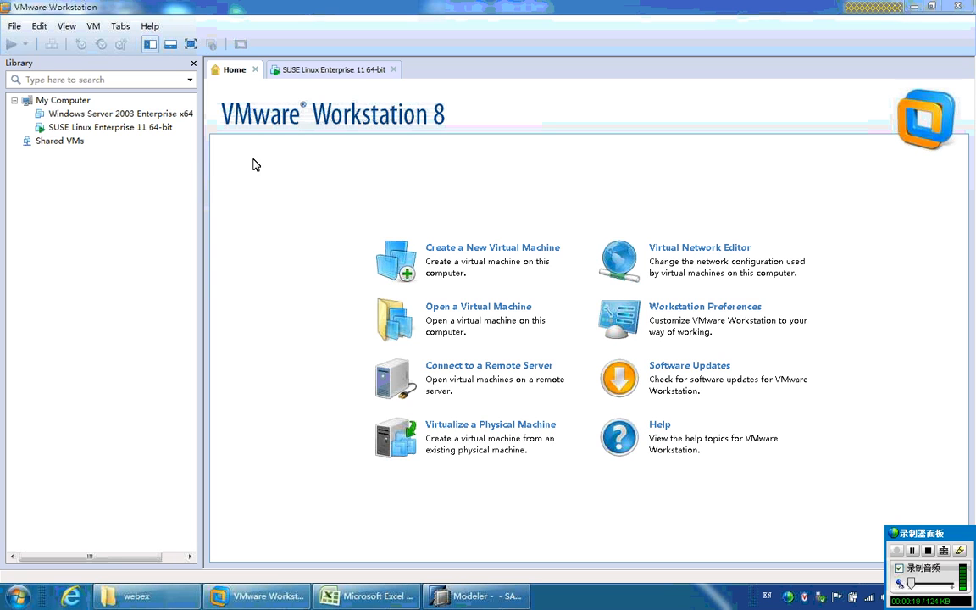
mouse_move(318, 105)
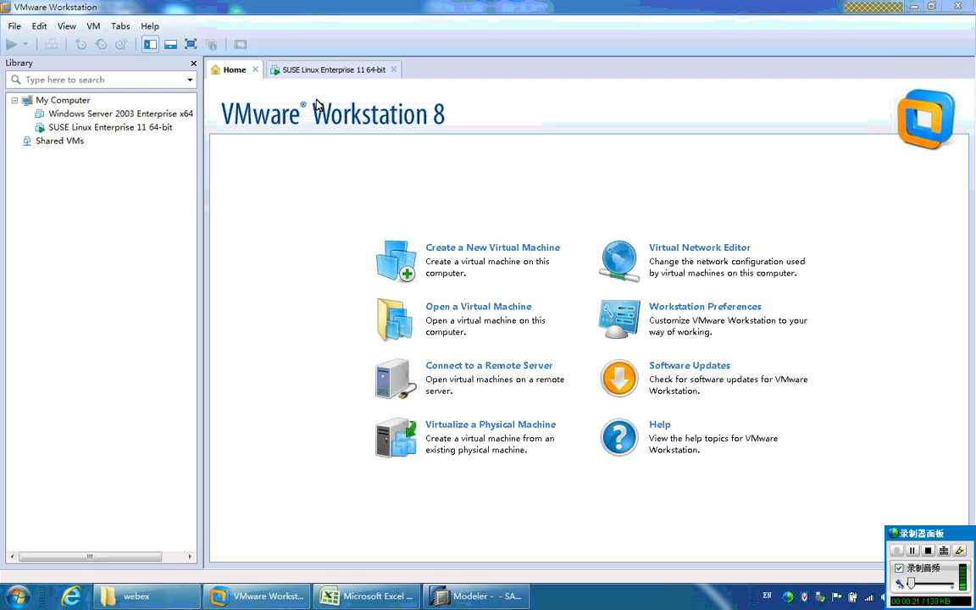
- Switch to the SUSE Linux Enterprise 11 virtual machine's console in VMware Workstation
left_click(332, 69)
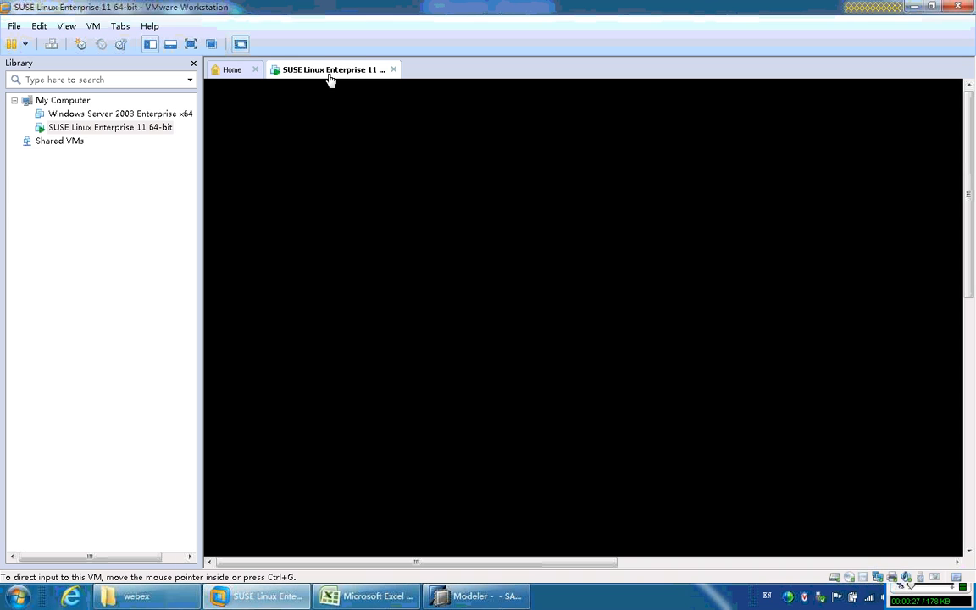
mouse_move(193, 44)
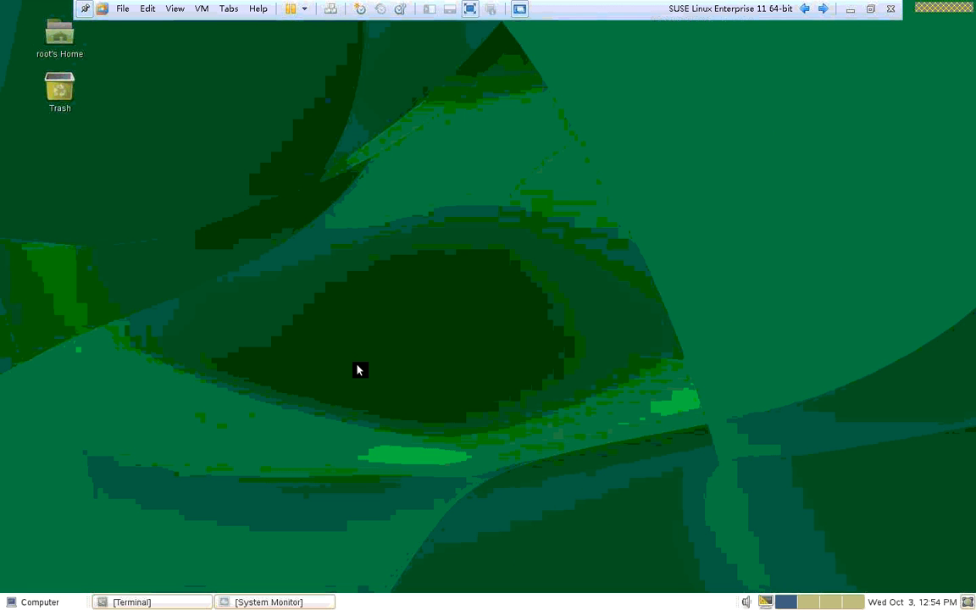
mouse_move(325, 430)
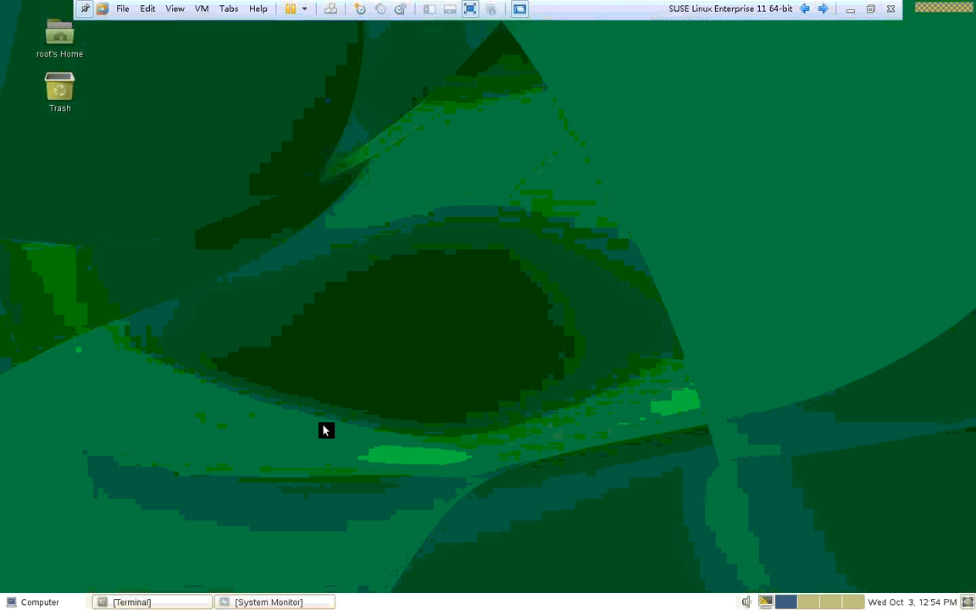
mouse_move(248, 528)
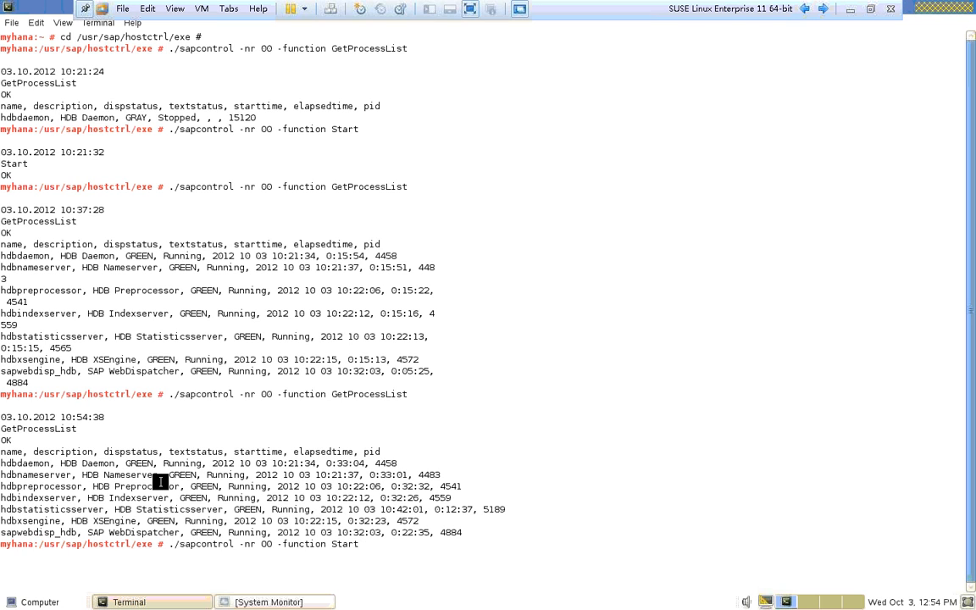
mouse_move(362, 542)
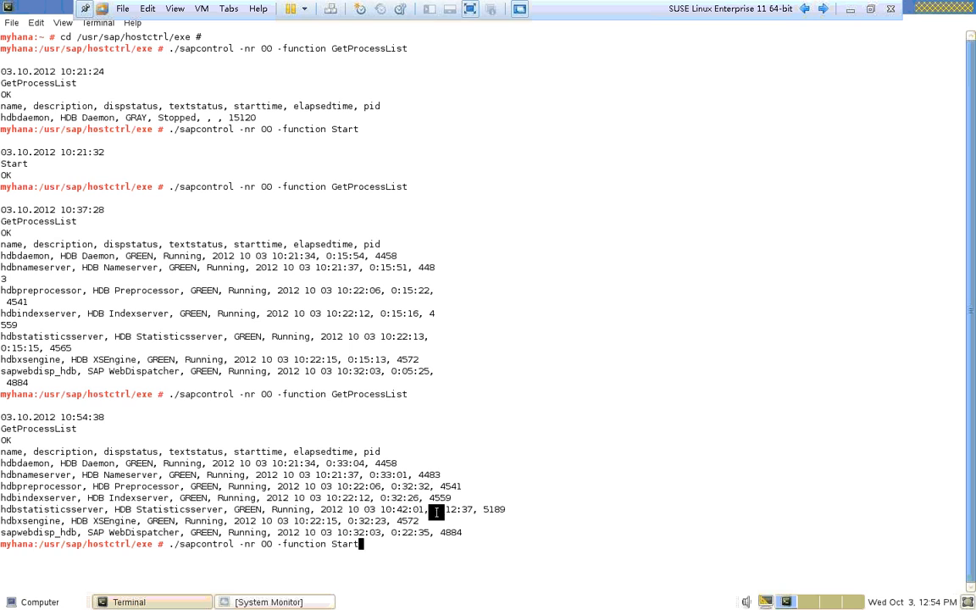
mouse_move(490, 528)
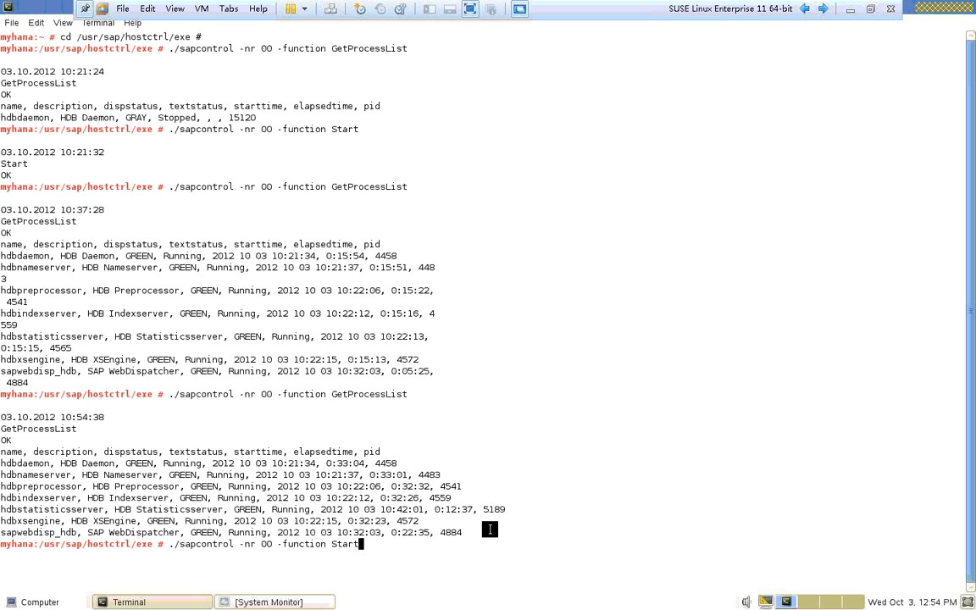
mouse_move(359, 543)
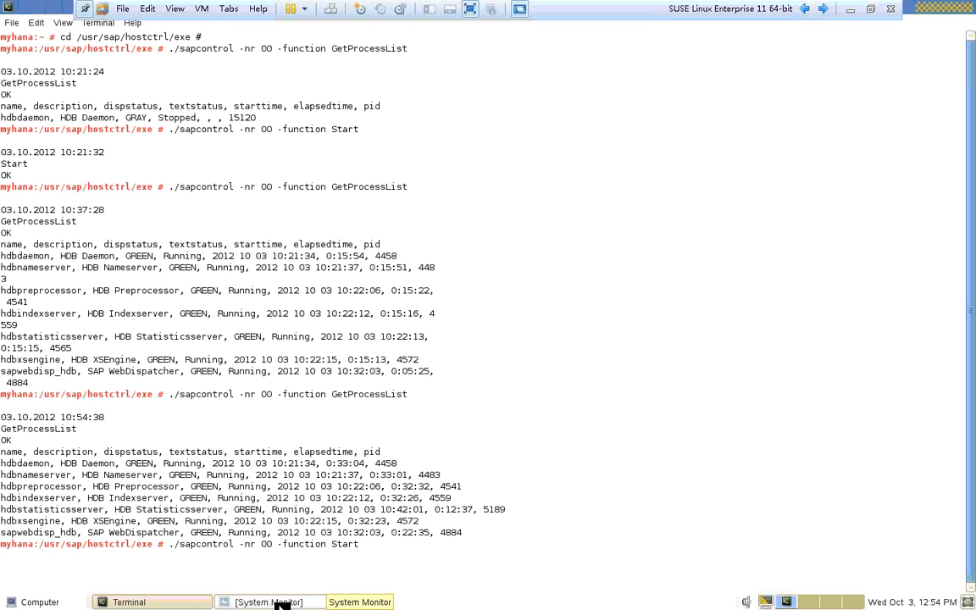
- Show the VM's CPU, memory/swap and network history in System Monitor's Resources view
left_click(269, 602)
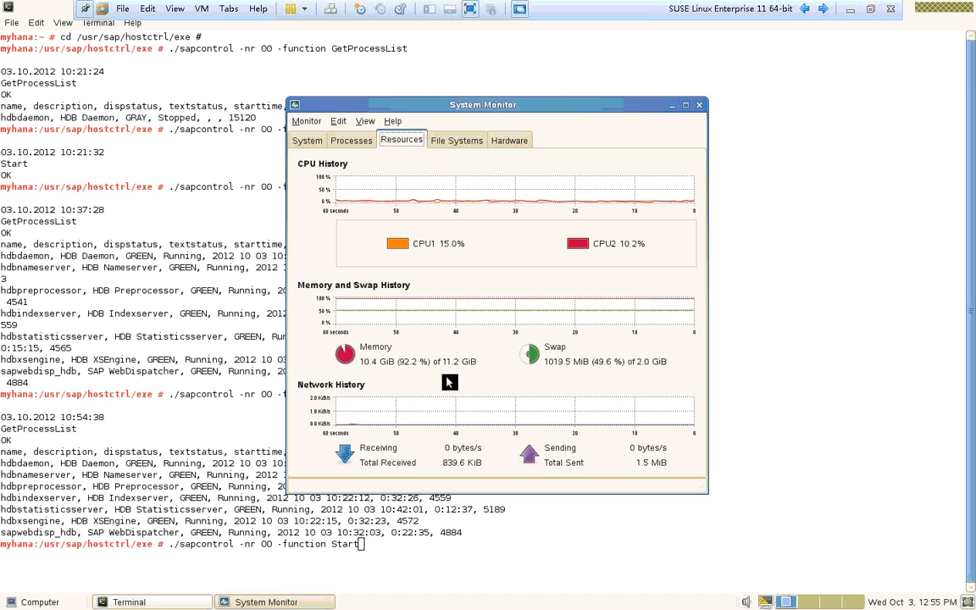
mouse_move(776, 180)
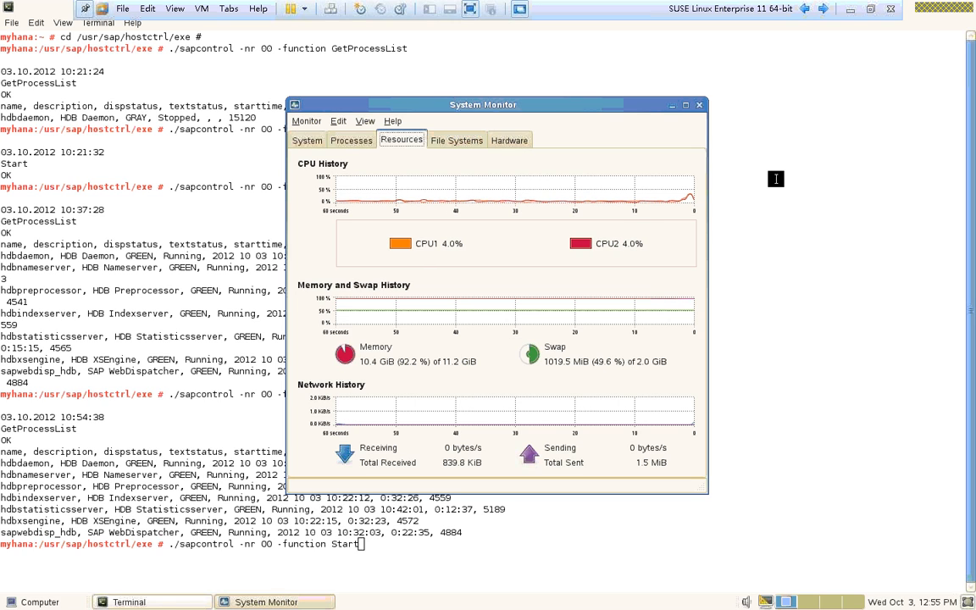
mouse_move(630, 127)
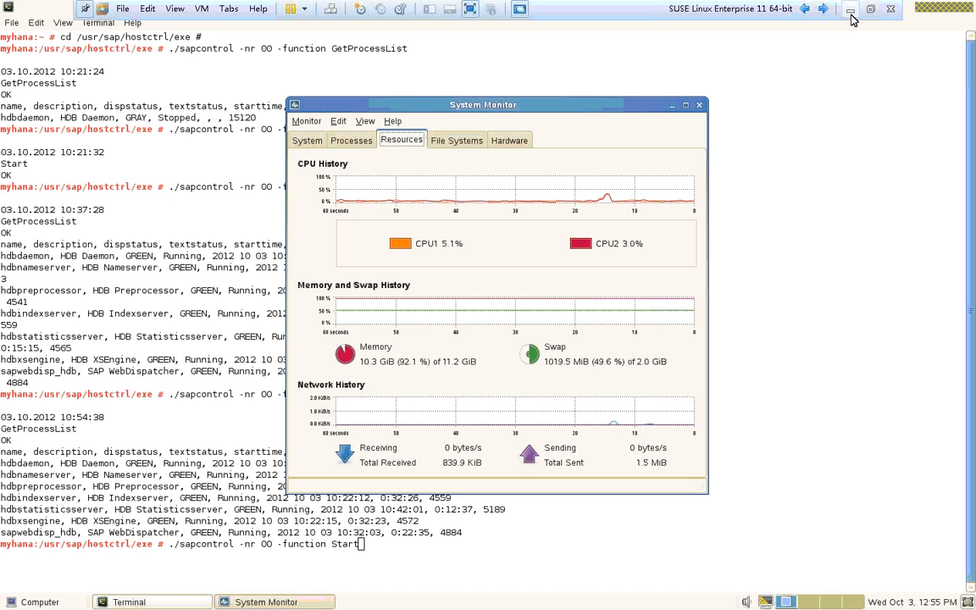
- Show the HDB (RAUL) system's Overview with services started and memory, CPU and disk usage
left_click(476, 596)
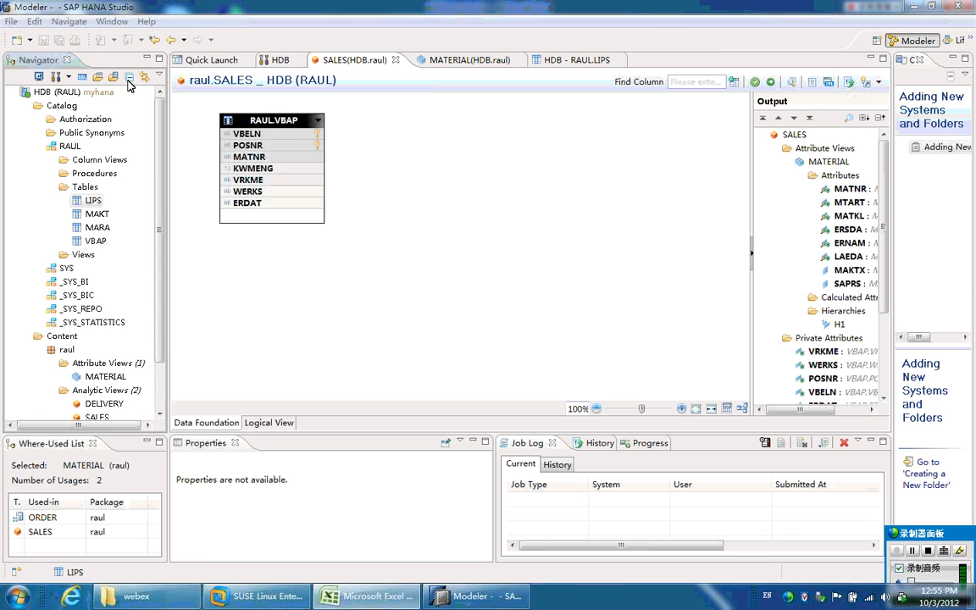
left_click(71, 92)
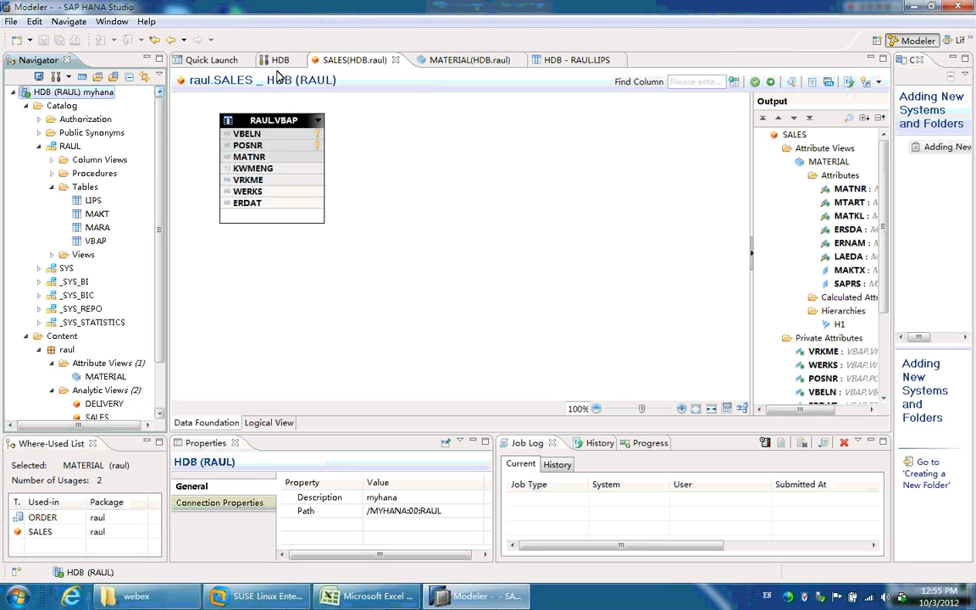
left_click(280, 59)
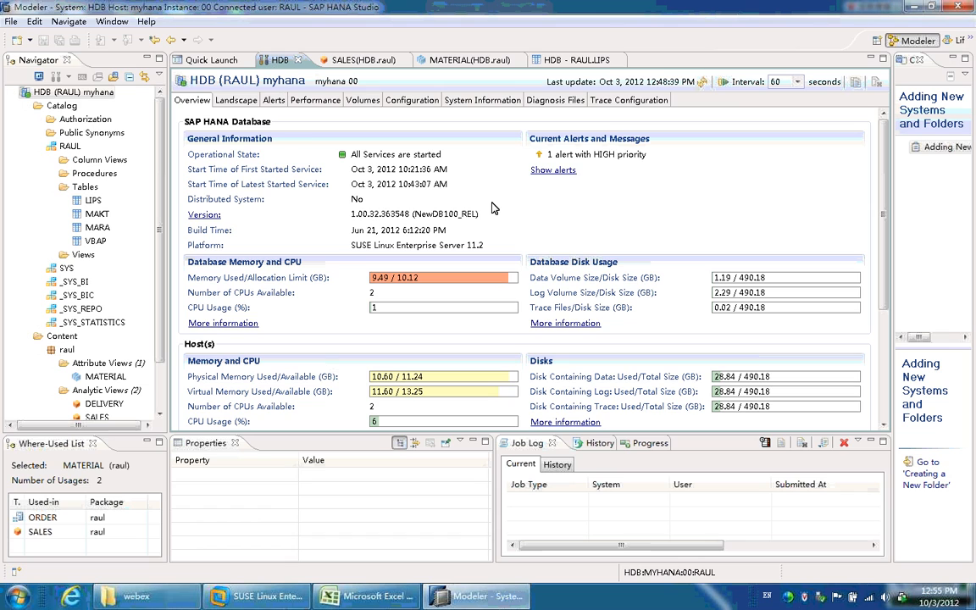
mouse_move(542, 223)
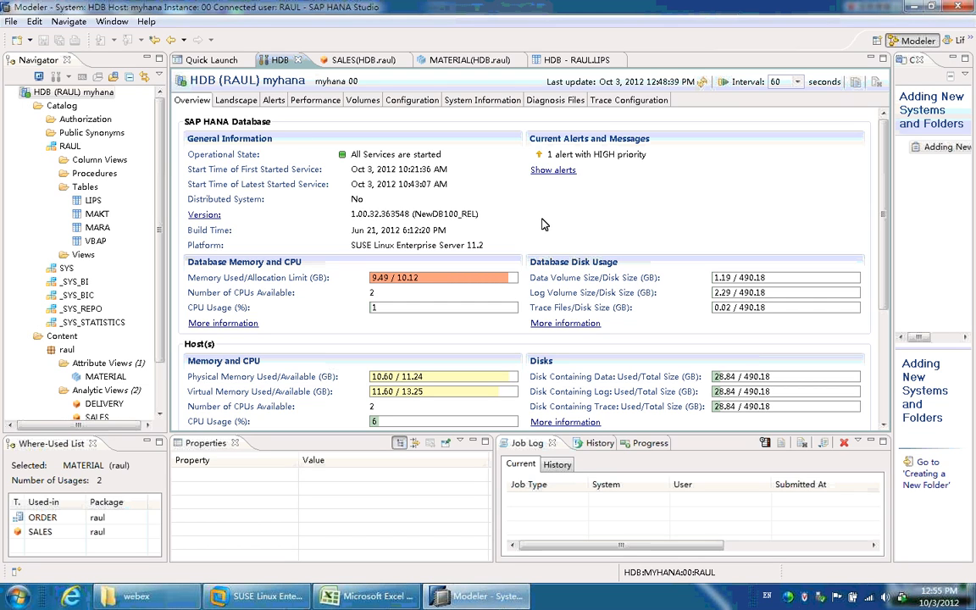
mouse_move(240, 161)
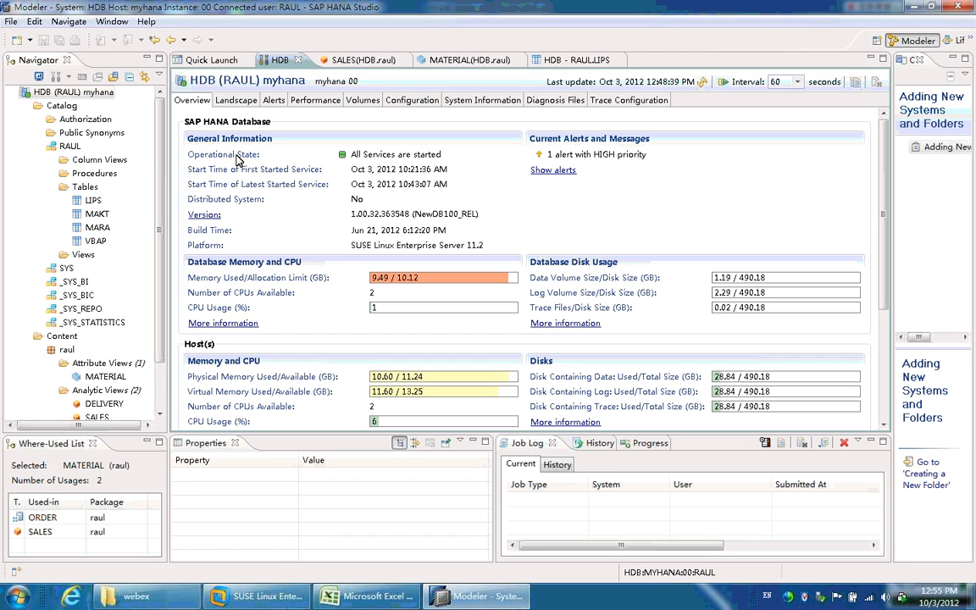
mouse_move(345, 284)
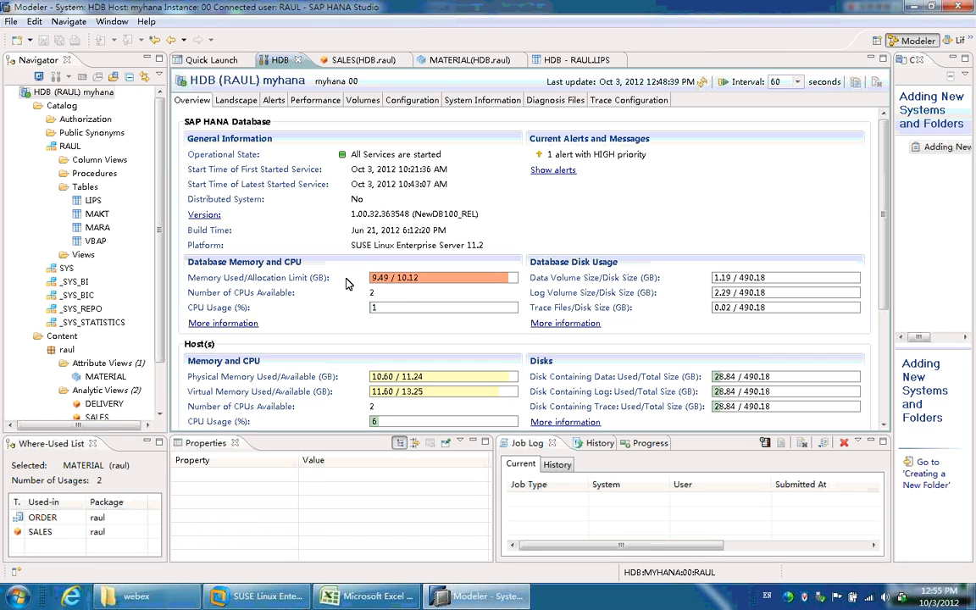
mouse_move(360, 316)
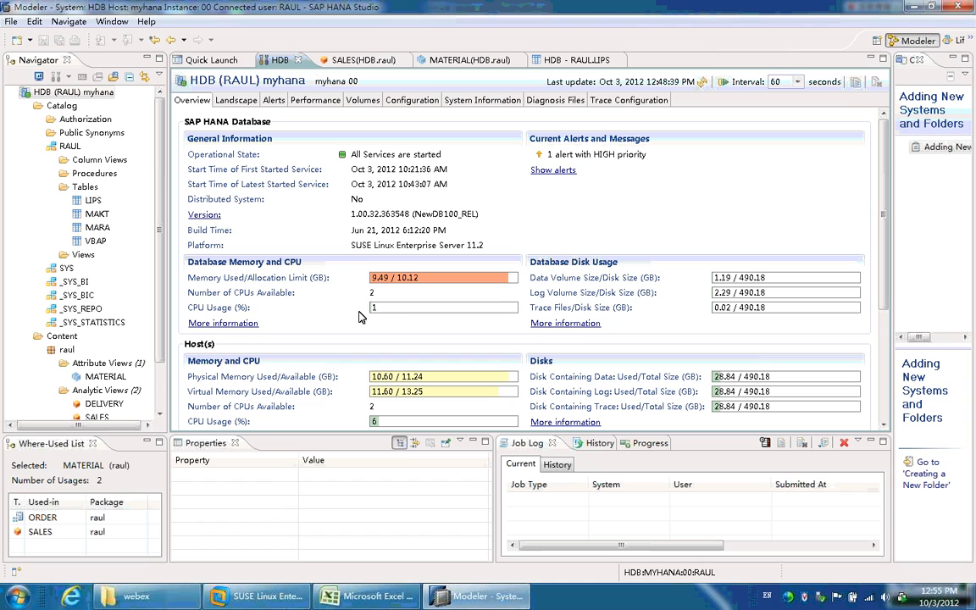
mouse_move(593, 280)
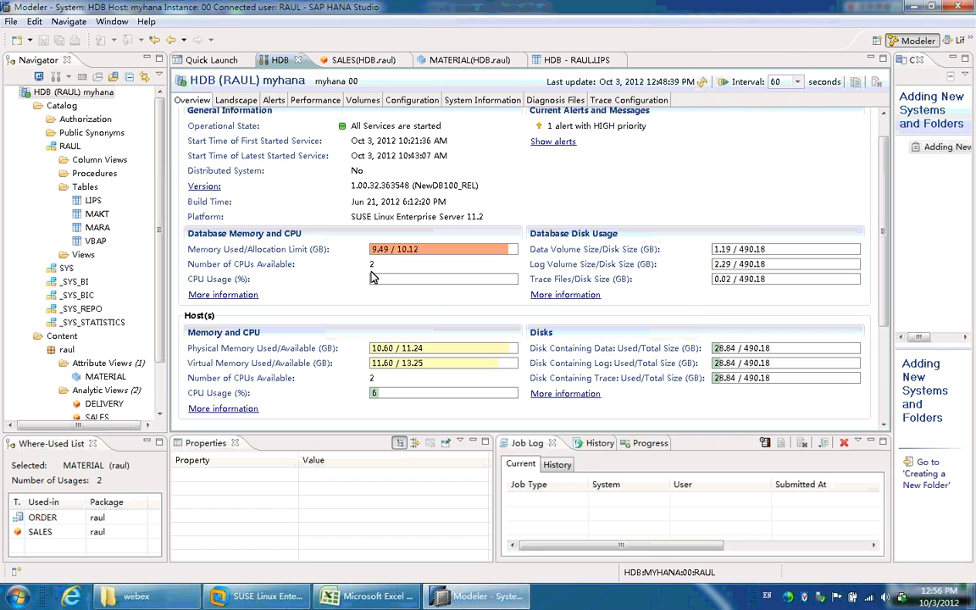
mouse_move(393, 280)
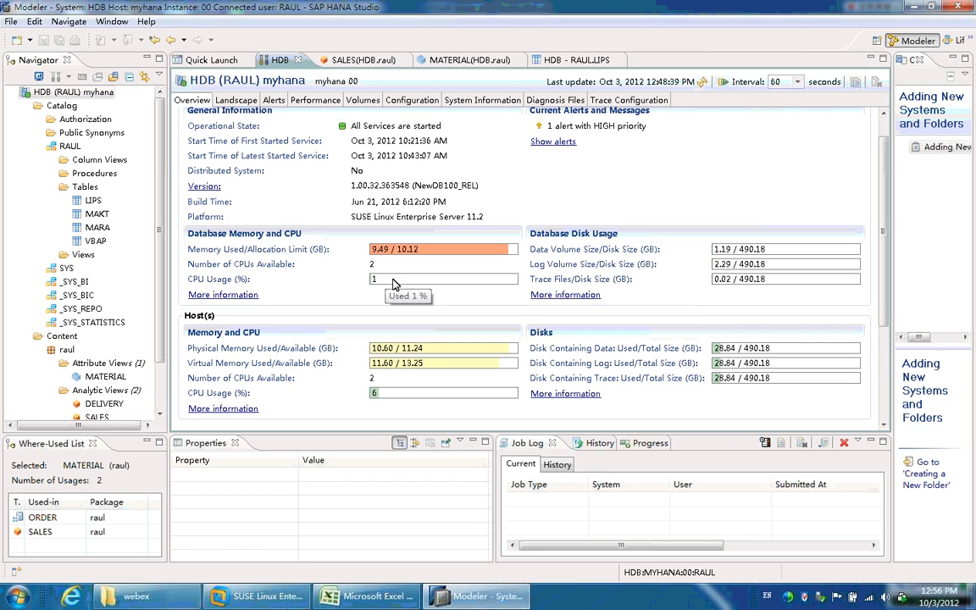
mouse_move(414, 261)
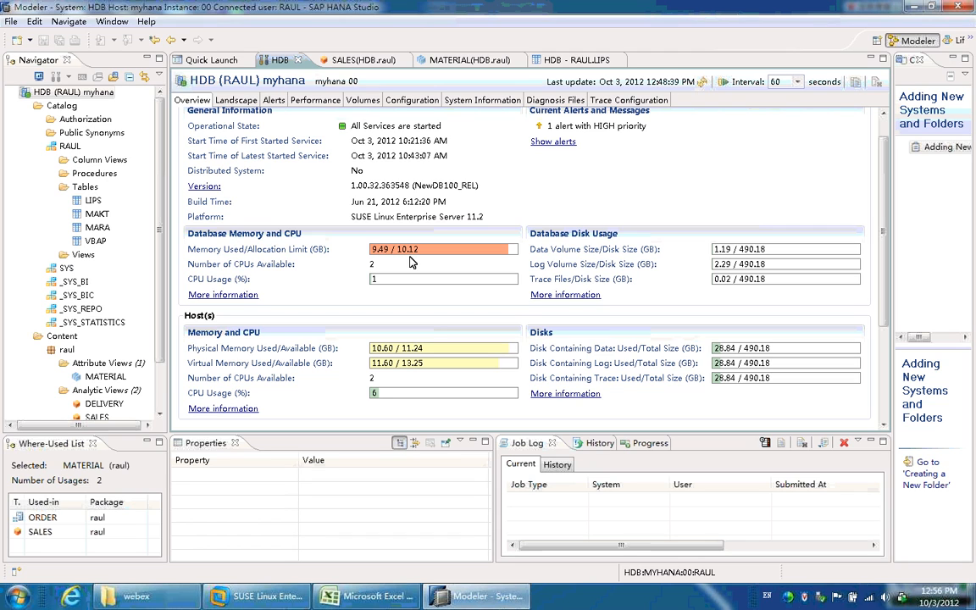
mouse_move(398, 298)
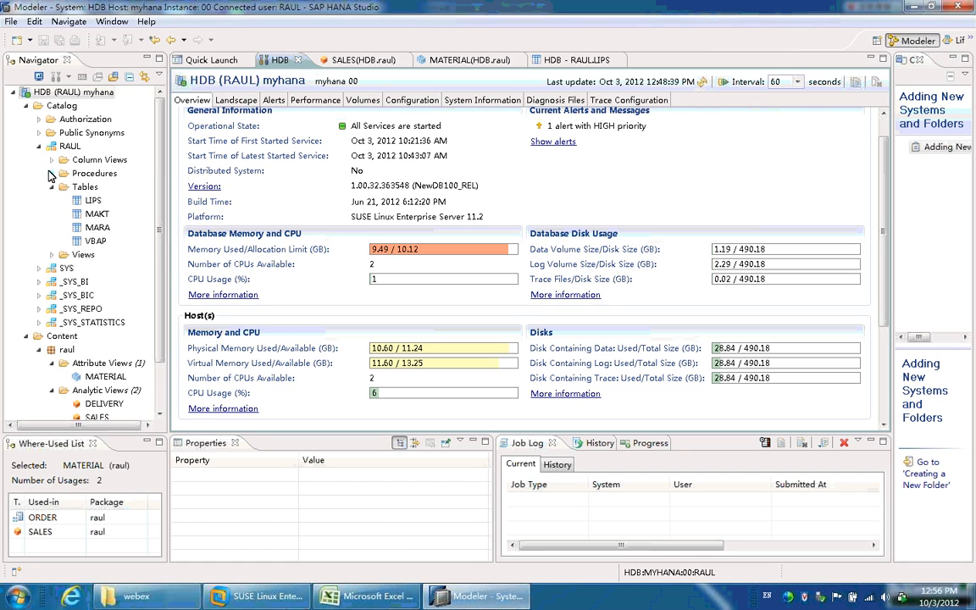
left_click(61, 105)
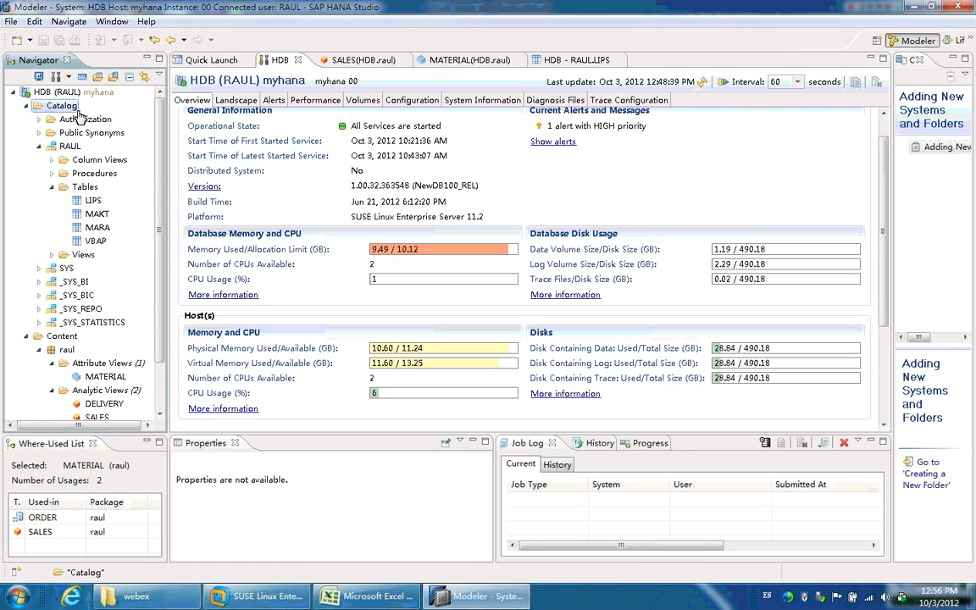
mouse_move(89, 146)
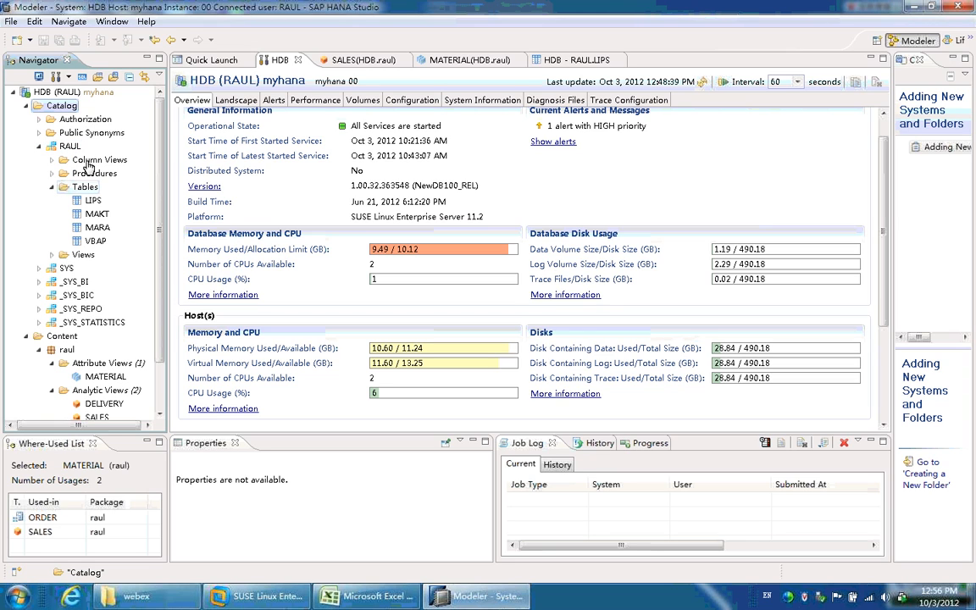
left_click(85, 186)
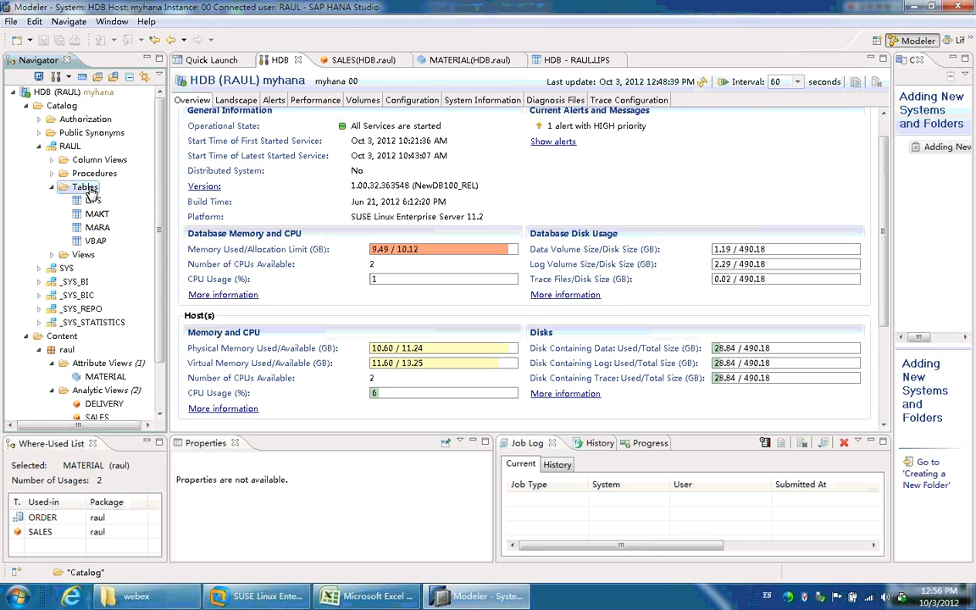
right_click(86, 187)
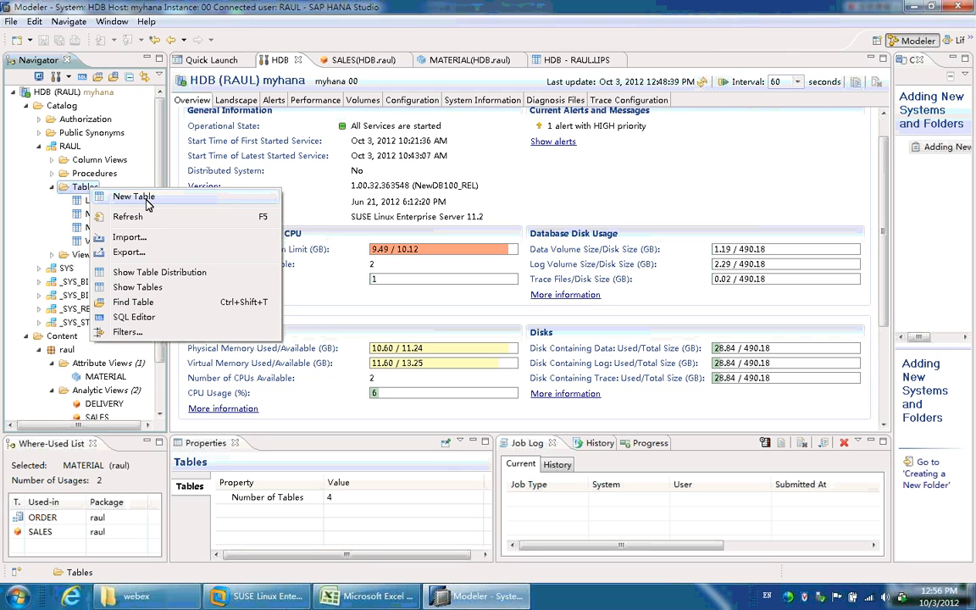
mouse_move(129, 244)
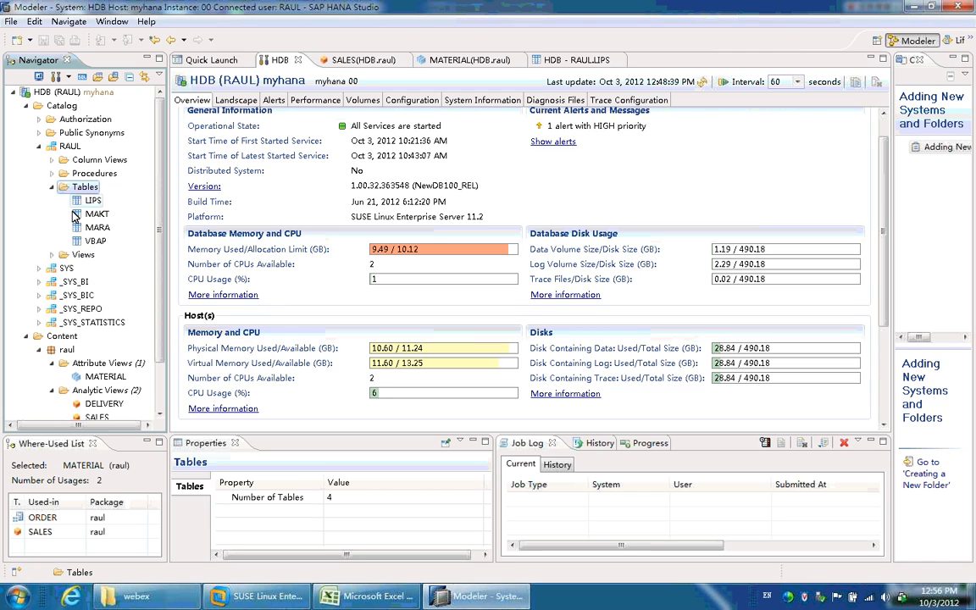
mouse_move(93, 211)
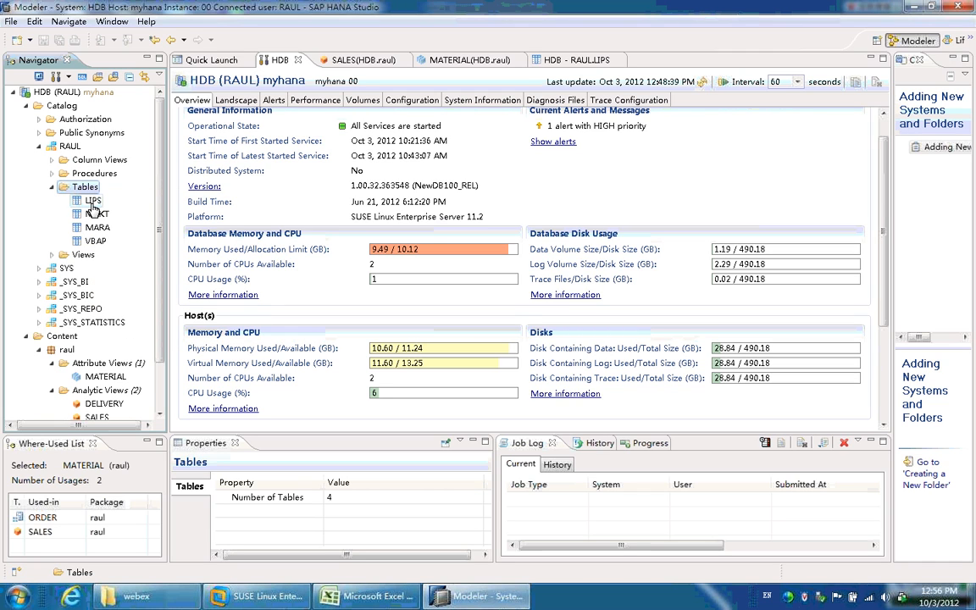
left_click(93, 200)
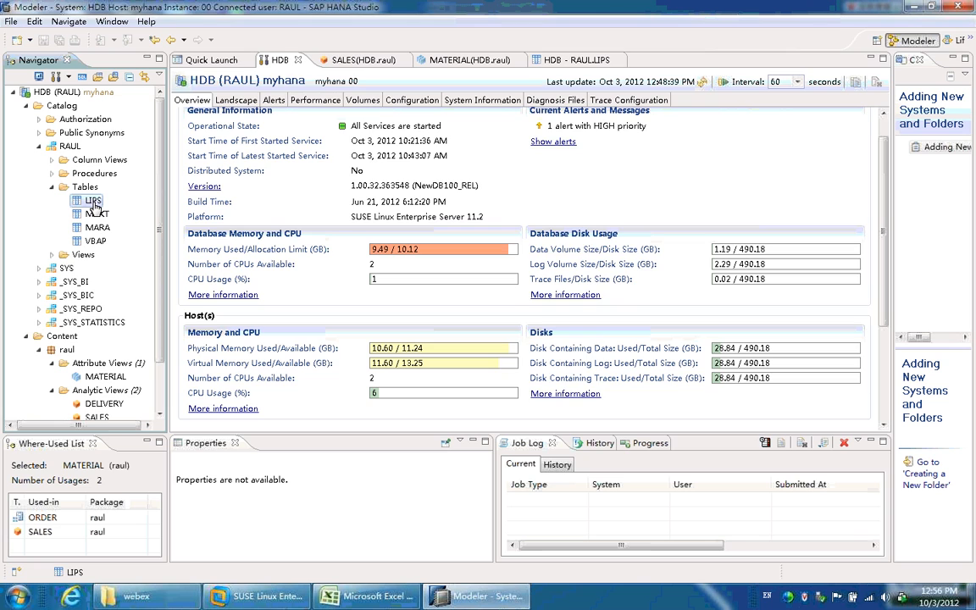
- Show the LIPS table's columns VBELN, POSNR, MATNR, LFIMG, VRKME, WERKS and ERDAT
double_click(92, 200)
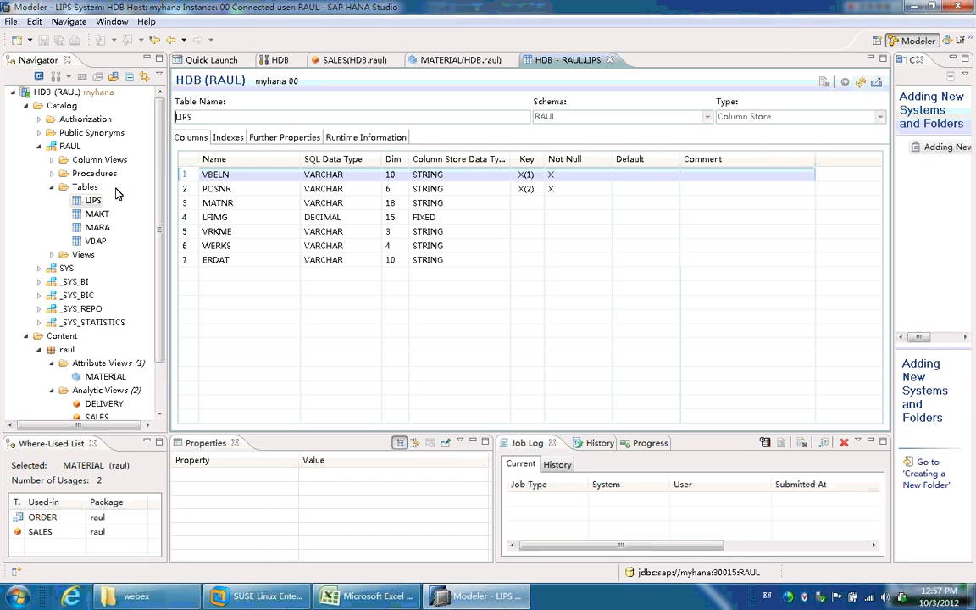
mouse_move(129, 190)
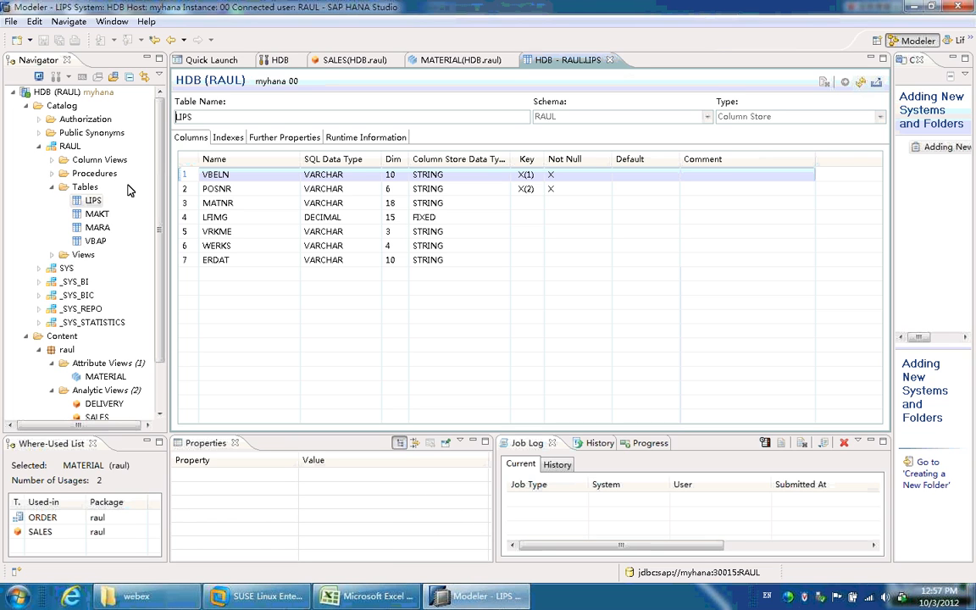
- Start an import of SAP HANA content data from a local file via Quick Launch
left_click(210, 61)
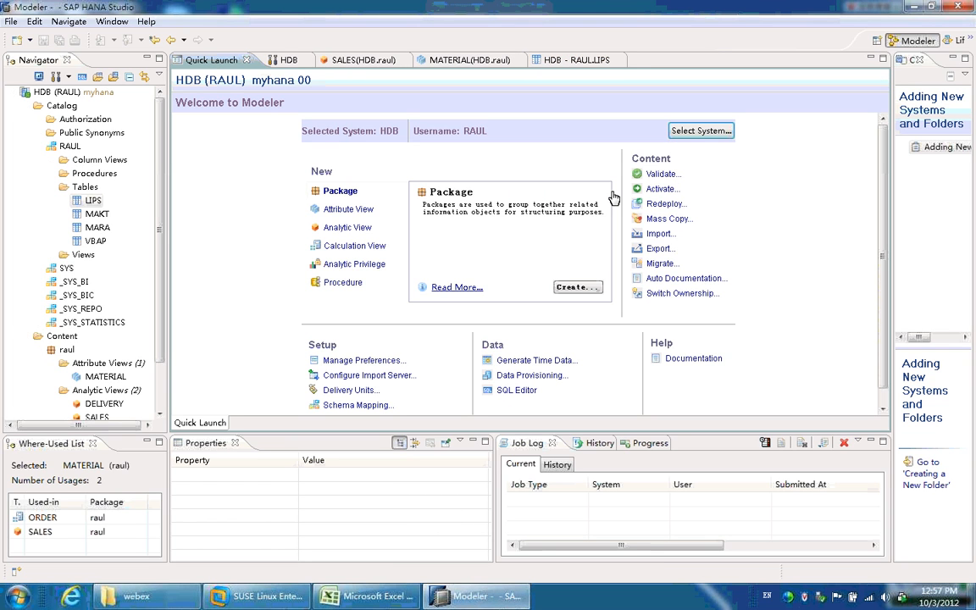
mouse_move(661, 234)
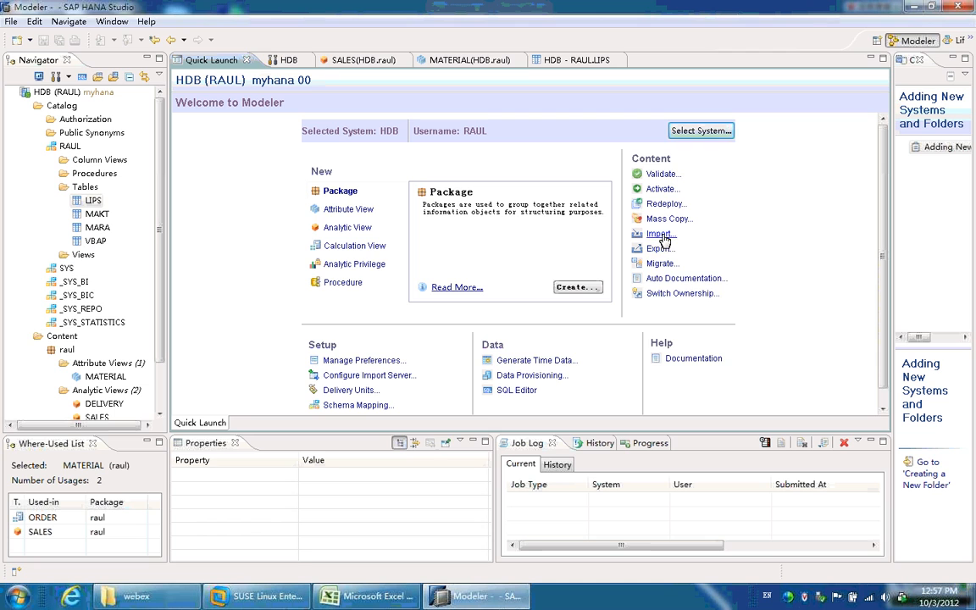
left_click(661, 233)
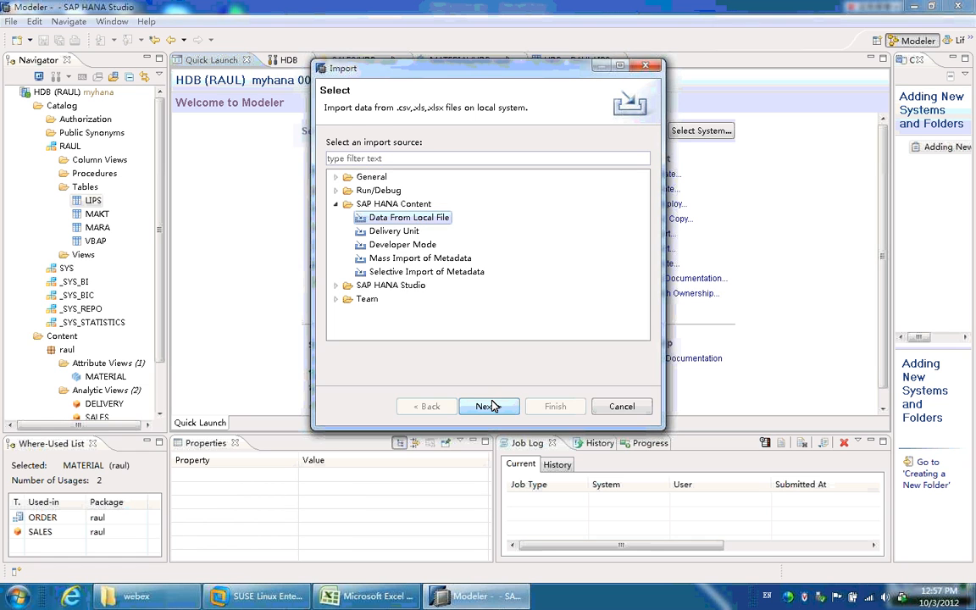
left_click(485, 407)
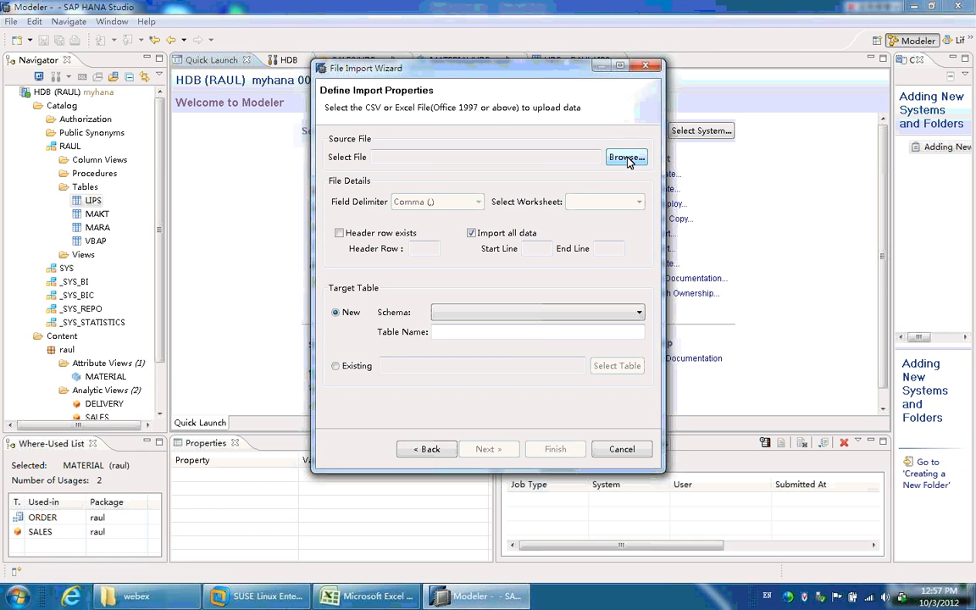
- Choose D:\HANA\lips.csv as the import's source file
left_click(626, 158)
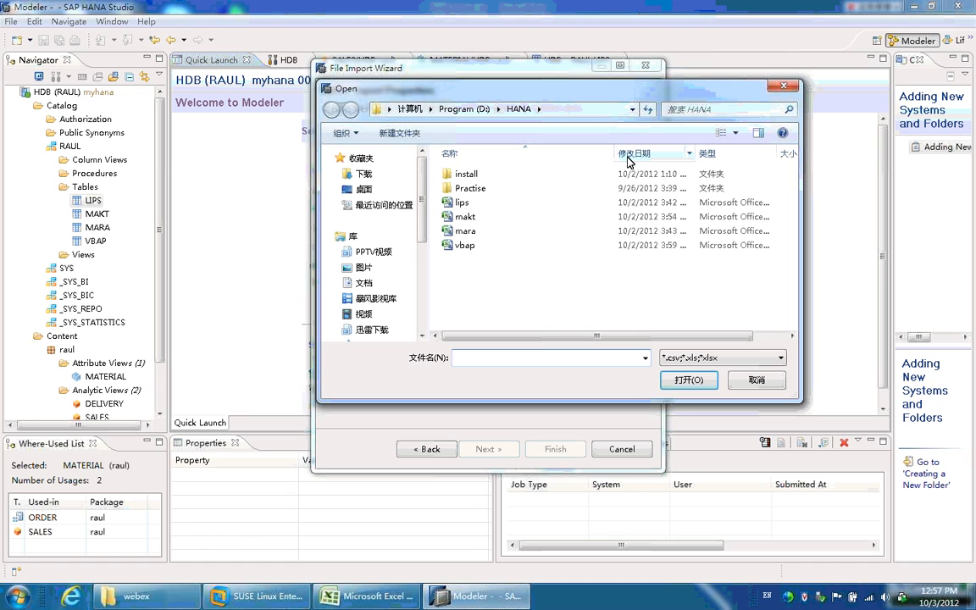
left_click(461, 203)
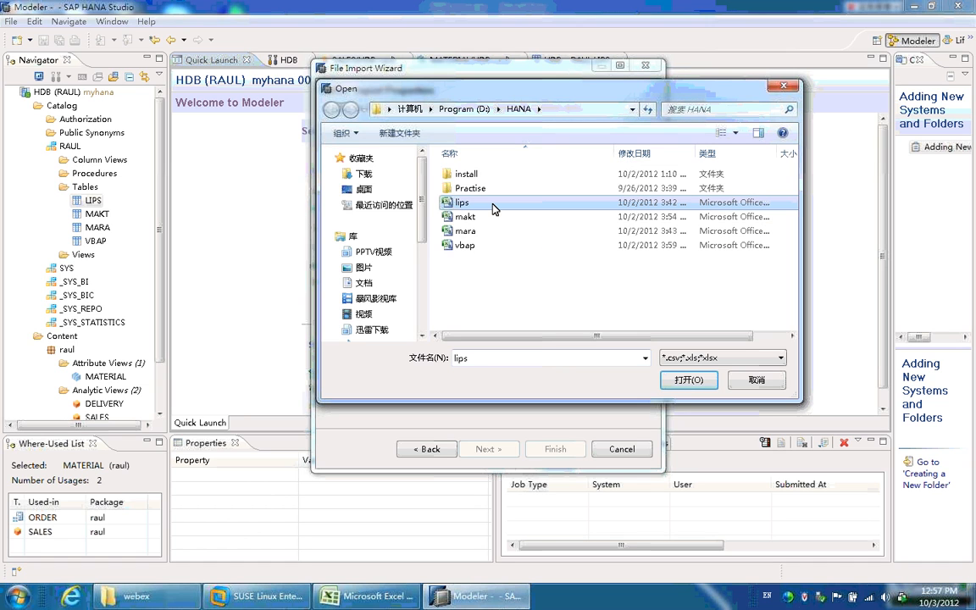
left_click(688, 380)
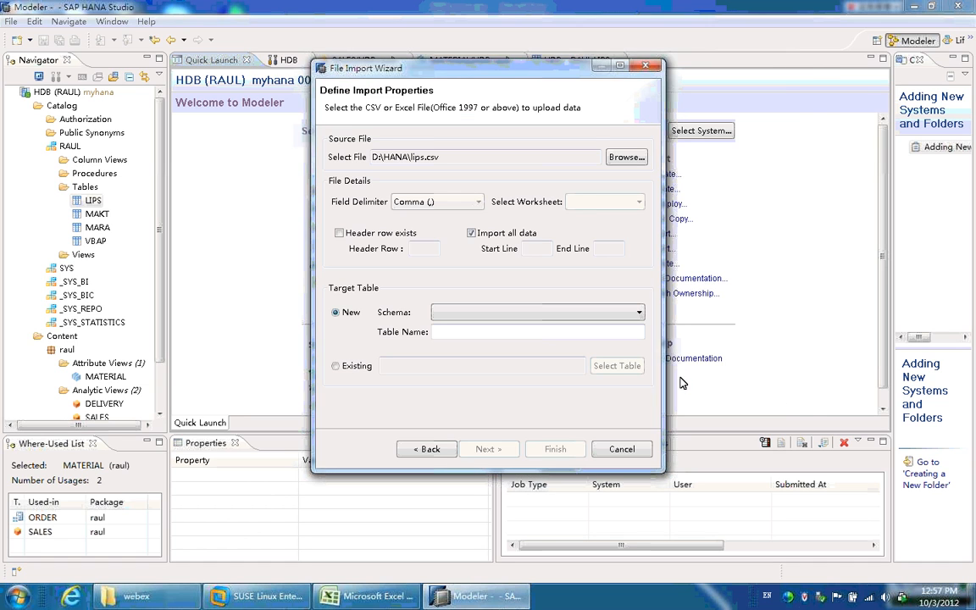
- Mark a header row at line 1 and target the existing RAUL.LIPS table
left_click(338, 232)
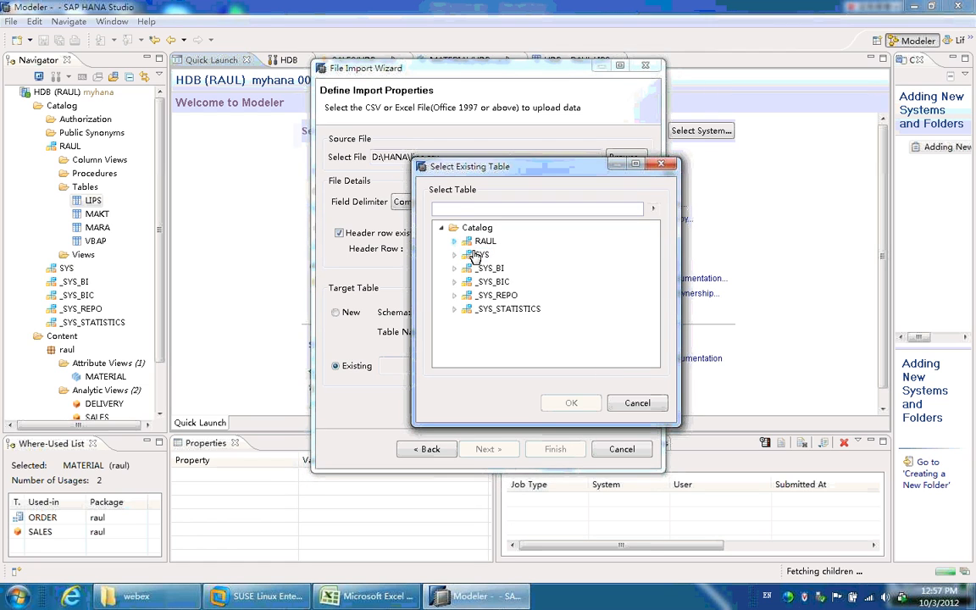
left_click(454, 241)
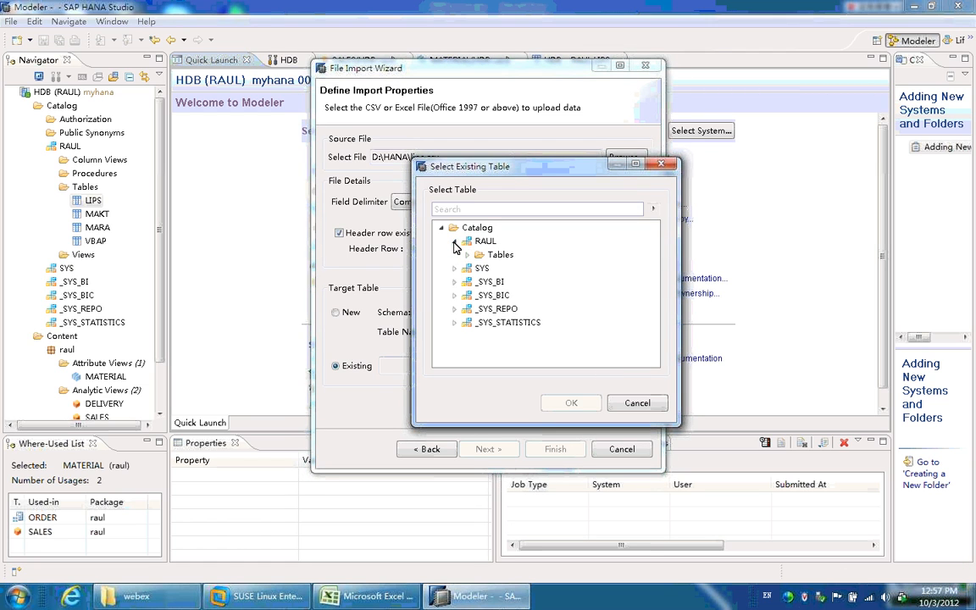
left_click(454, 240)
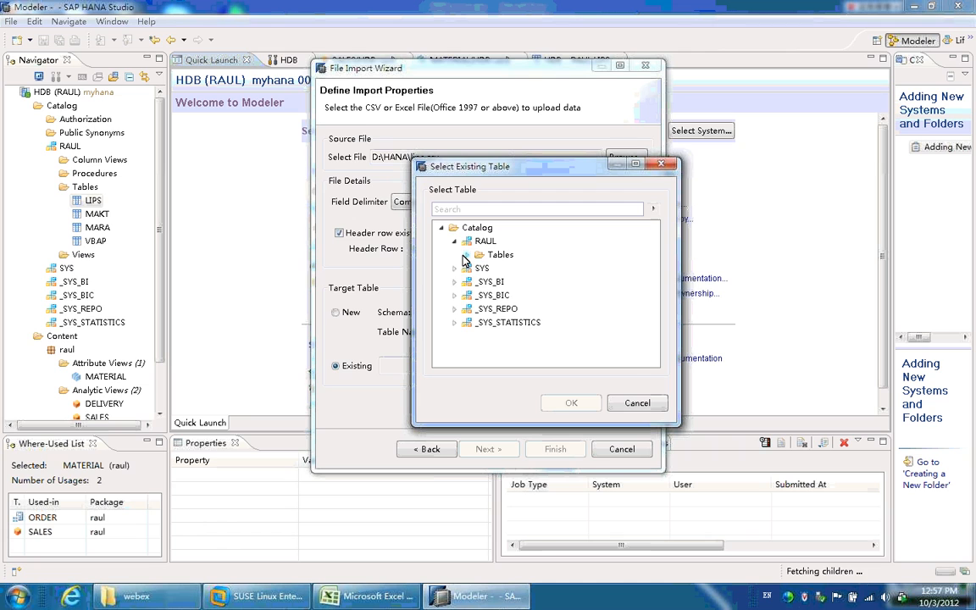
left_click(454, 254)
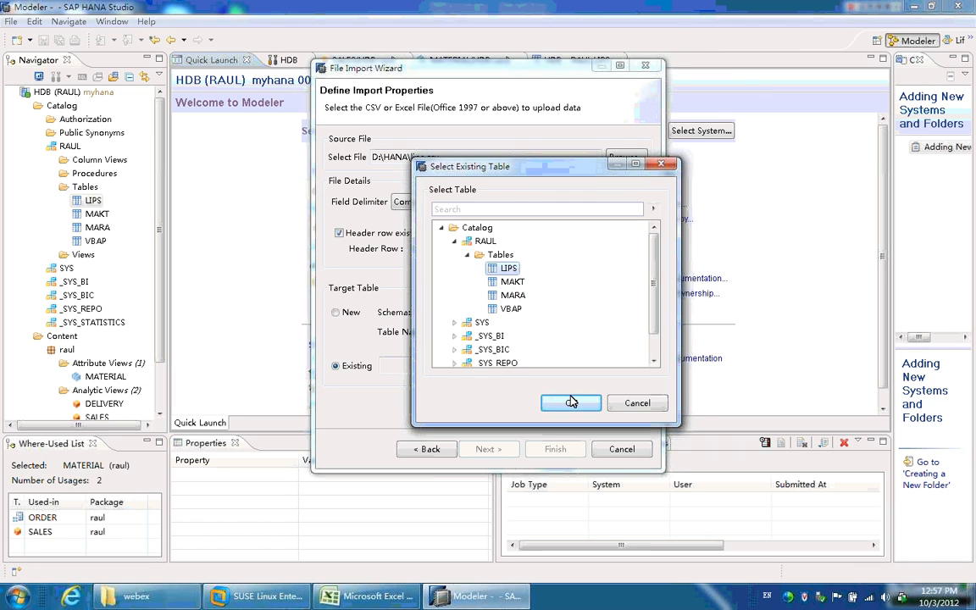
left_click(570, 403)
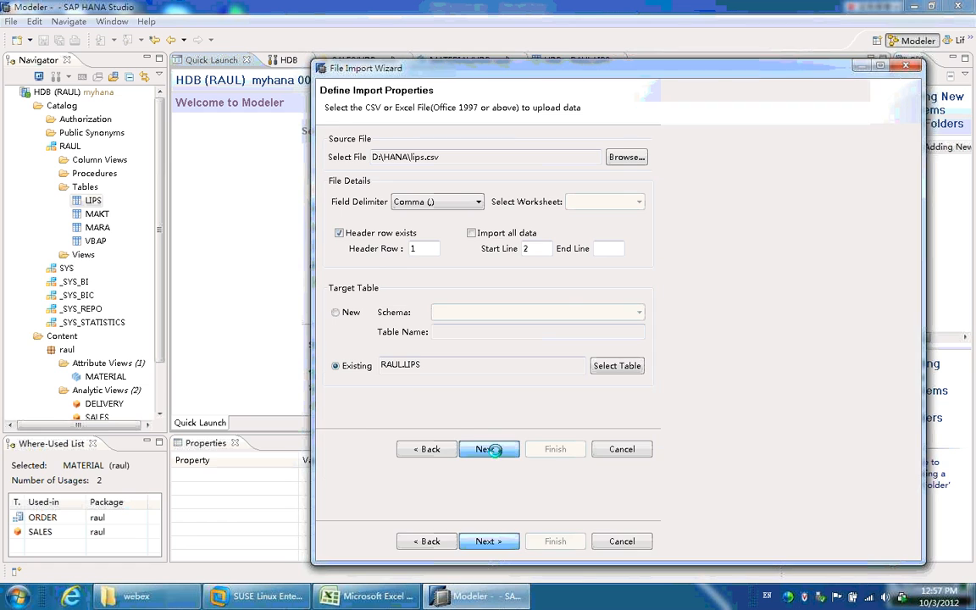
- Map the lips.csv columns one-to-one onto RAUL.LIPS and reach the import summary
left_click(488, 449)
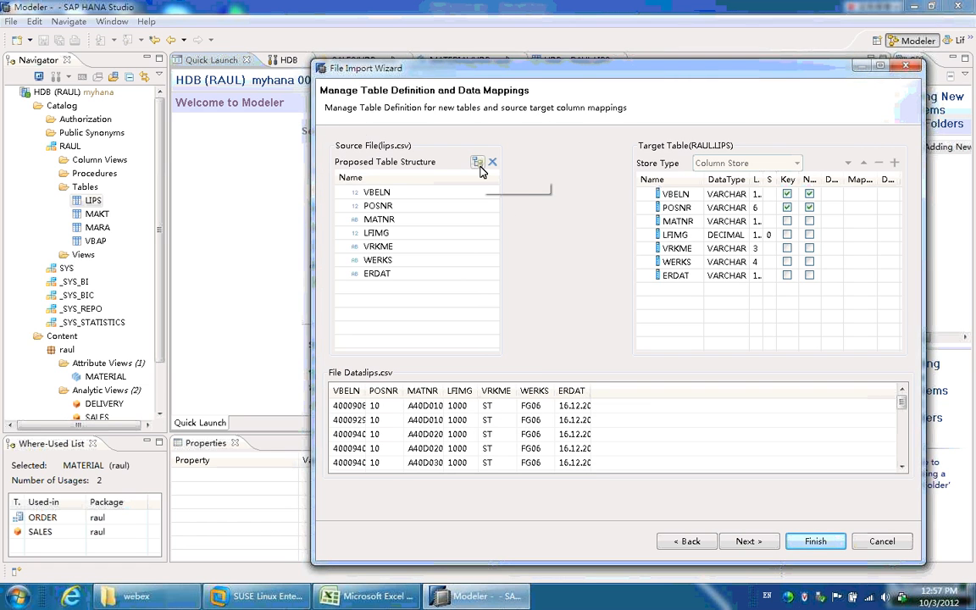
left_click(478, 163)
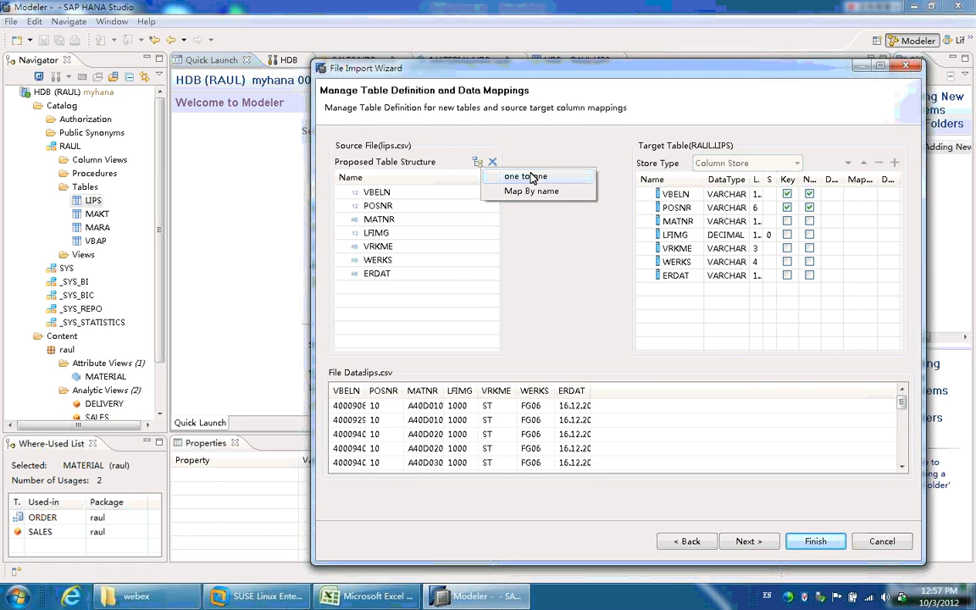
left_click(525, 174)
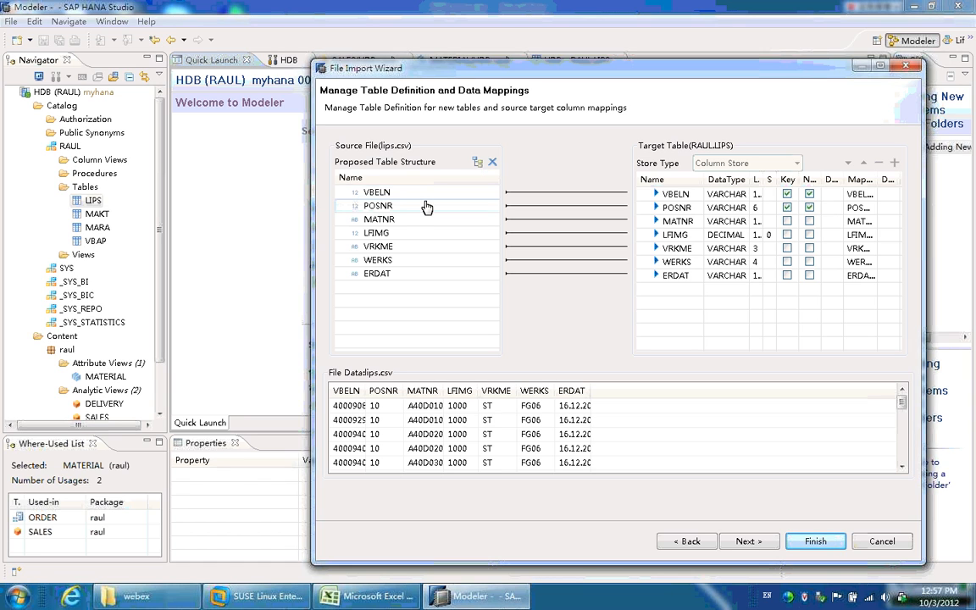
mouse_move(403, 191)
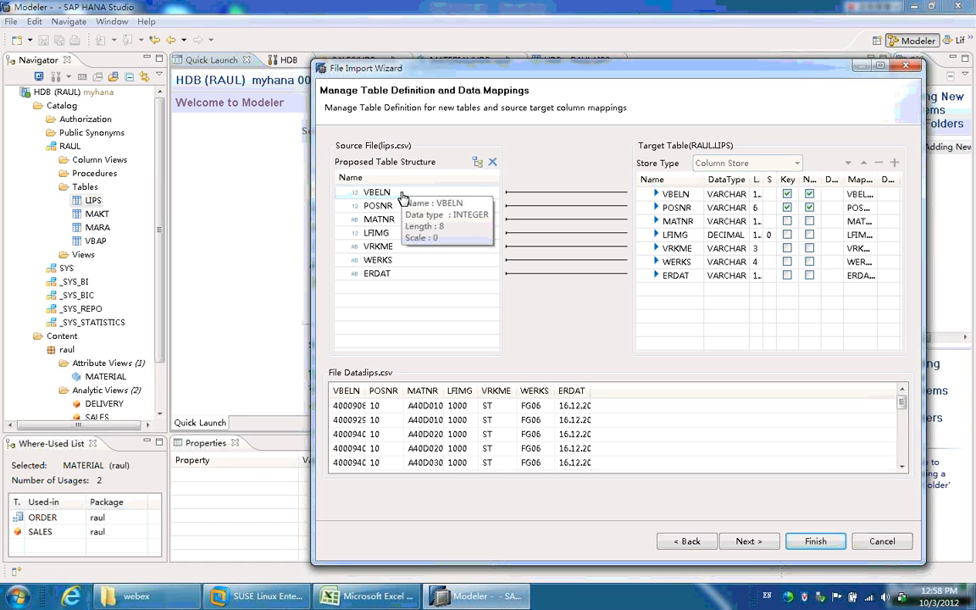
left_click(376, 273)
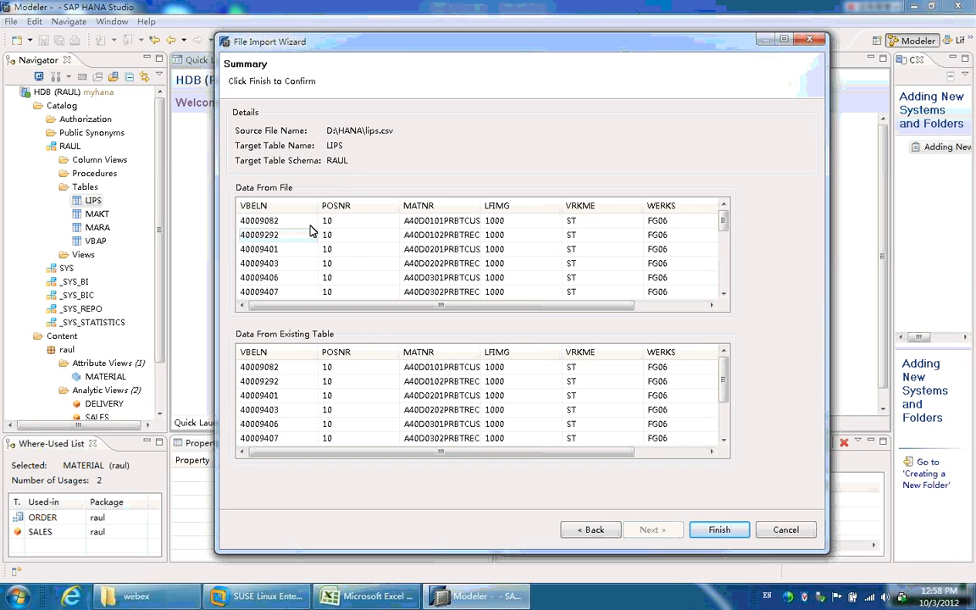
- Submit the lips.csv import into RAUL.LIPS and close the wizard to the Modeler welcome page
left_click(259, 220)
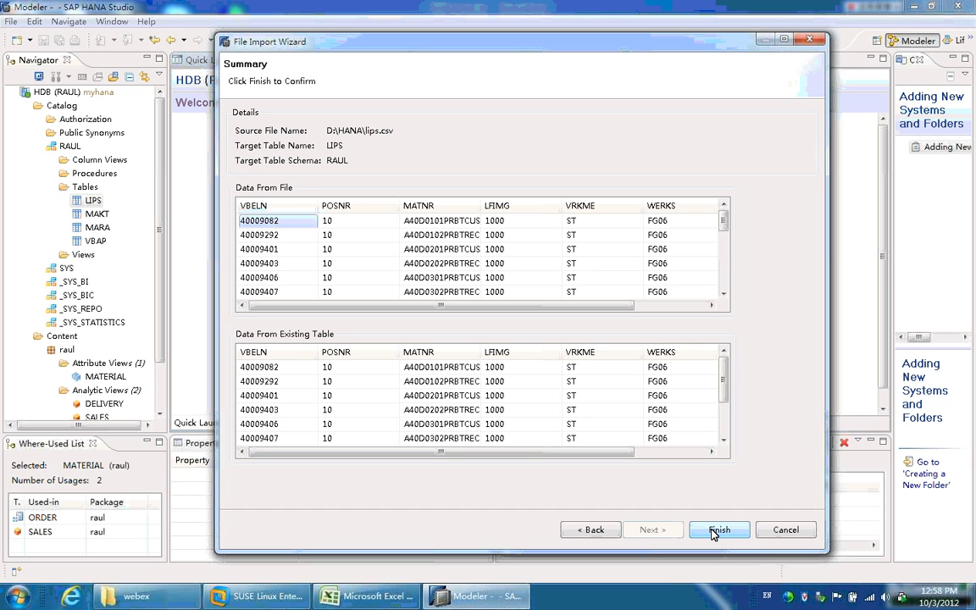
mouse_move(414, 54)
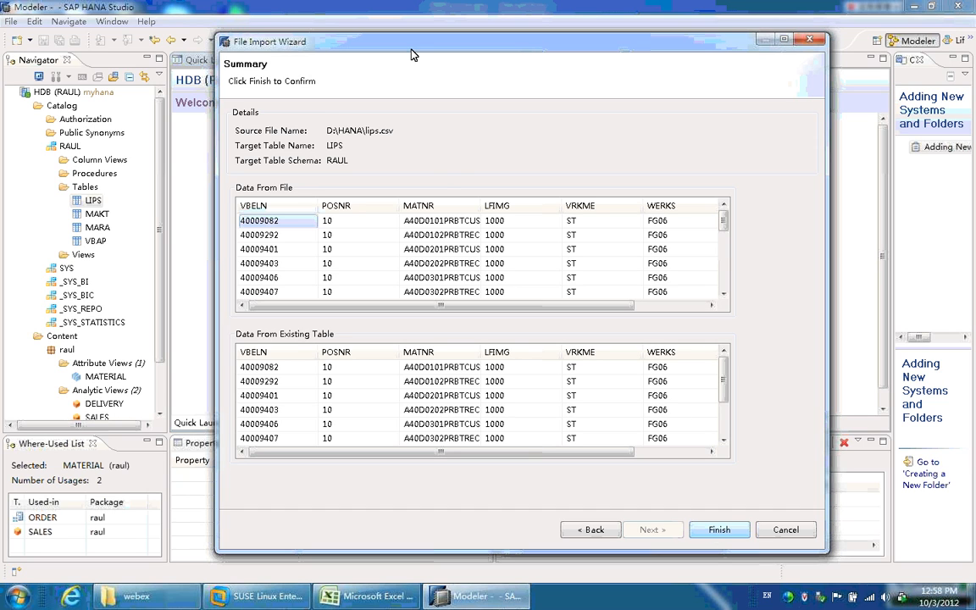
mouse_move(718, 528)
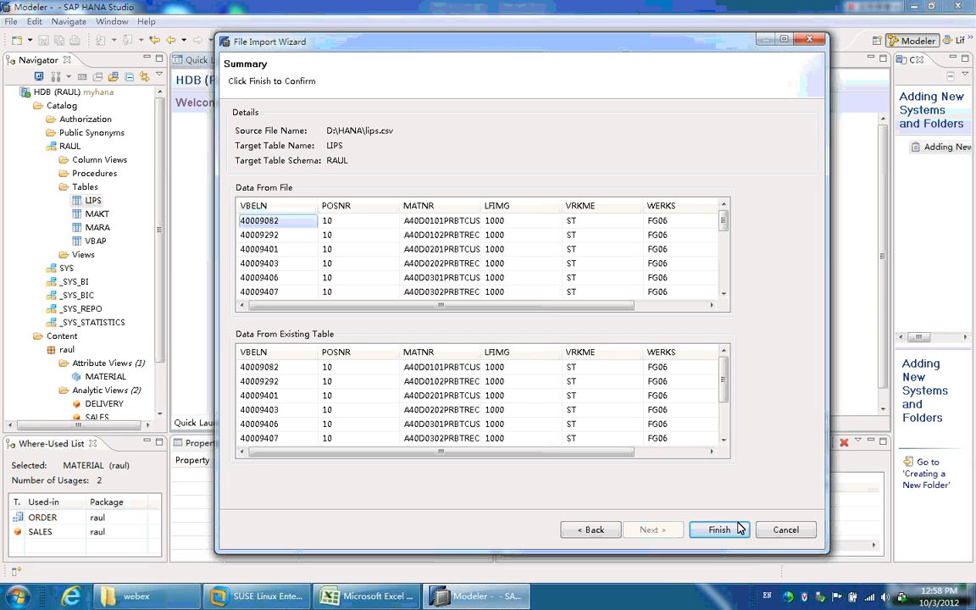
left_click(718, 528)
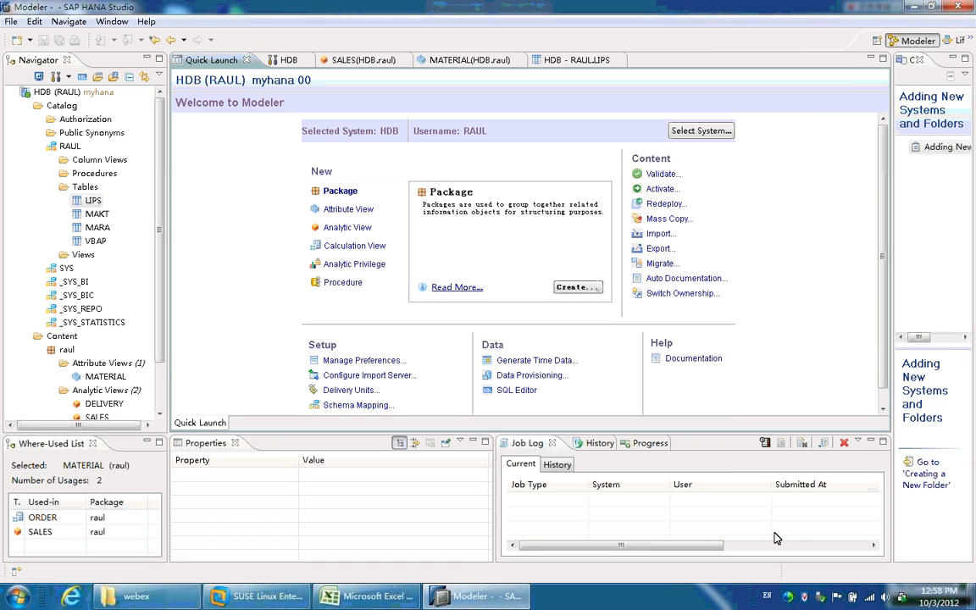
- Select the raul content package and show its New Attribute, Analytic and Calculation View choices
left_click(95, 214)
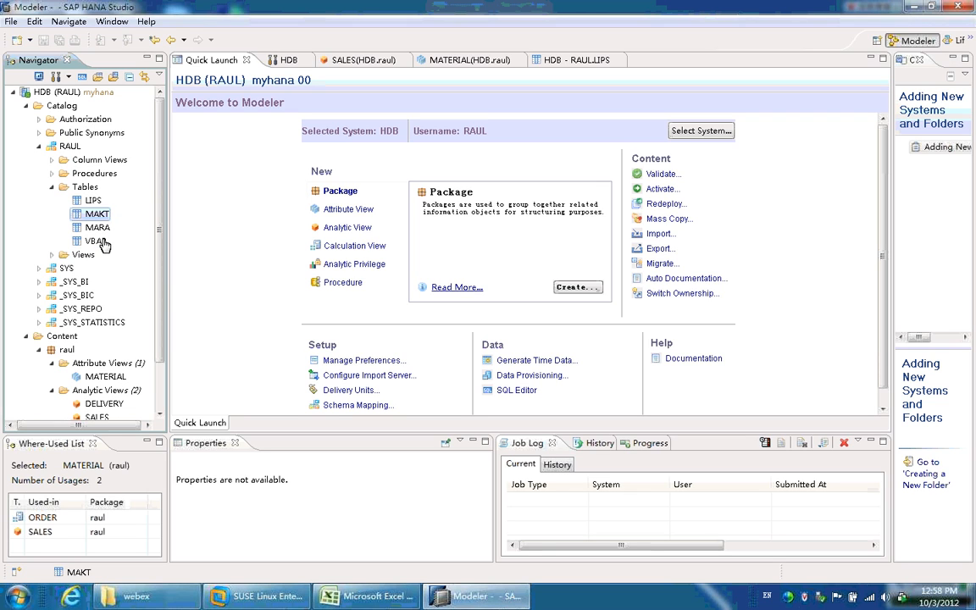
mouse_move(88, 218)
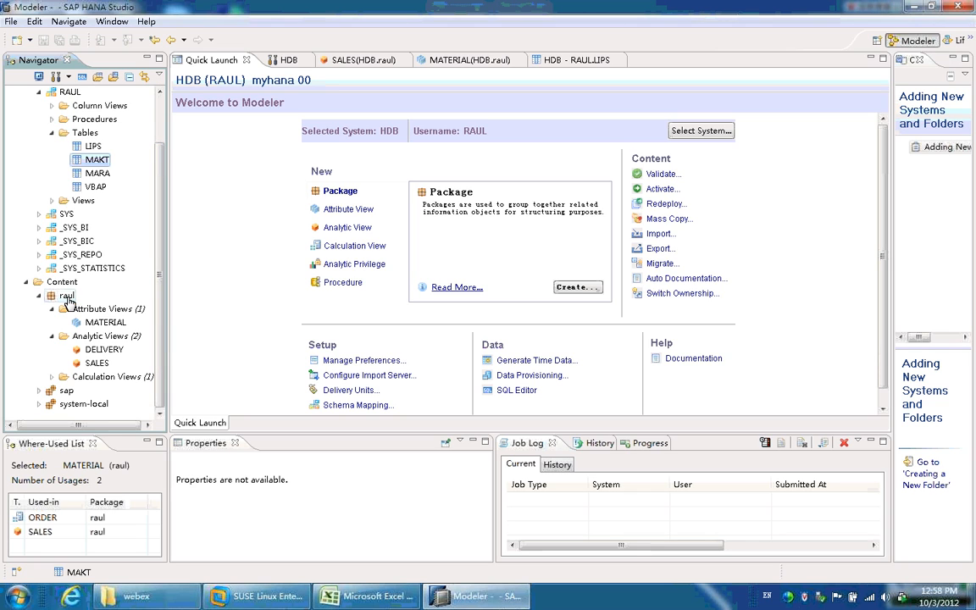
mouse_move(66, 303)
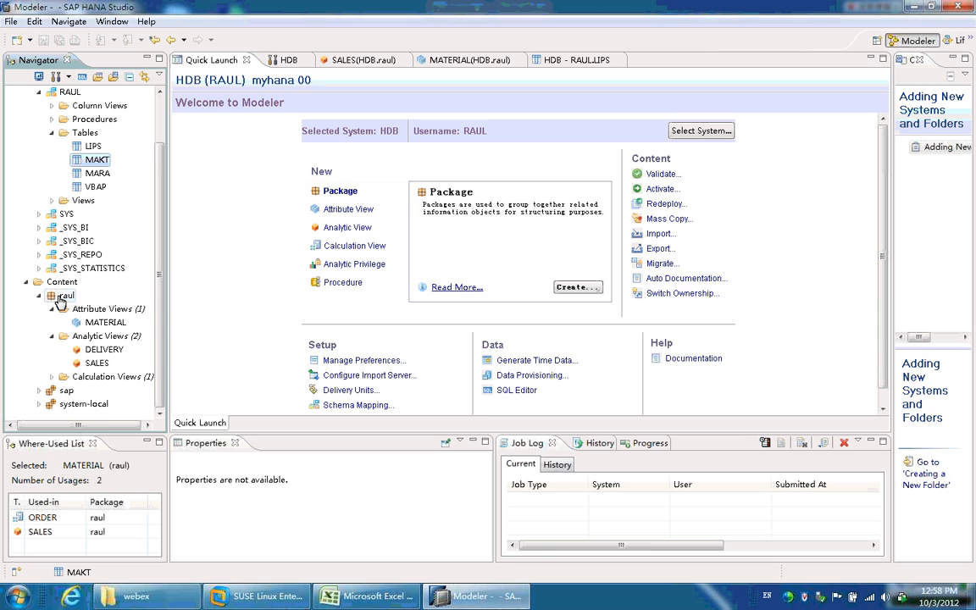
mouse_move(66, 298)
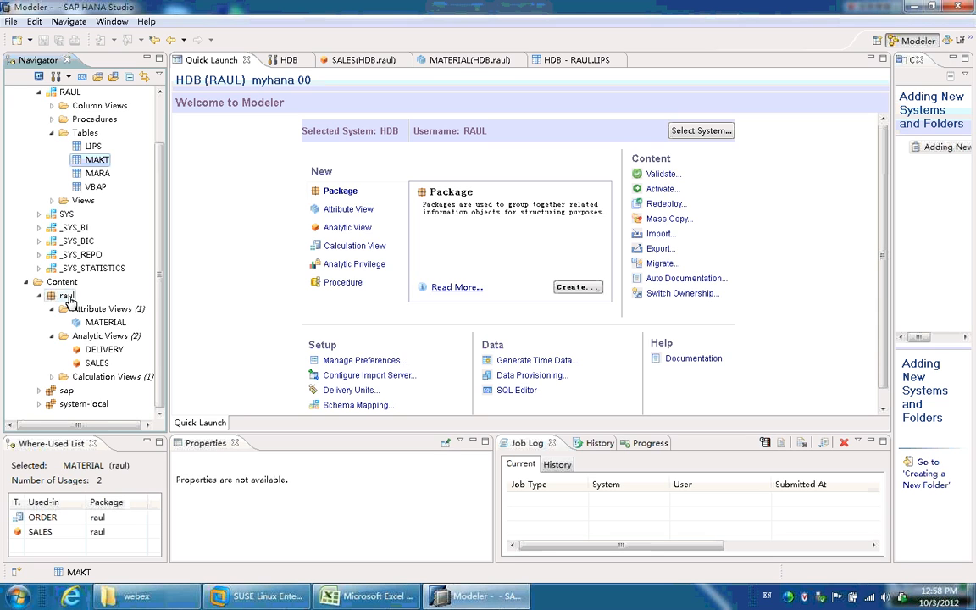
right_click(61, 282)
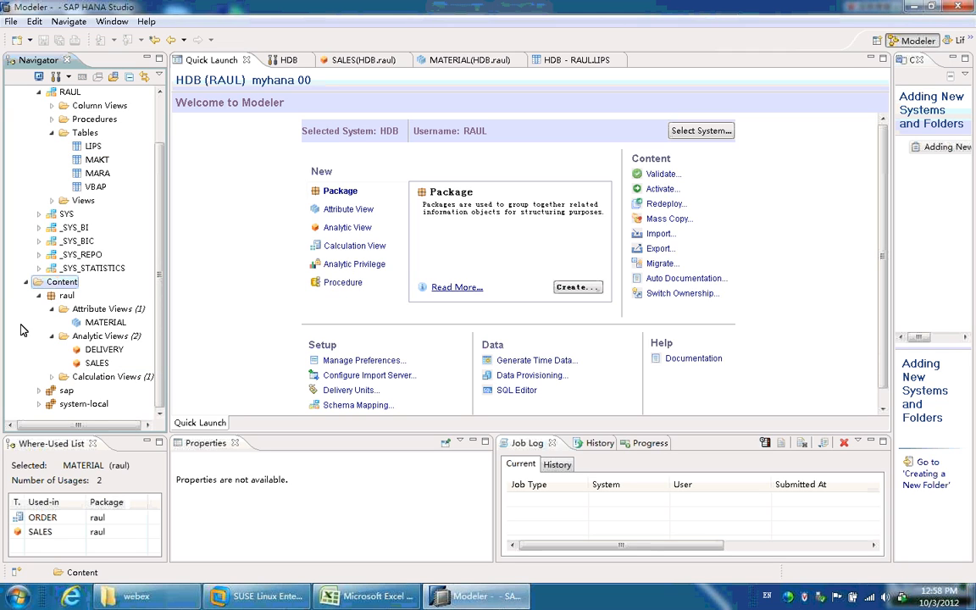
right_click(102, 308)
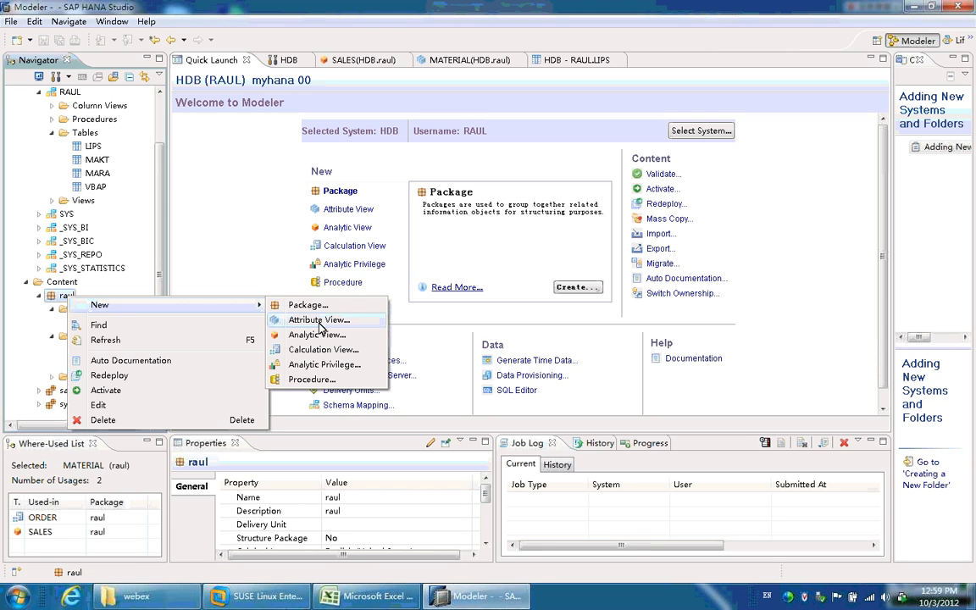
mouse_move(316, 333)
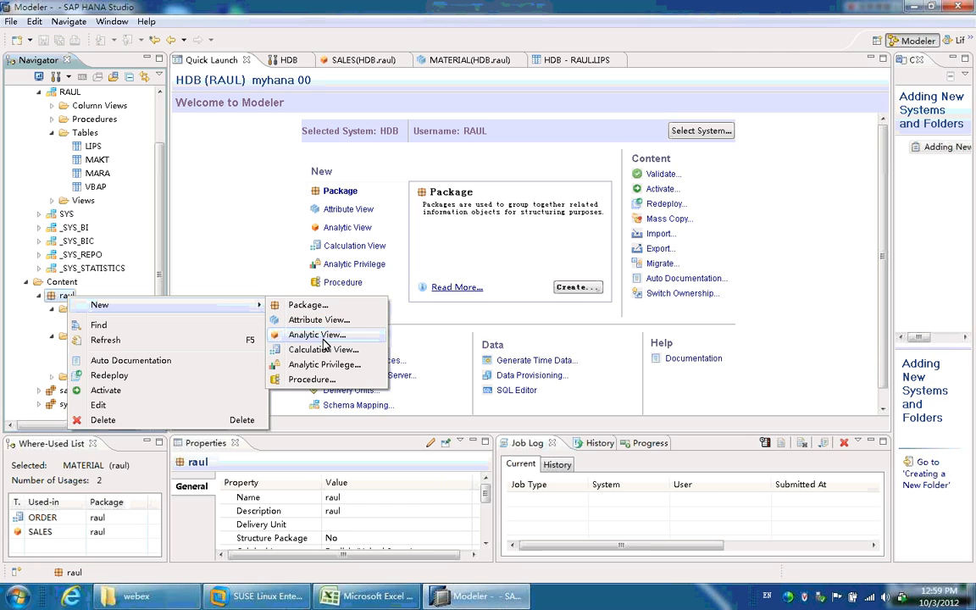
mouse_move(321, 349)
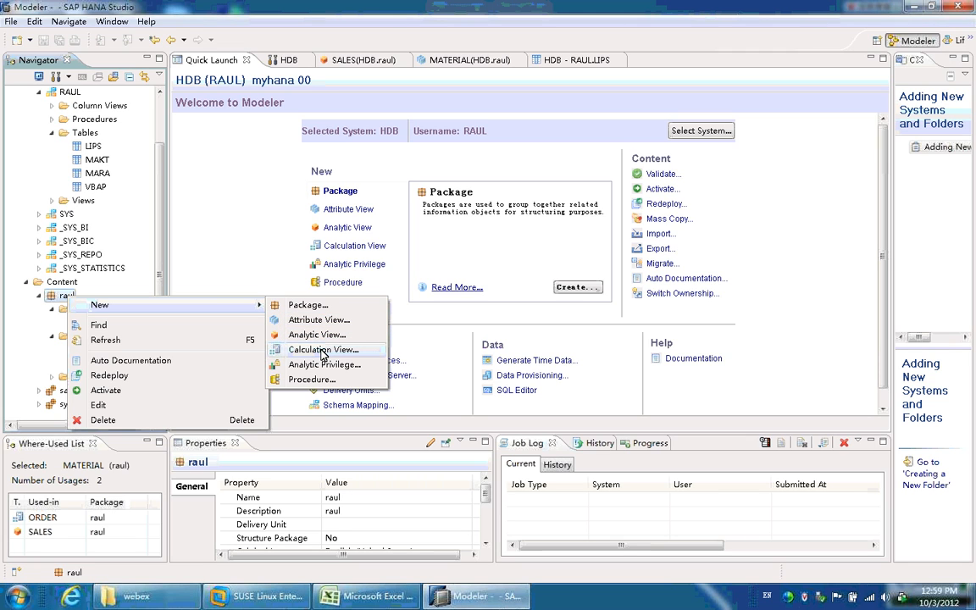
mouse_move(324, 364)
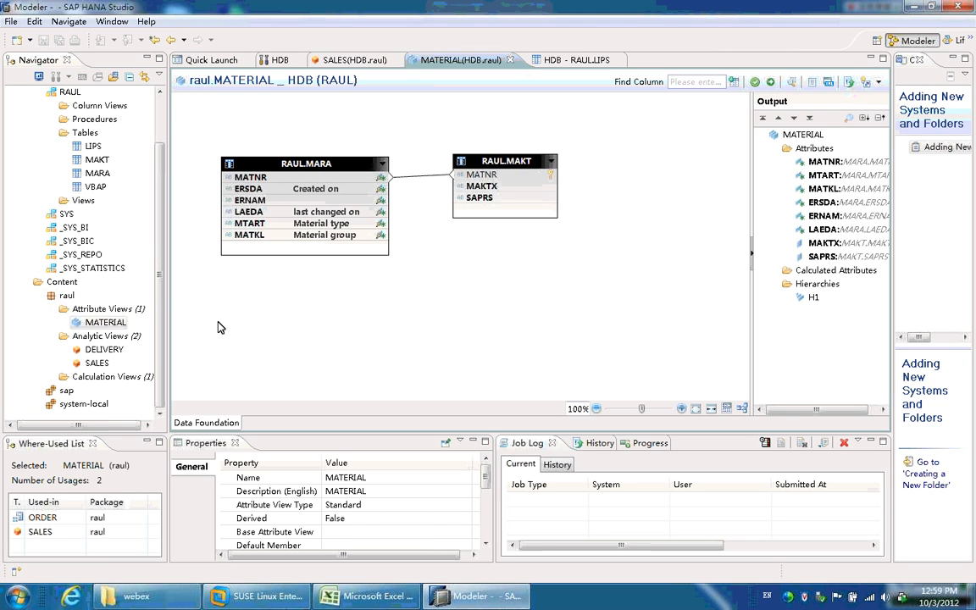
mouse_move(427, 274)
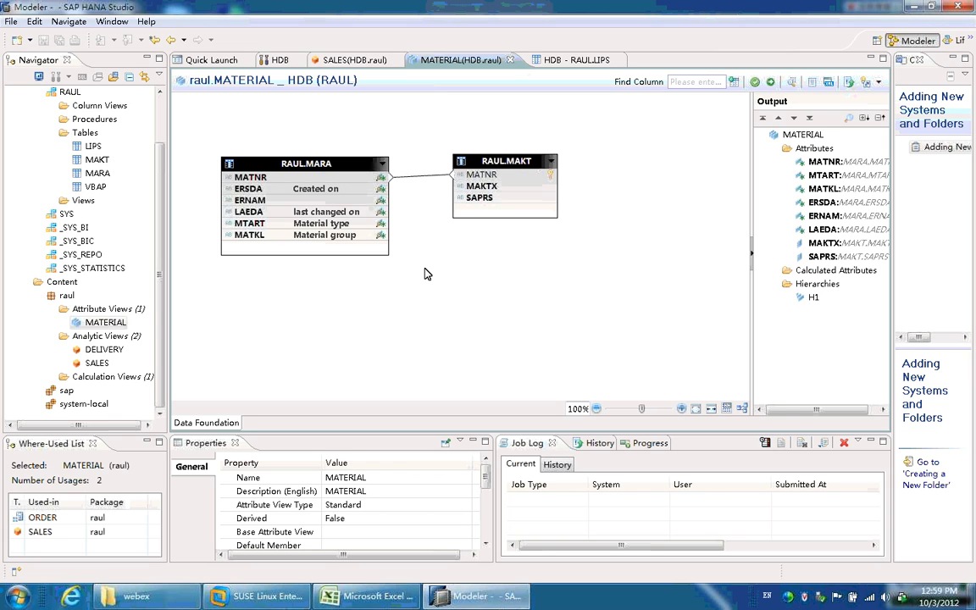
mouse_move(508, 198)
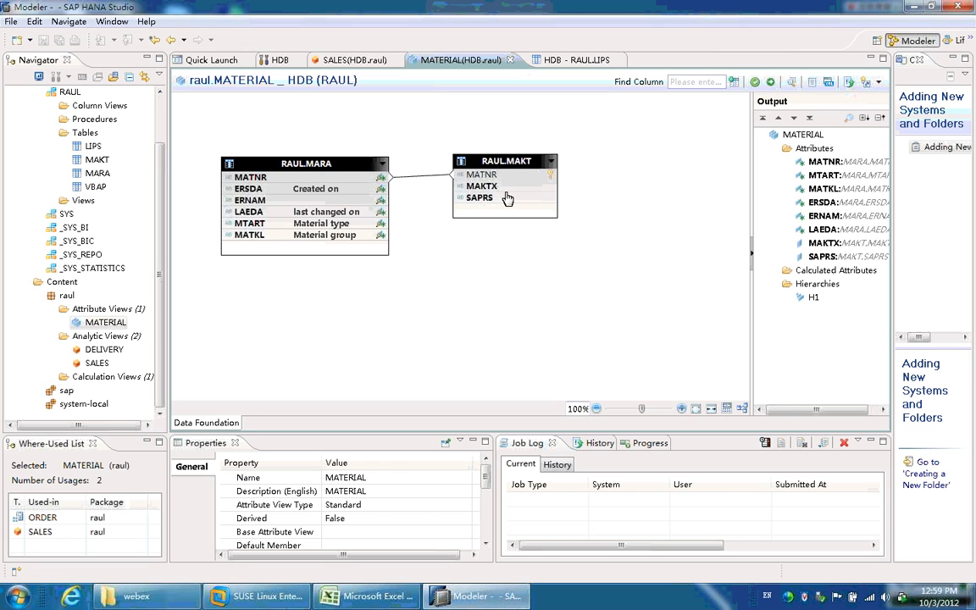
mouse_move(506, 207)
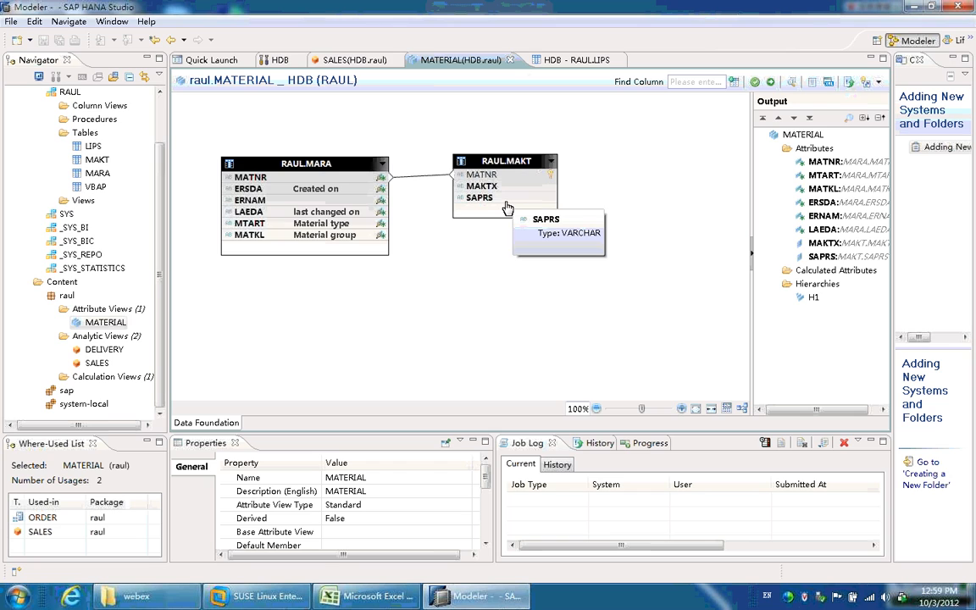
- Show the MARA–MAKT text join on MATNR and the H1 level hierarchy using MTART, MATNR
left_click(427, 178)
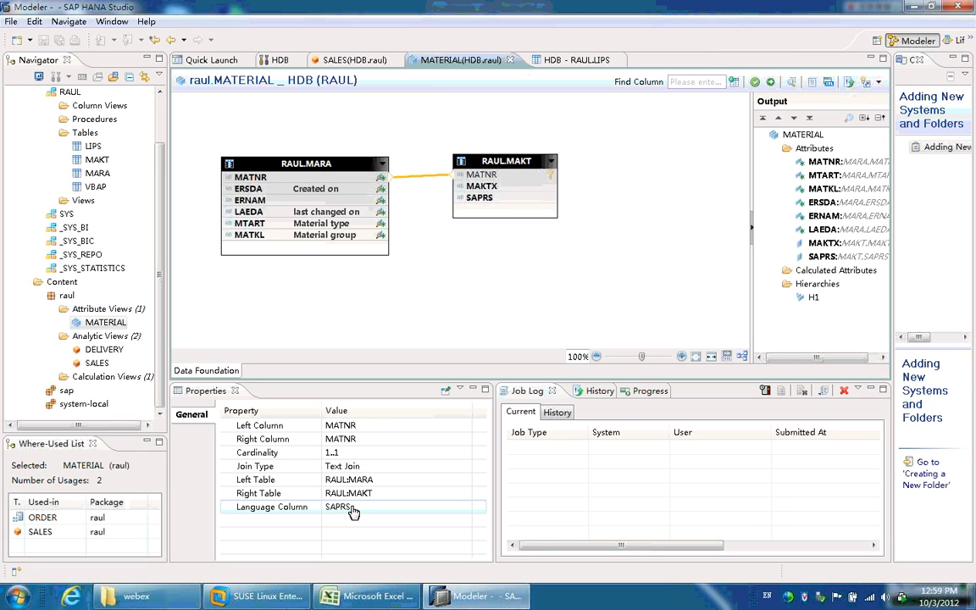
mouse_move(375, 517)
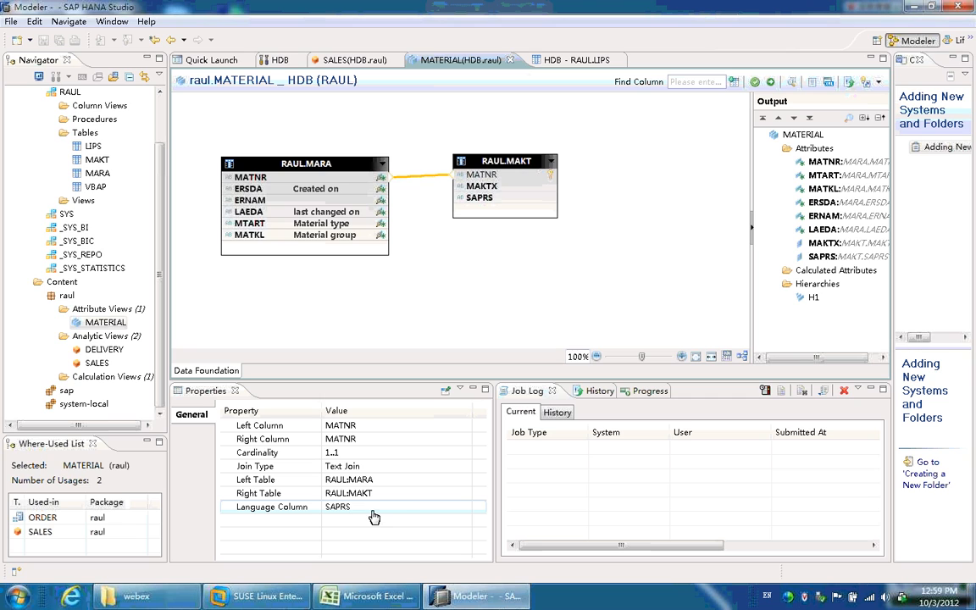
mouse_move(404, 515)
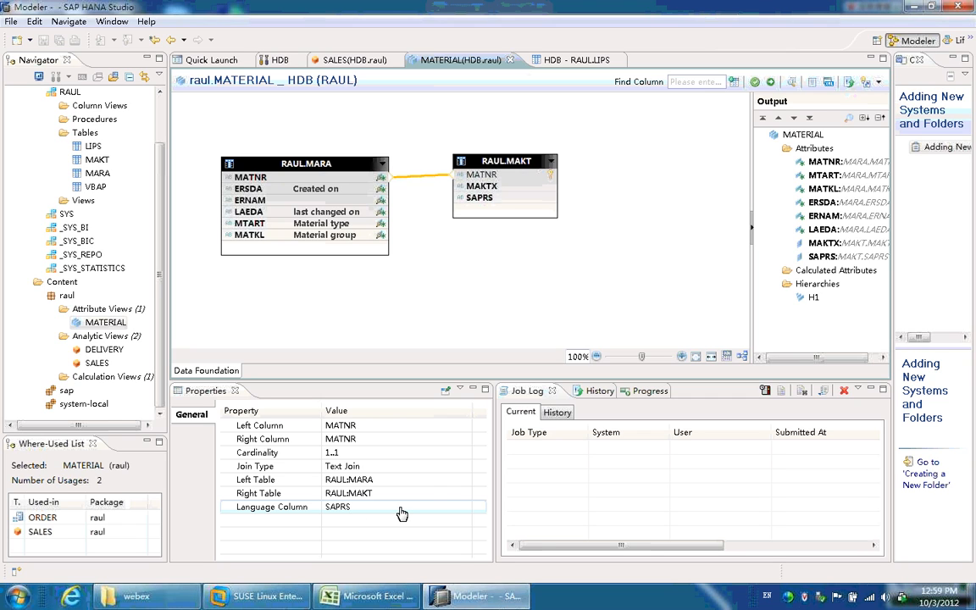
double_click(813, 296)
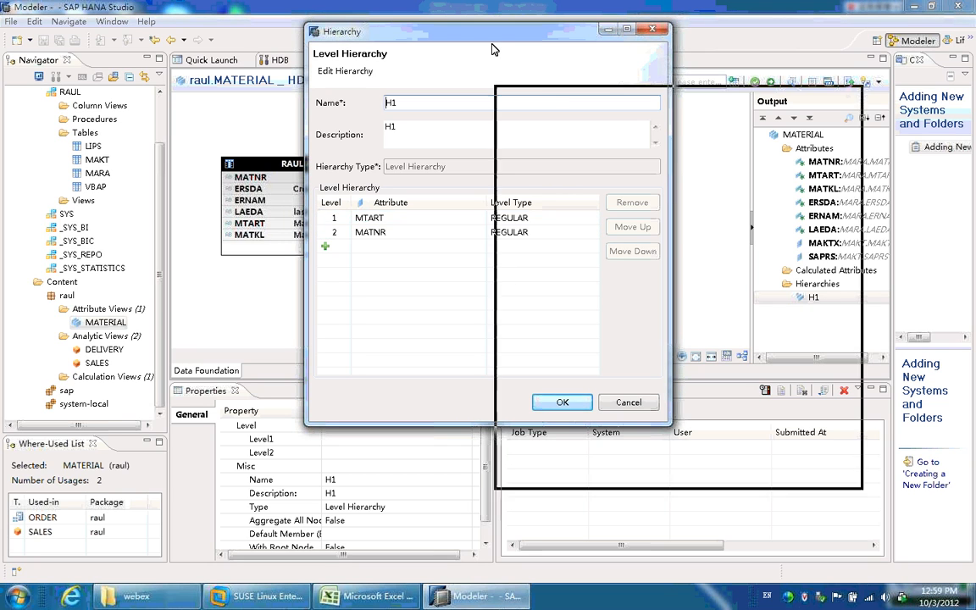
left_click_drag(495, 47, 647, 77)
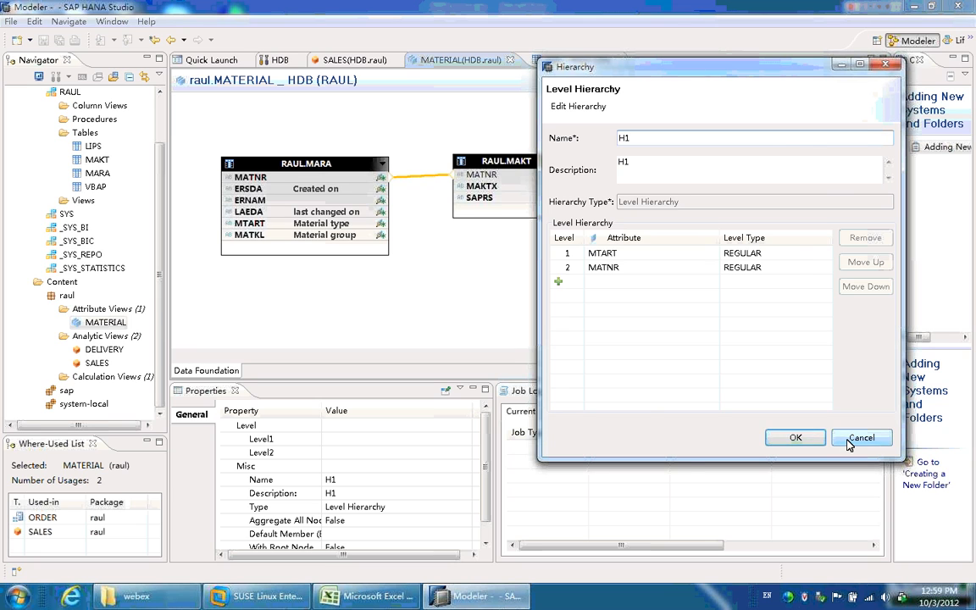
left_click(795, 437)
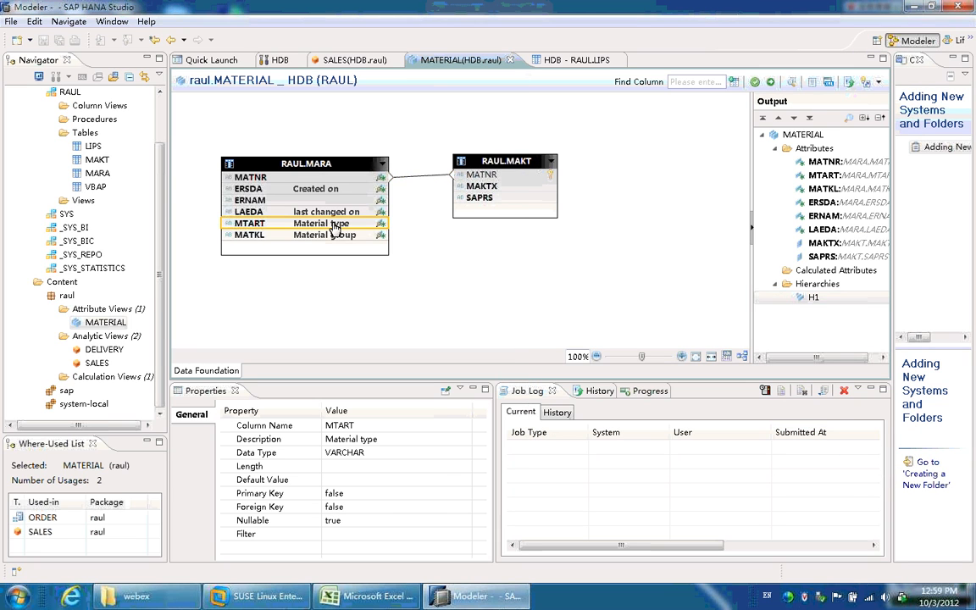
left_click(251, 234)
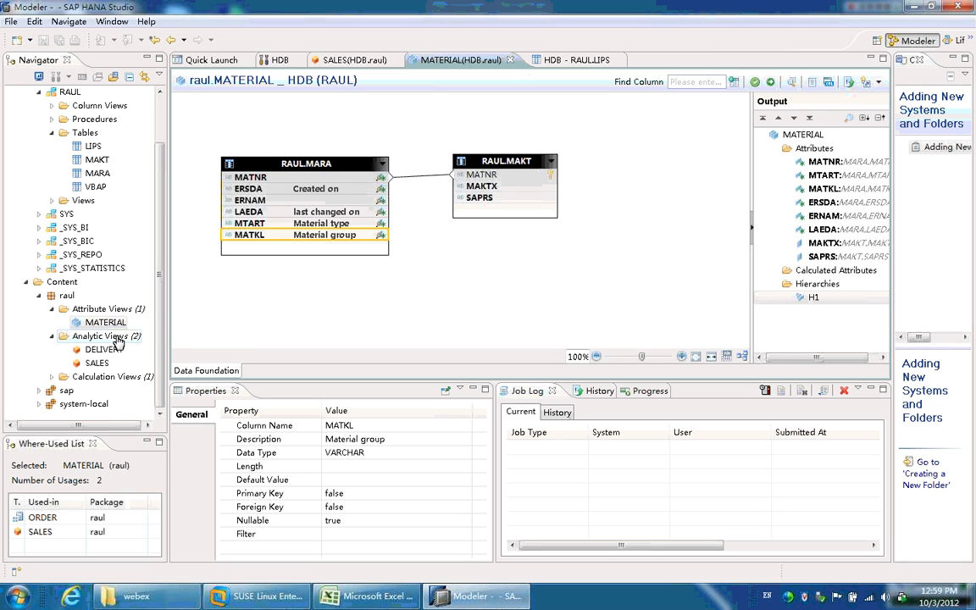
right_click(99, 335)
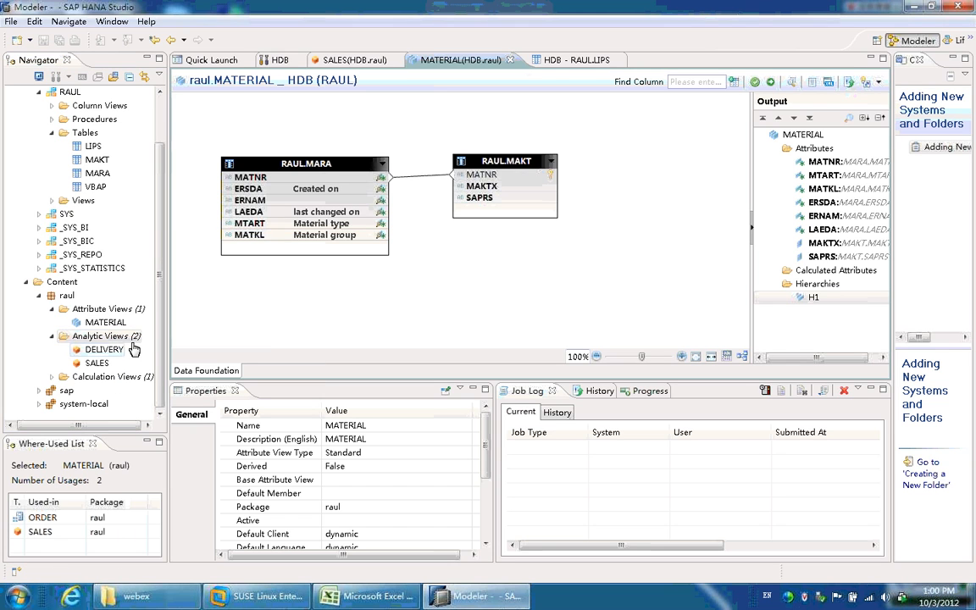
left_click(352, 61)
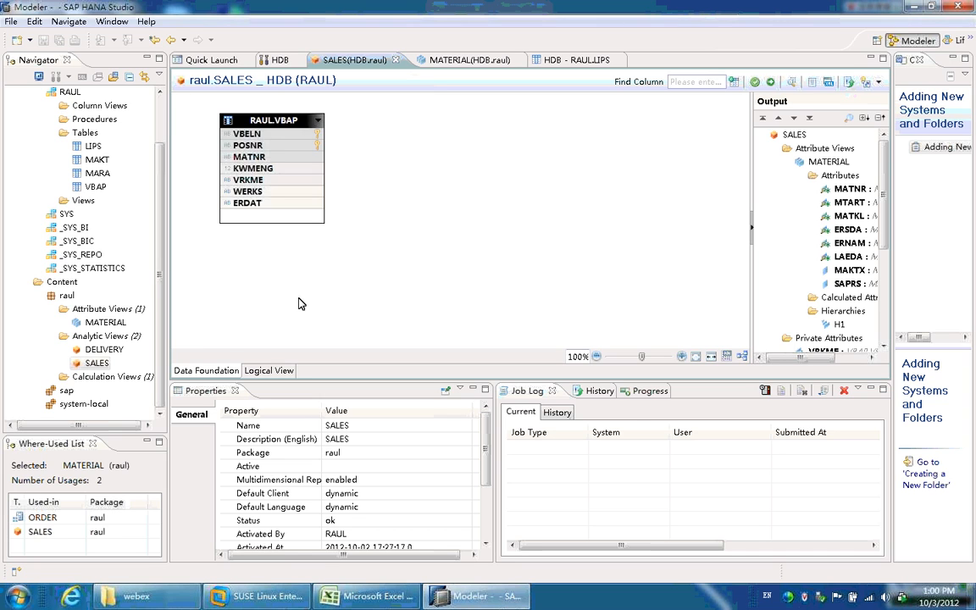
mouse_move(302, 124)
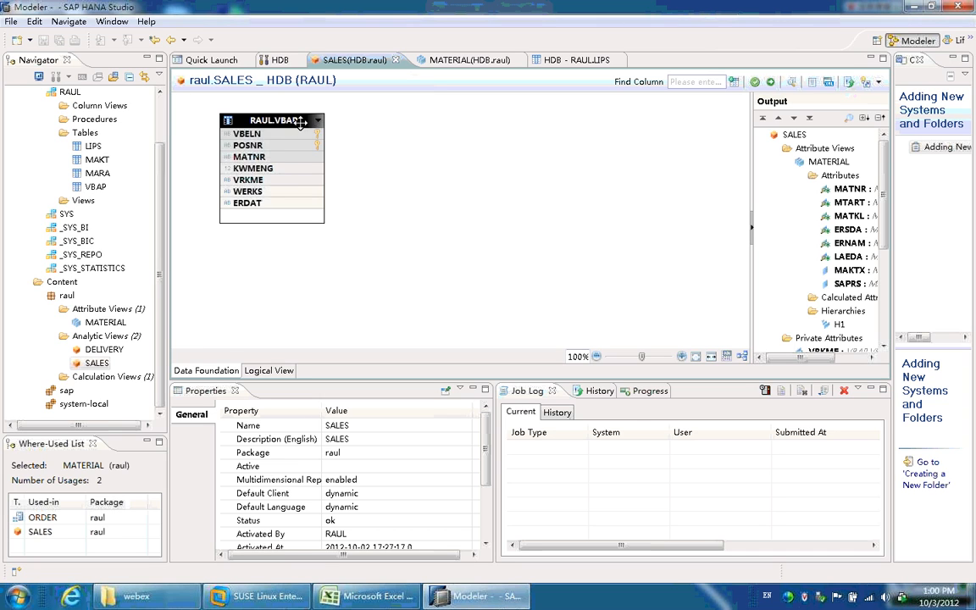
- Inspect the VBAP table in the SALES data foundation, then switch to its logical view
left_click(281, 118)
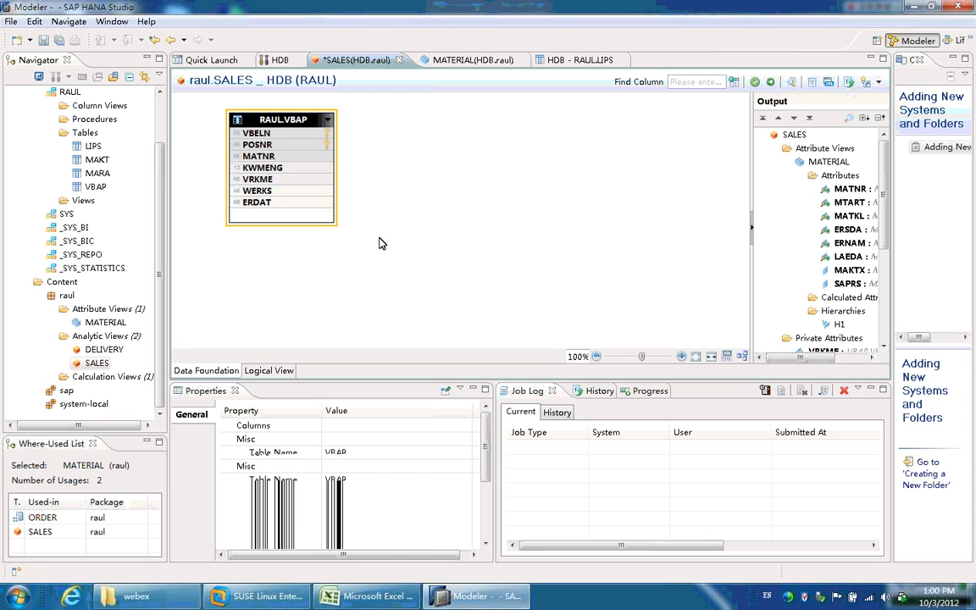
left_click(381, 245)
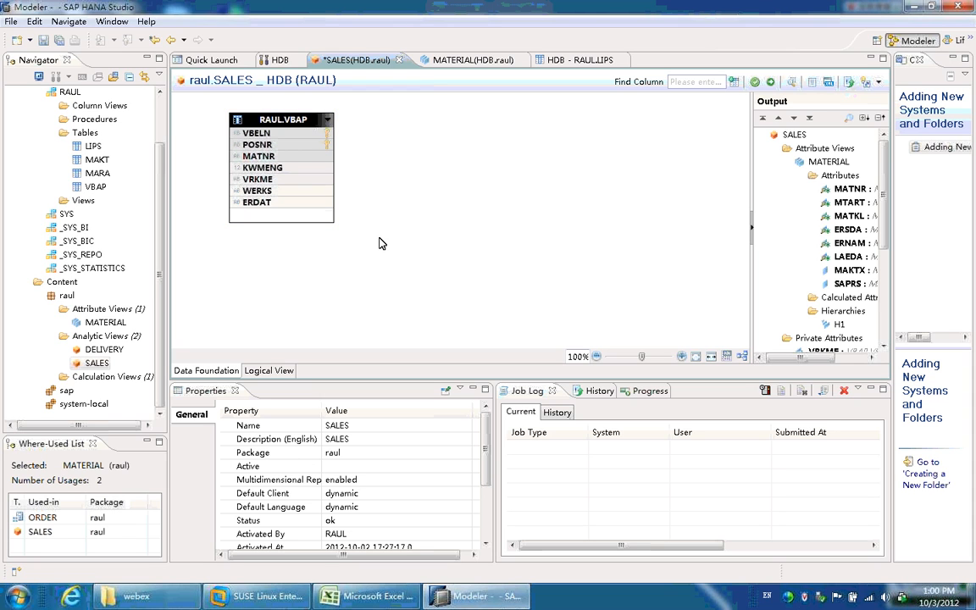
mouse_move(376, 257)
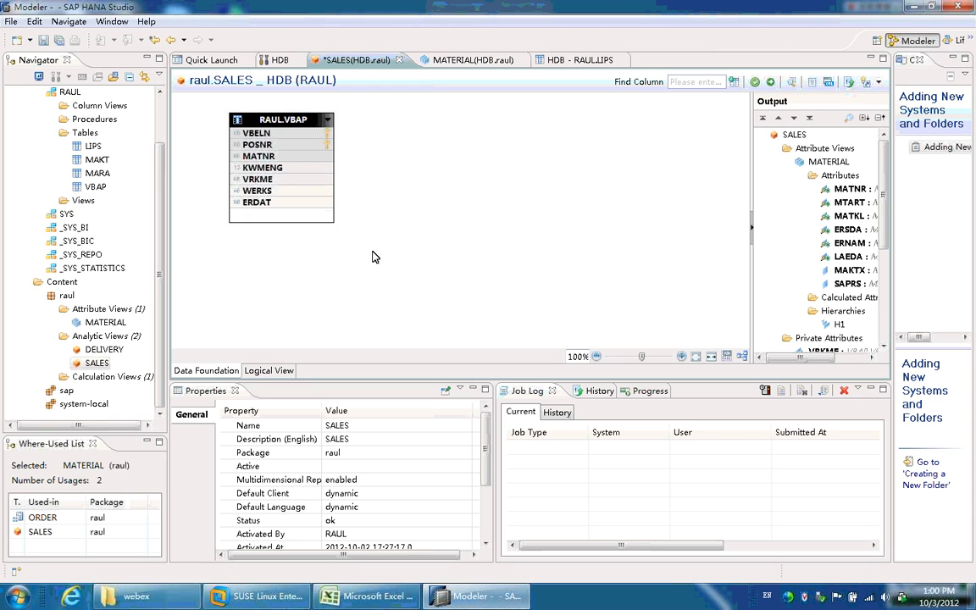
mouse_move(220, 379)
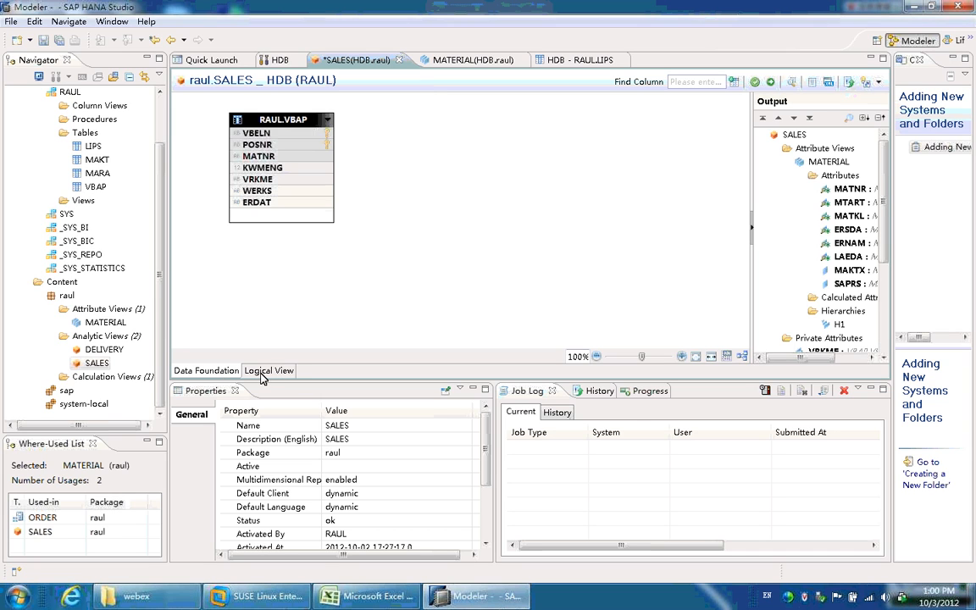
left_click(207, 370)
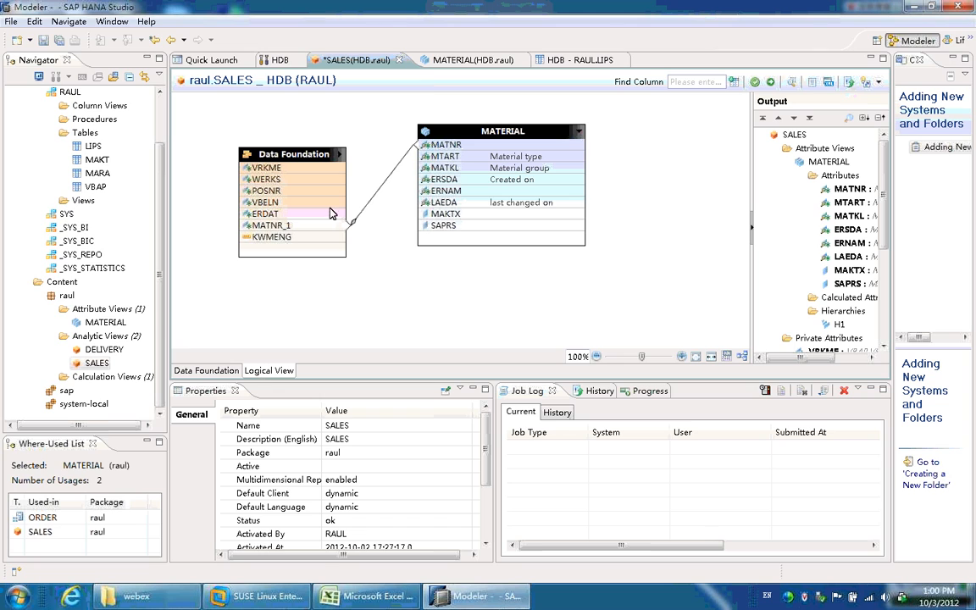
mouse_move(539, 160)
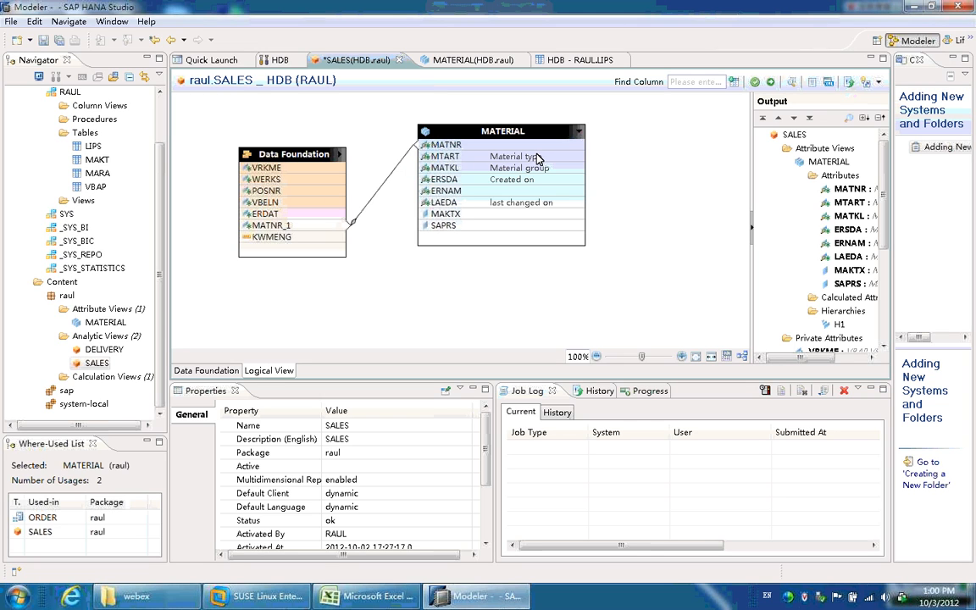
mouse_move(535, 156)
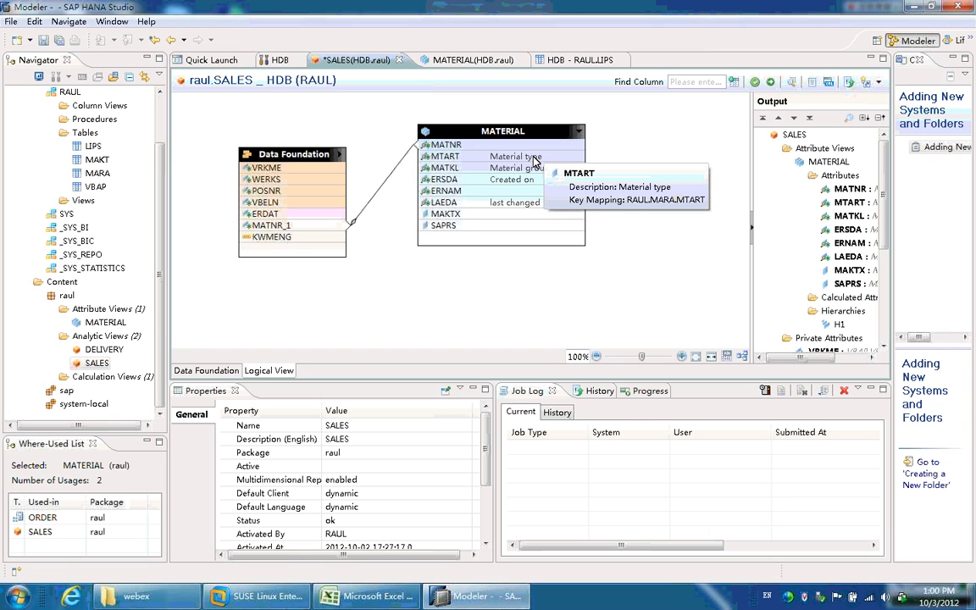
mouse_move(291, 278)
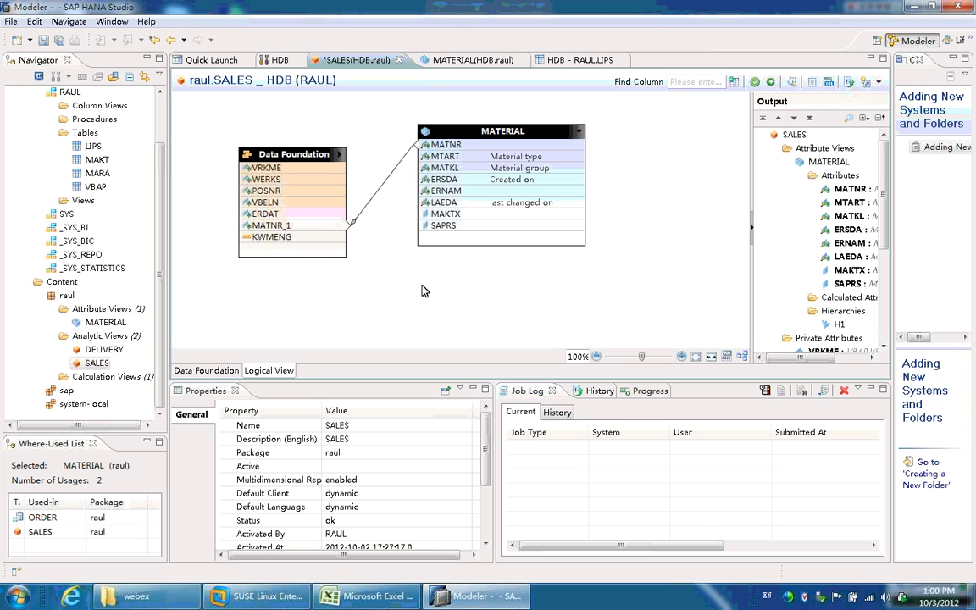
mouse_move(525, 178)
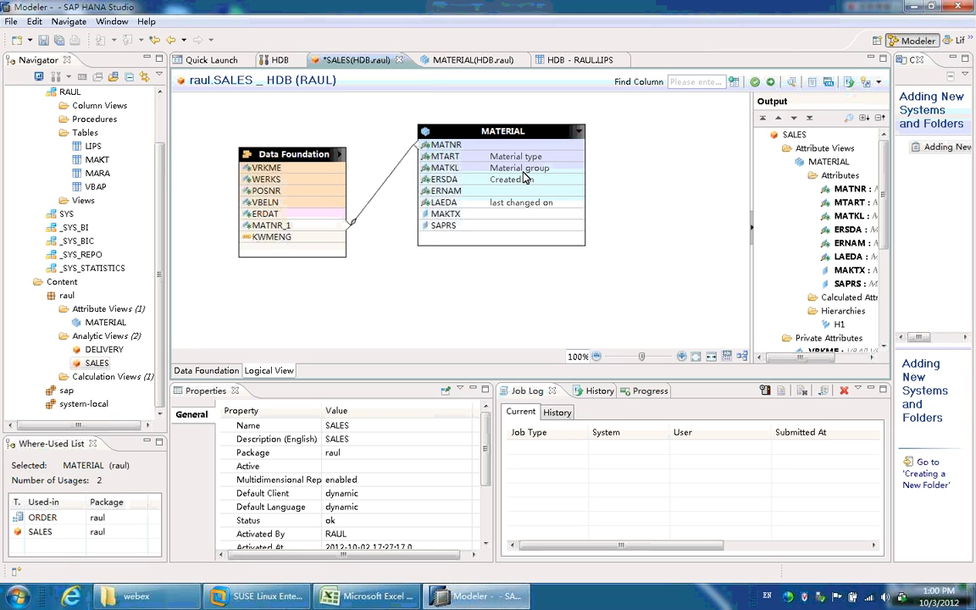
mouse_move(444, 168)
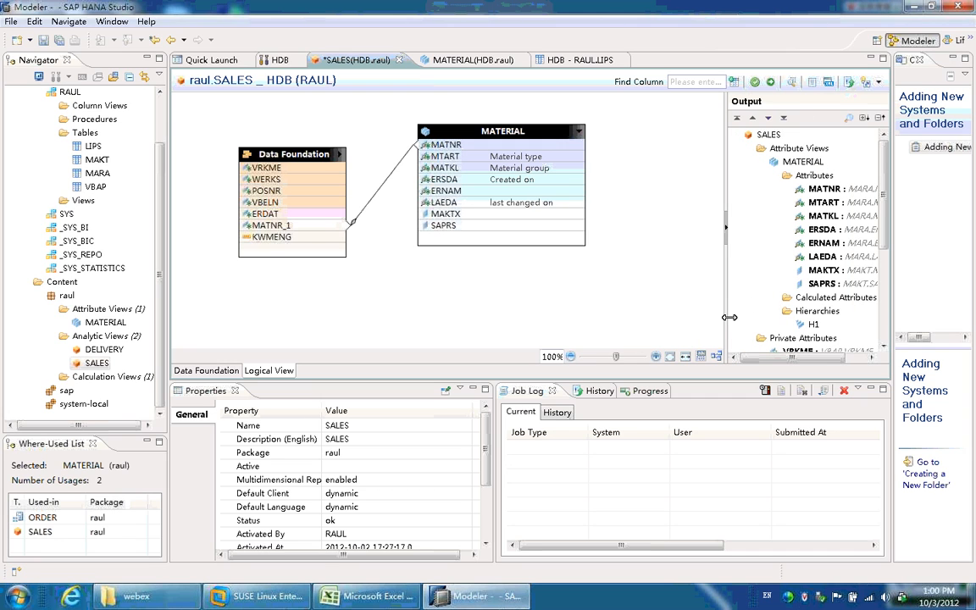
- Inspect the MAKTX attribute properties, then select the ORDER calculation view under raul
left_click(443, 214)
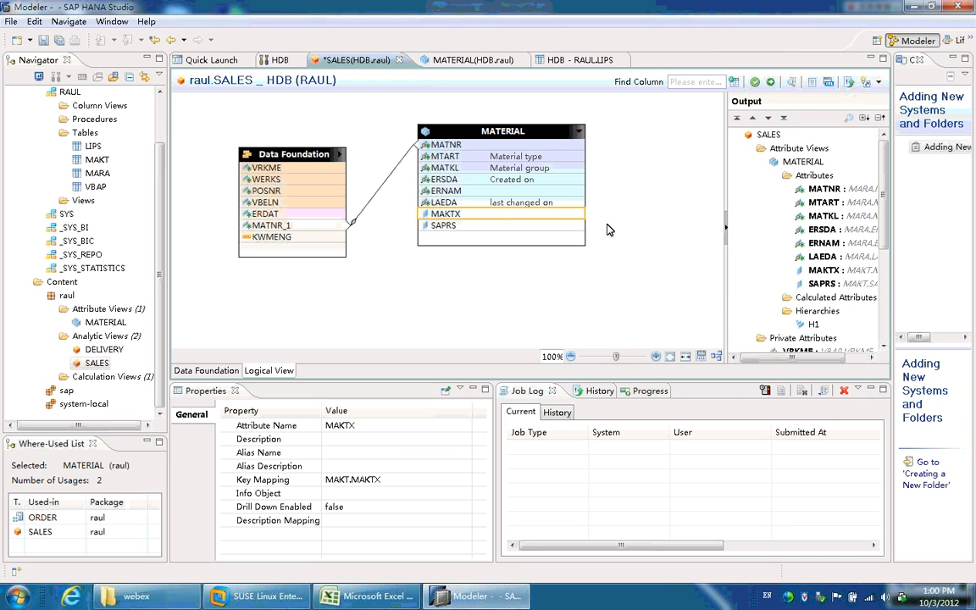
mouse_move(596, 285)
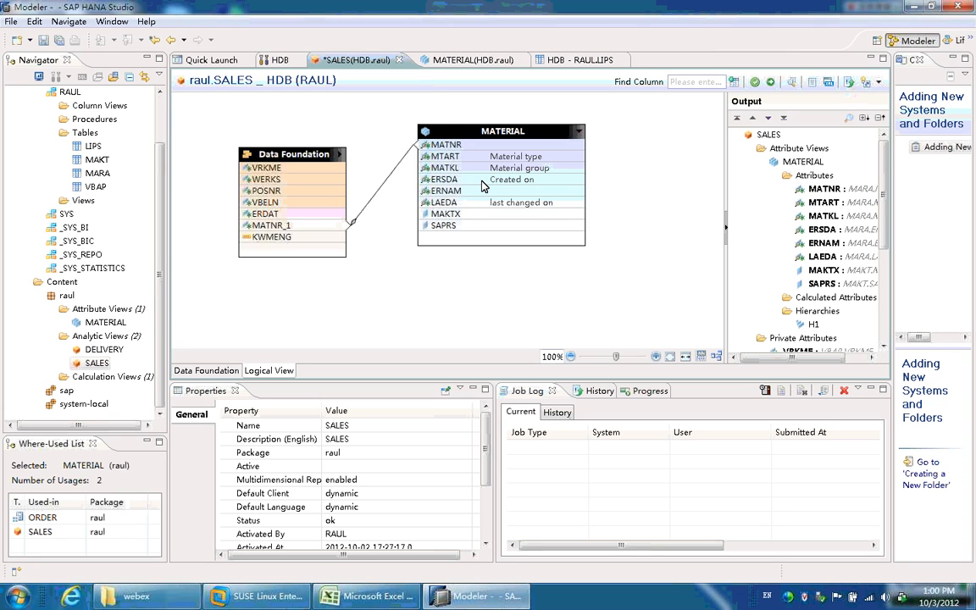
mouse_move(791, 81)
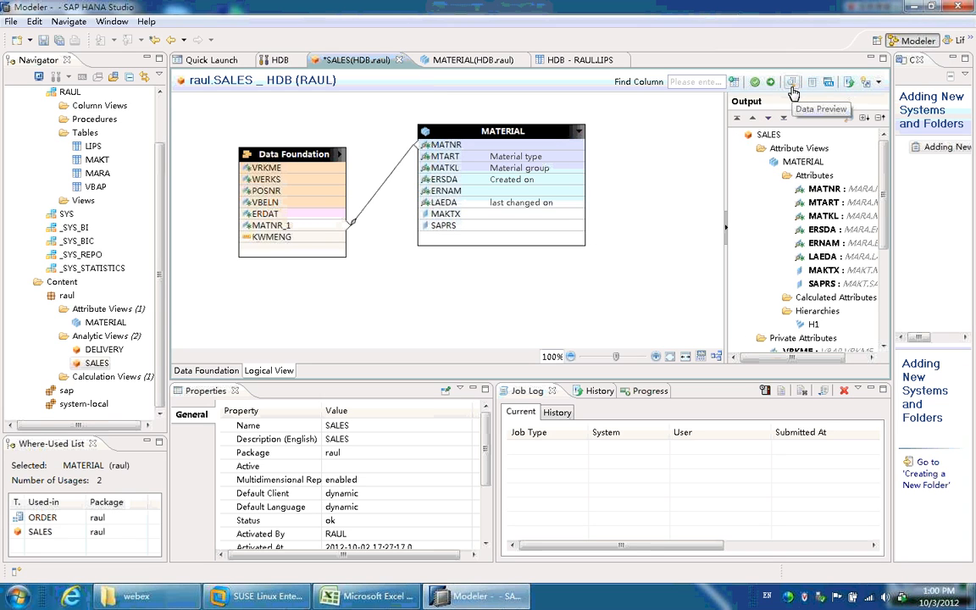
mouse_move(642, 166)
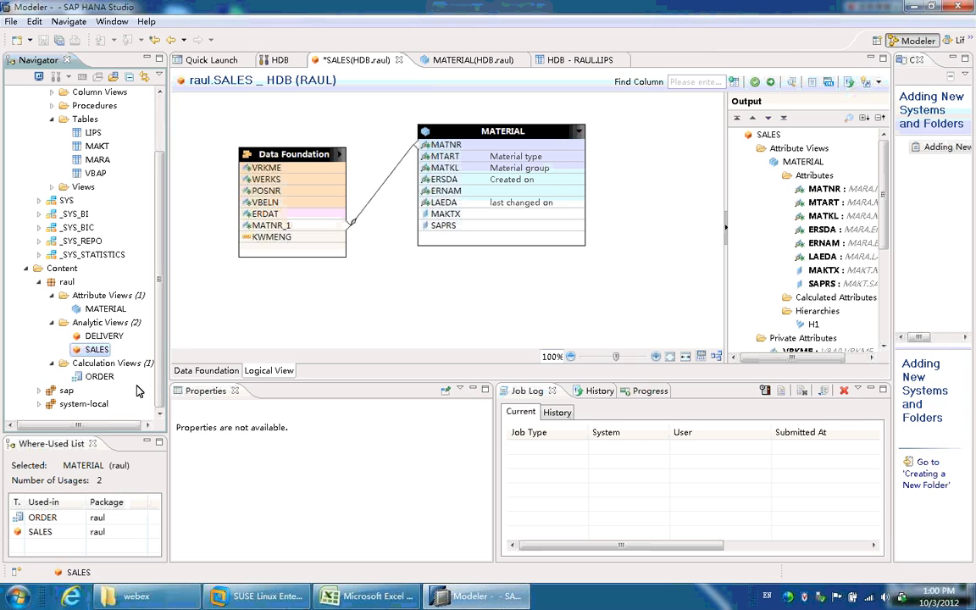
mouse_move(100, 377)
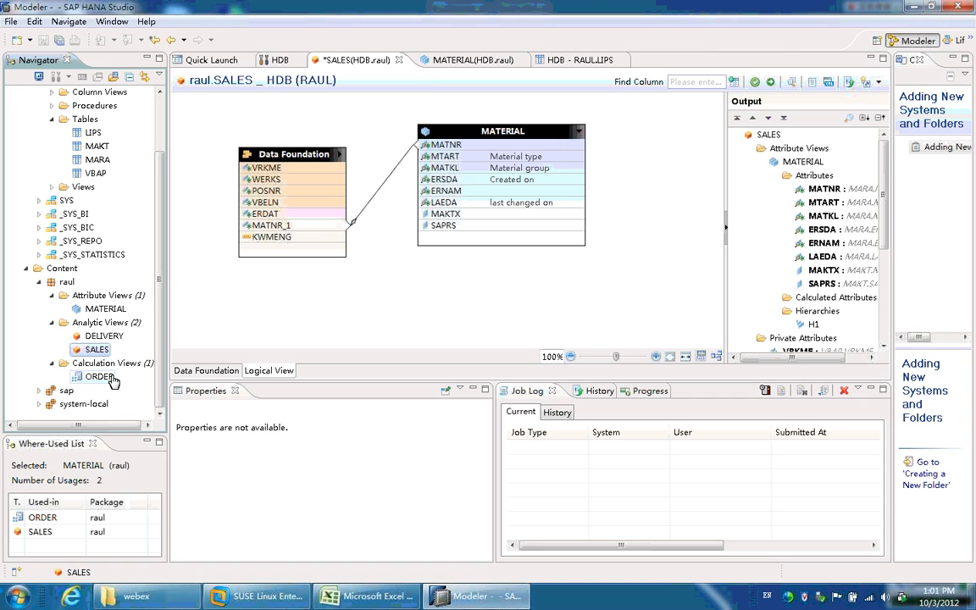
left_click(102, 376)
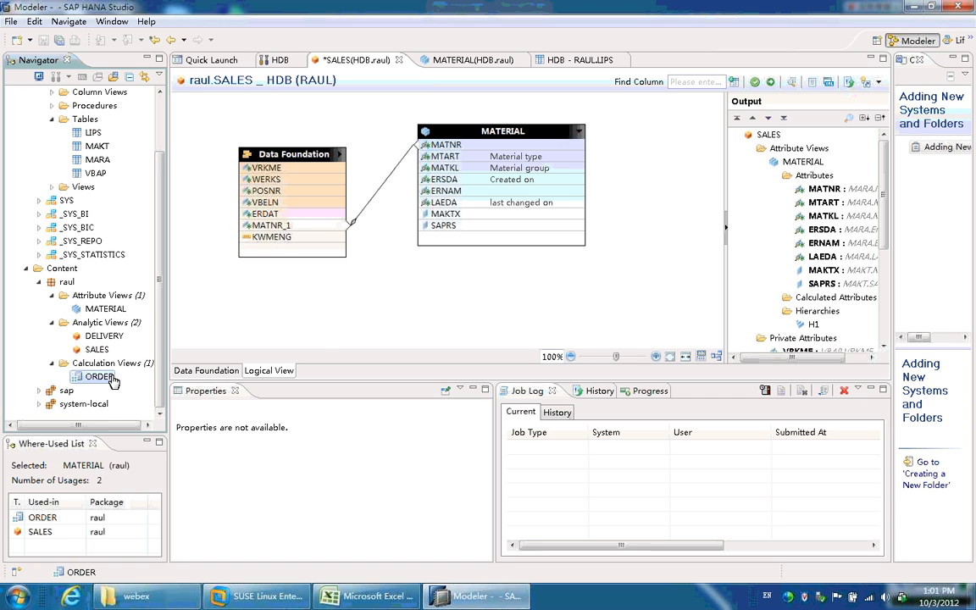
- Open the ORDER calculation view and show its output node's attributes and measures
double_click(98, 376)
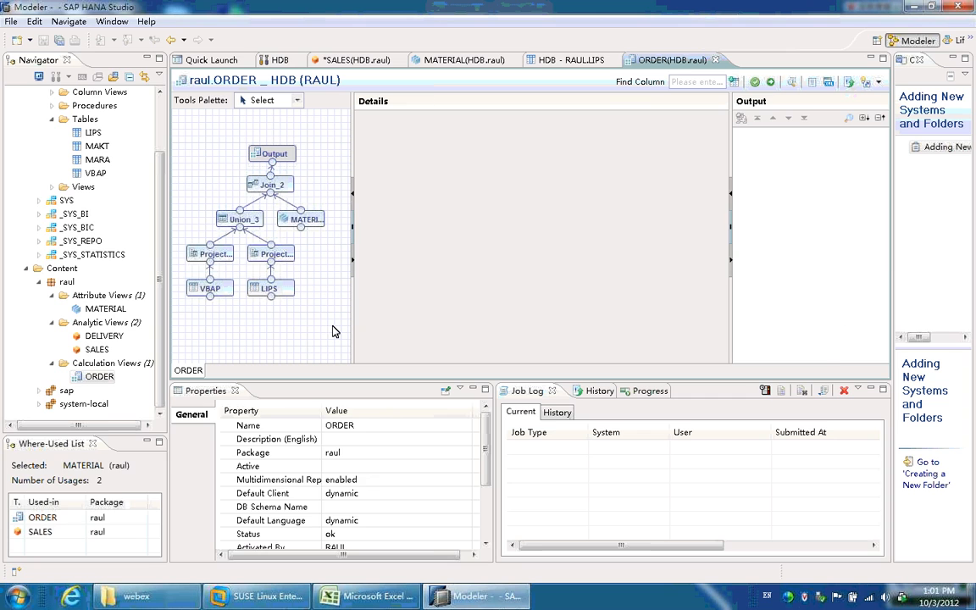
left_click(269, 183)
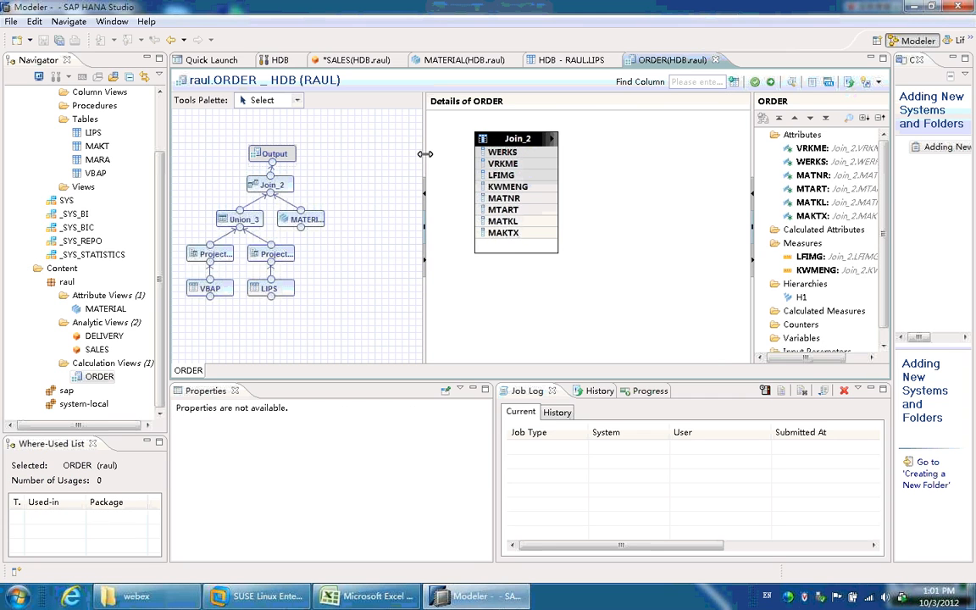
mouse_move(297, 185)
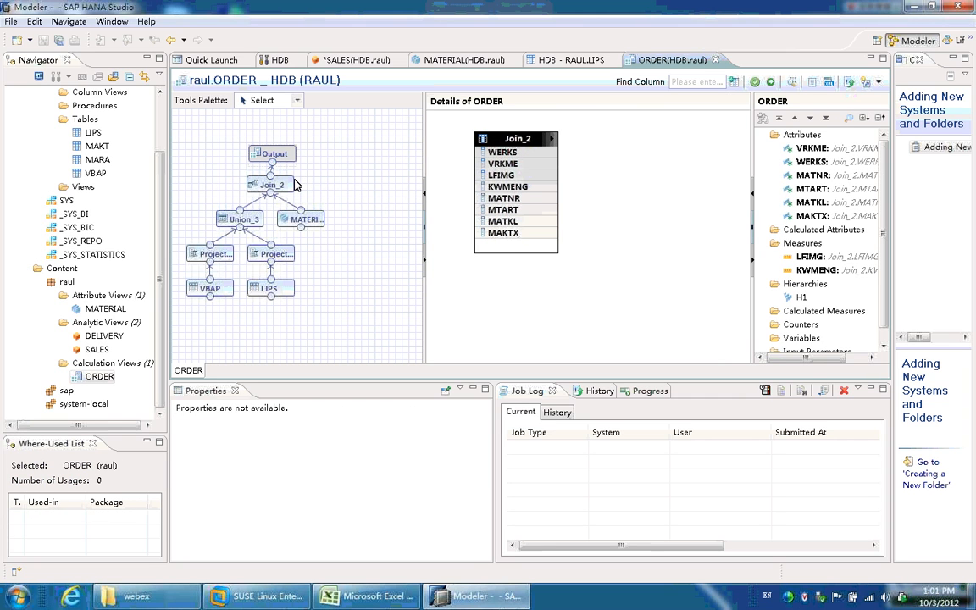
mouse_move(356, 224)
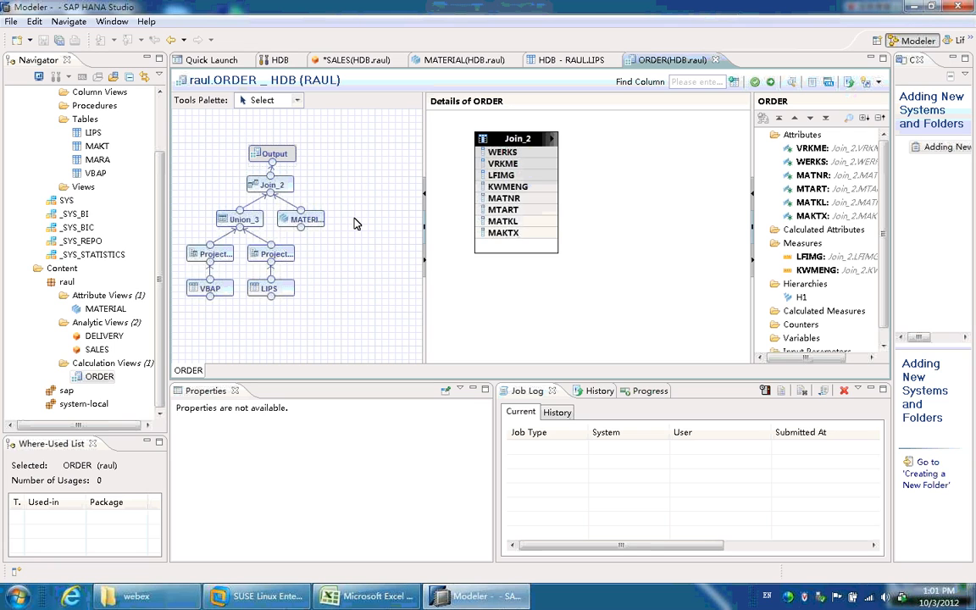
mouse_move(369, 237)
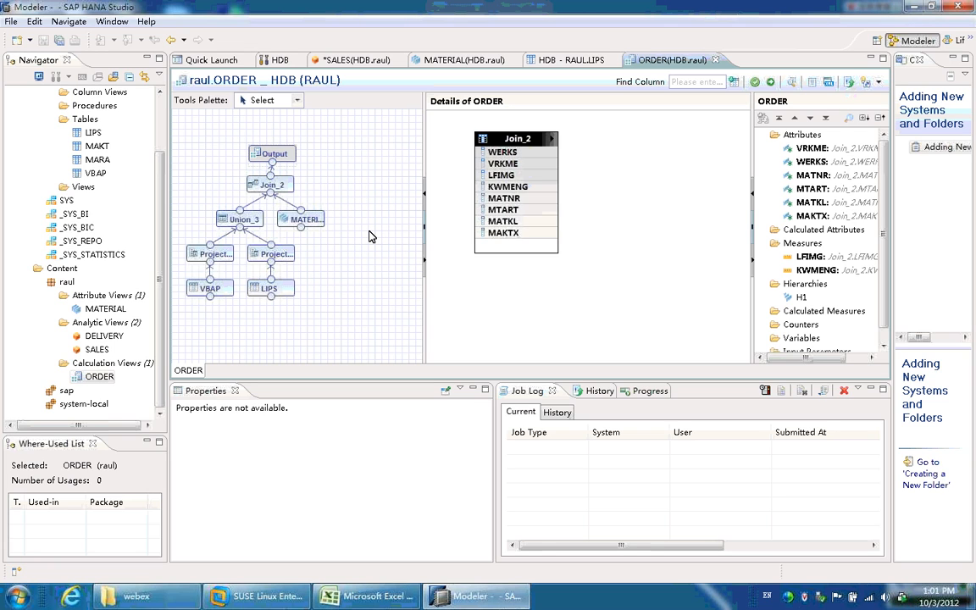
mouse_move(376, 240)
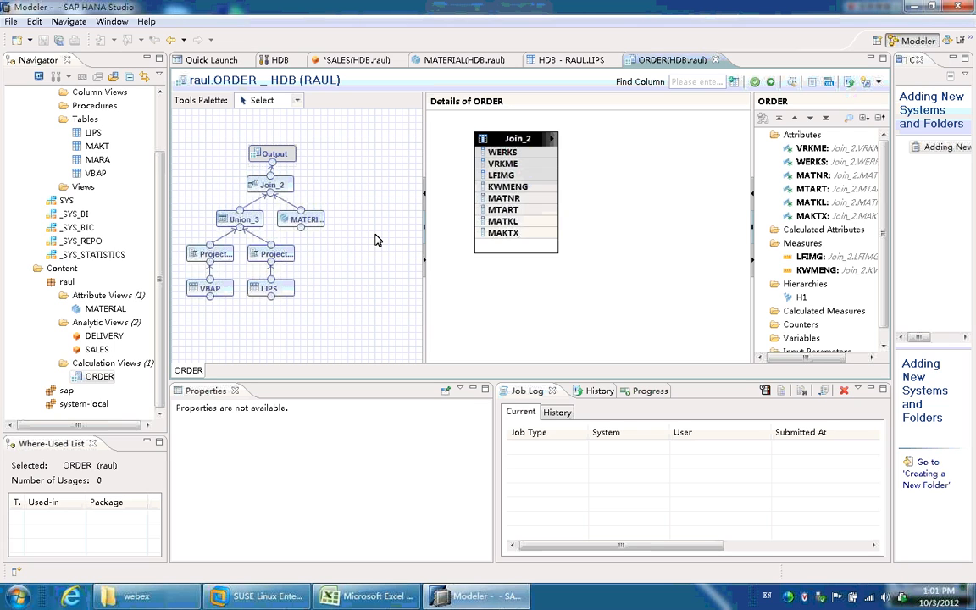
mouse_move(339, 261)
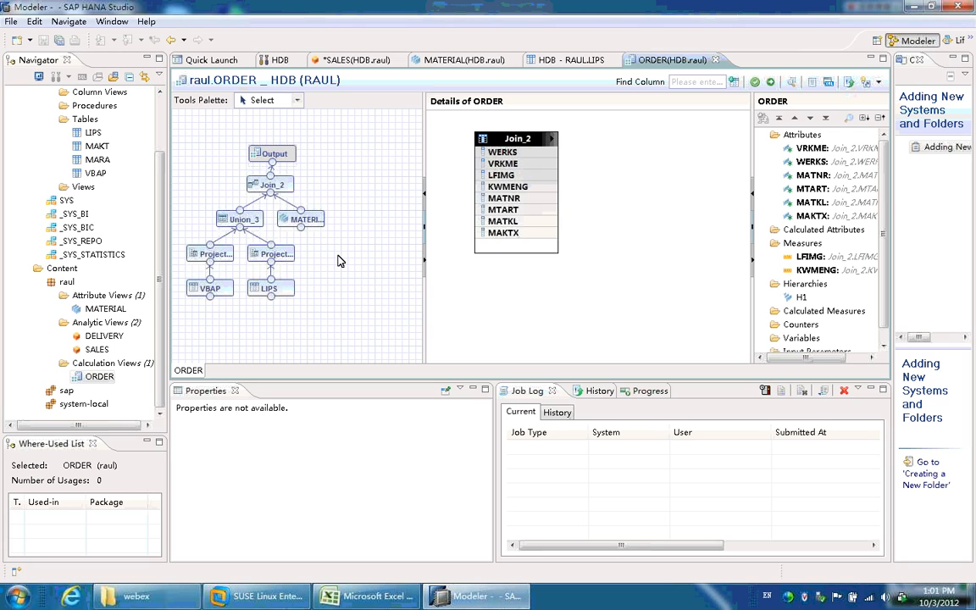
mouse_move(342, 277)
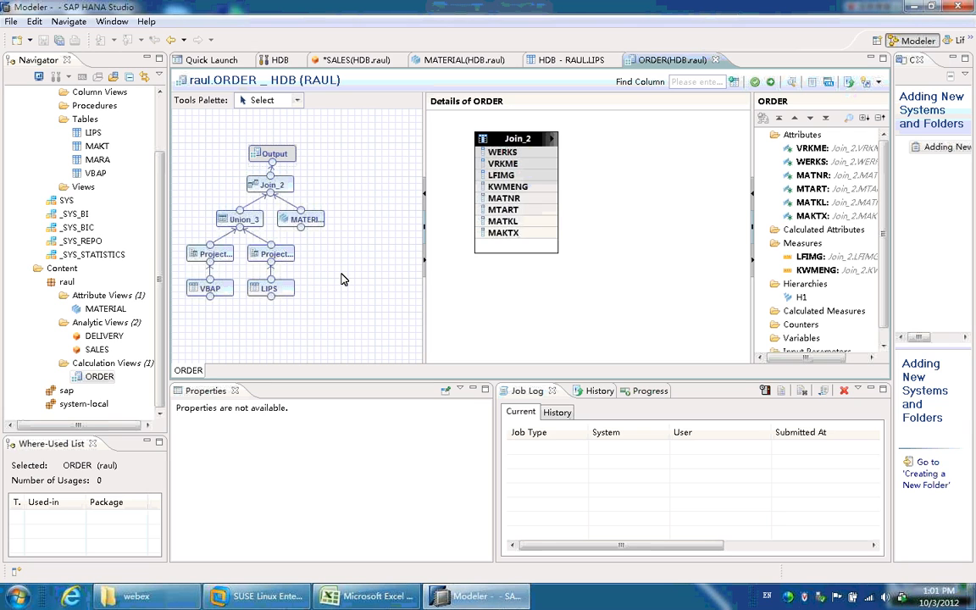
mouse_move(347, 271)
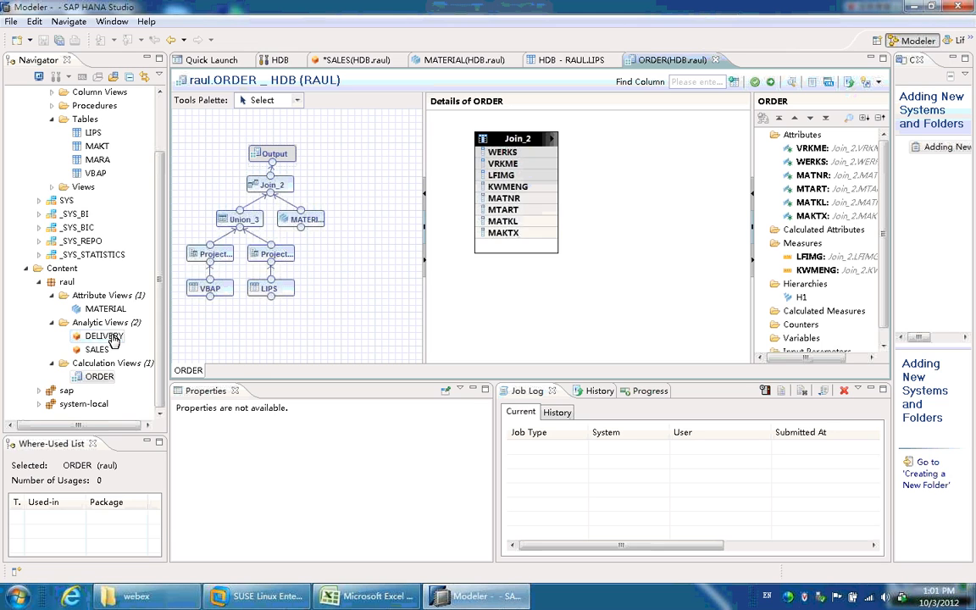
- Run Data Preview on the DELIVERY analytic view from the Navigator context menu
right_click(103, 336)
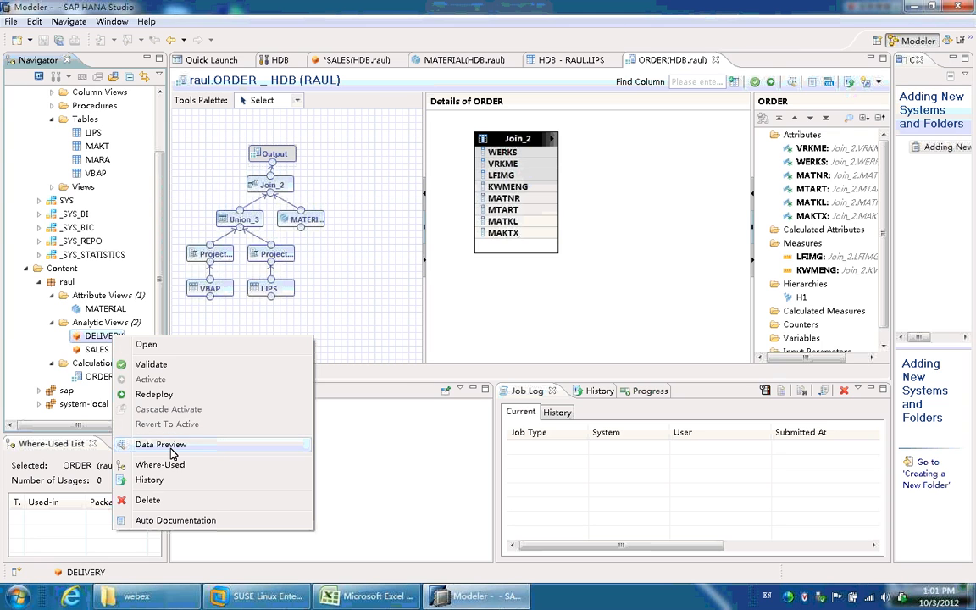
left_click(161, 444)
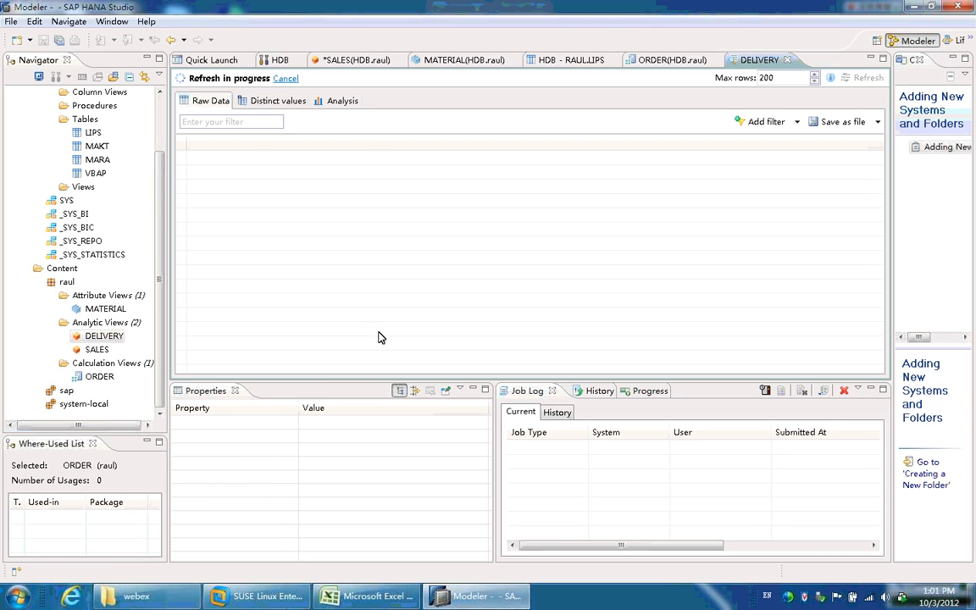
mouse_move(404, 297)
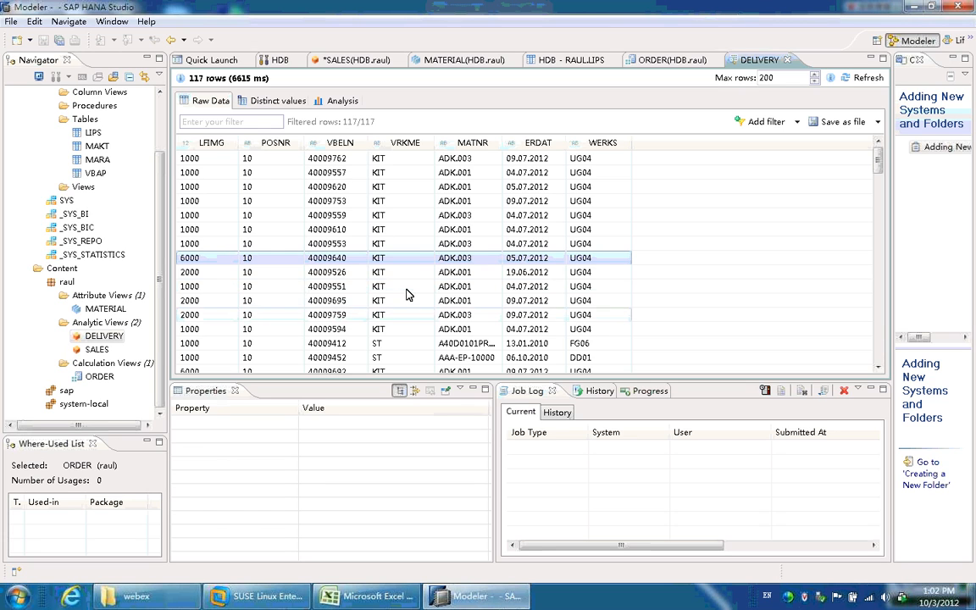
mouse_move(464, 323)
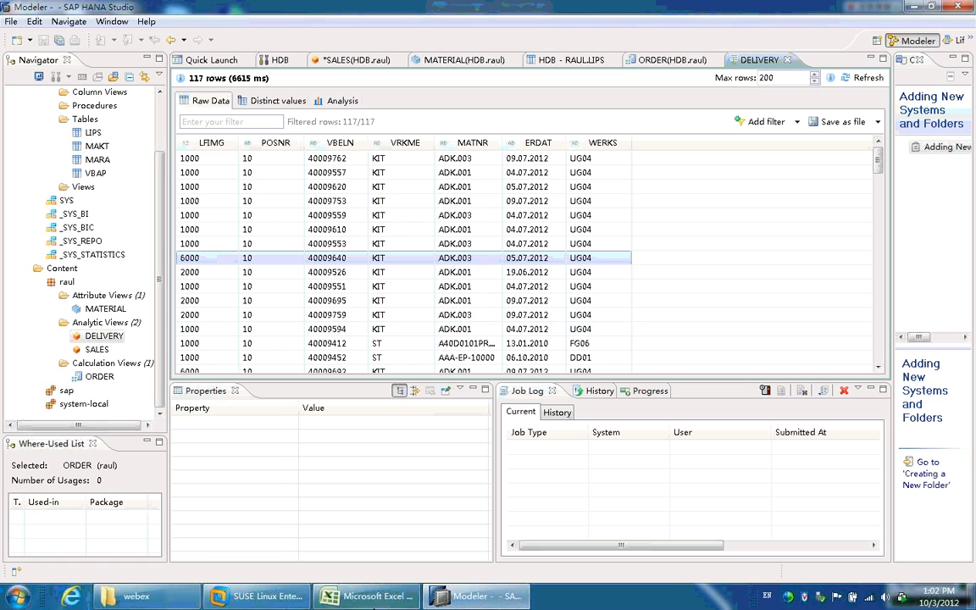
- Focus the workbook and start the Data Connection Wizard from the Data ribbon's other sources
left_click(365, 596)
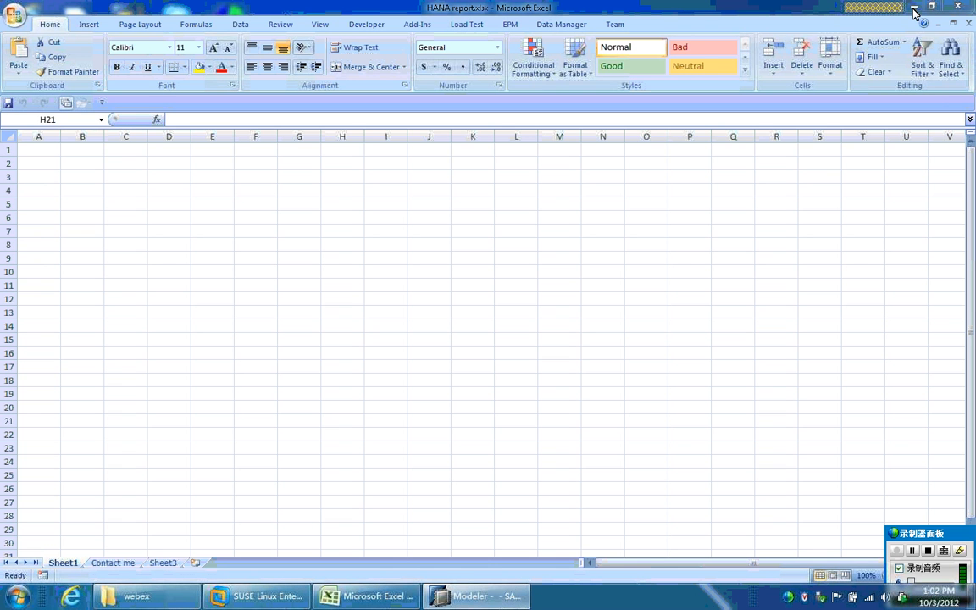
left_click(342, 420)
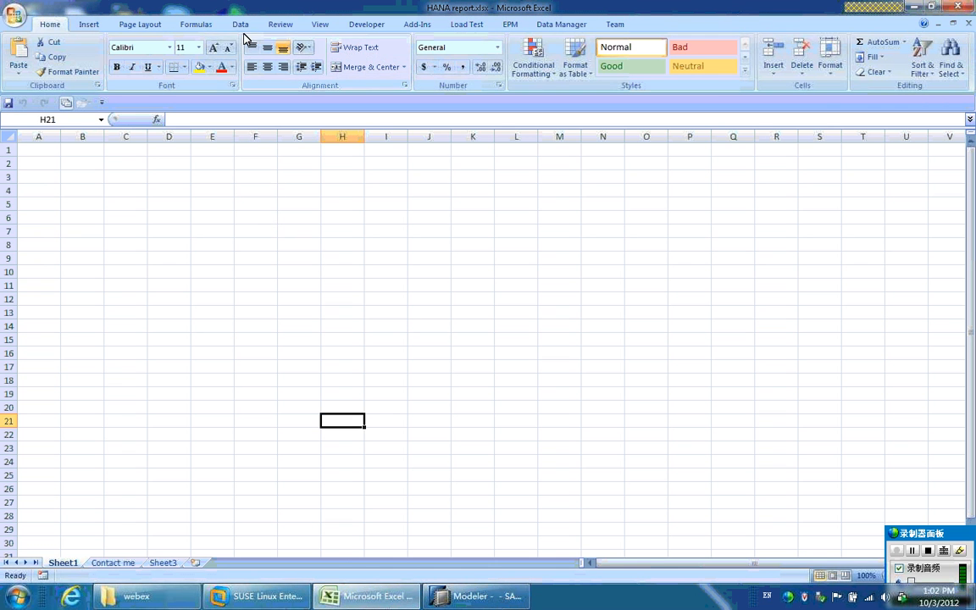
left_click(240, 24)
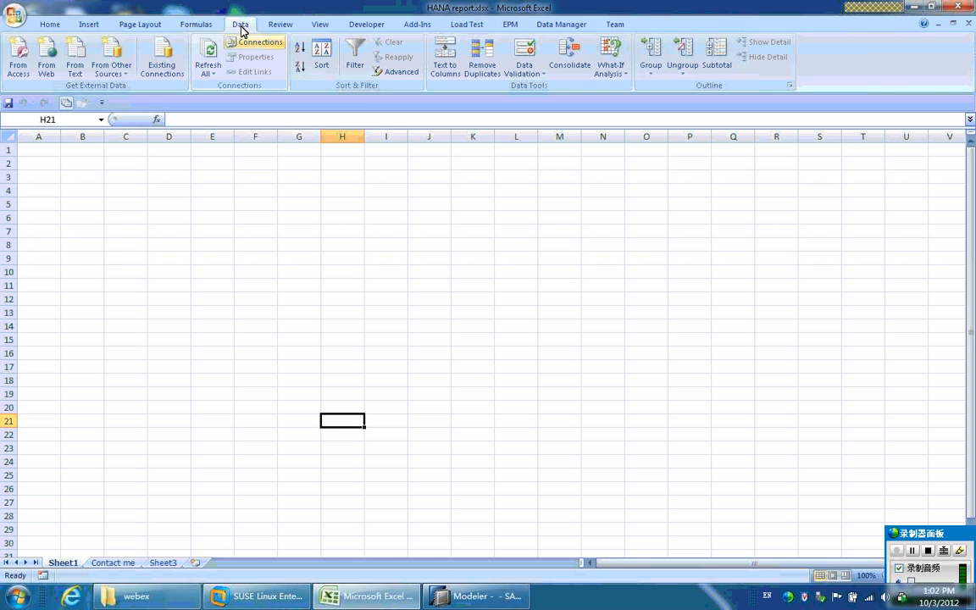
left_click(112, 57)
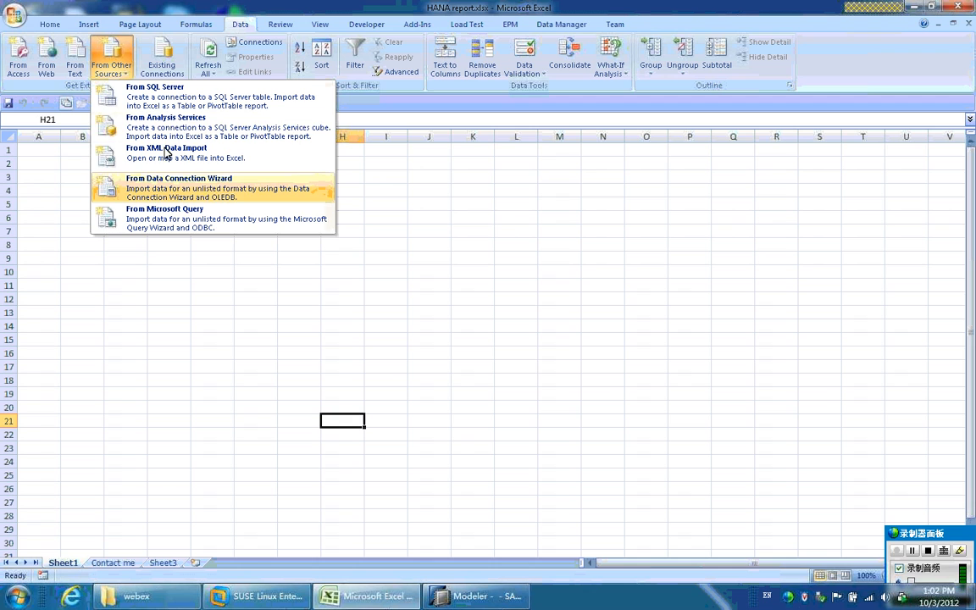
left_click(179, 183)
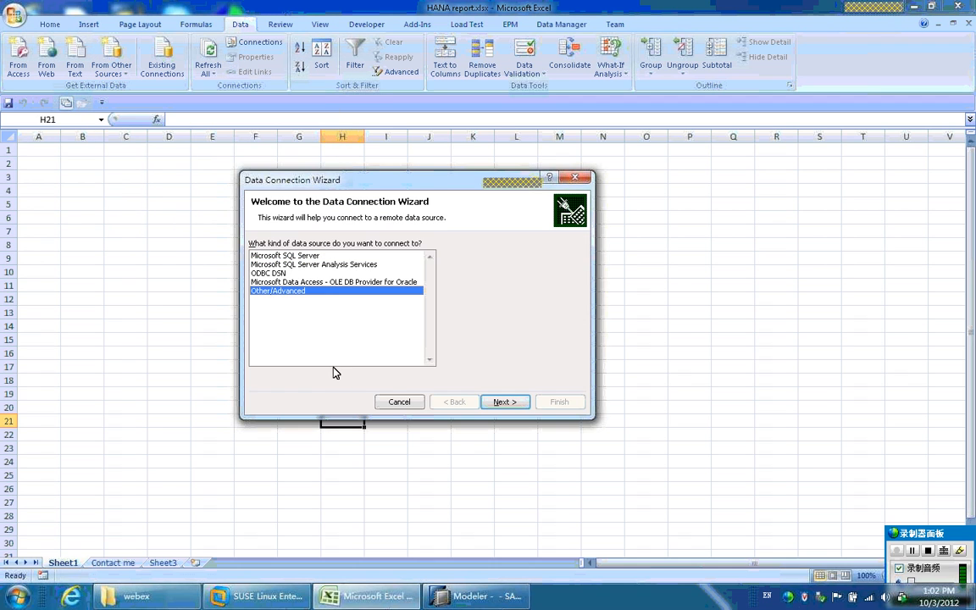
- Proceed with Other/Advanced and the SAP HANA MDX Provider to its Connection settings
left_click(505, 401)
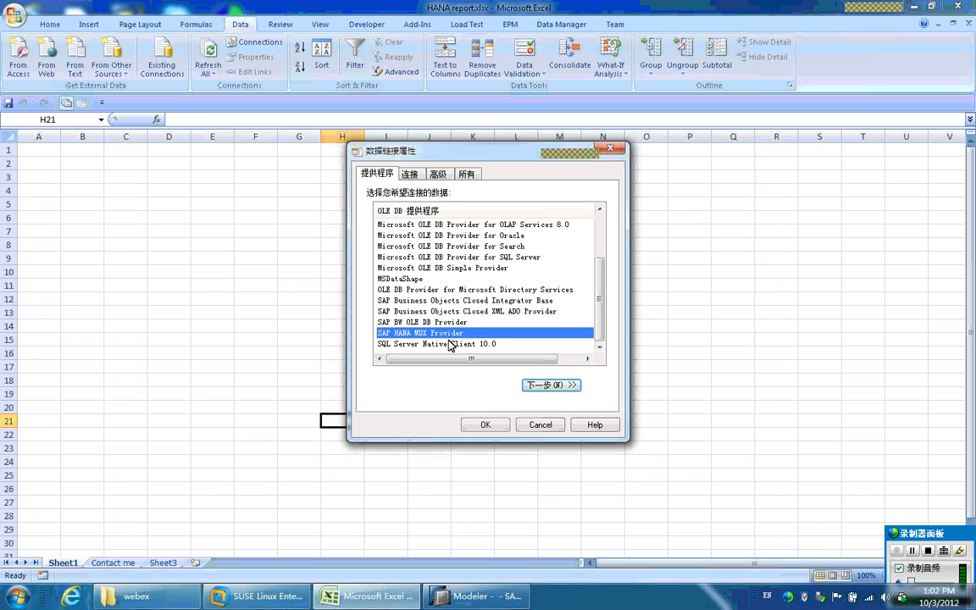
mouse_move(490, 335)
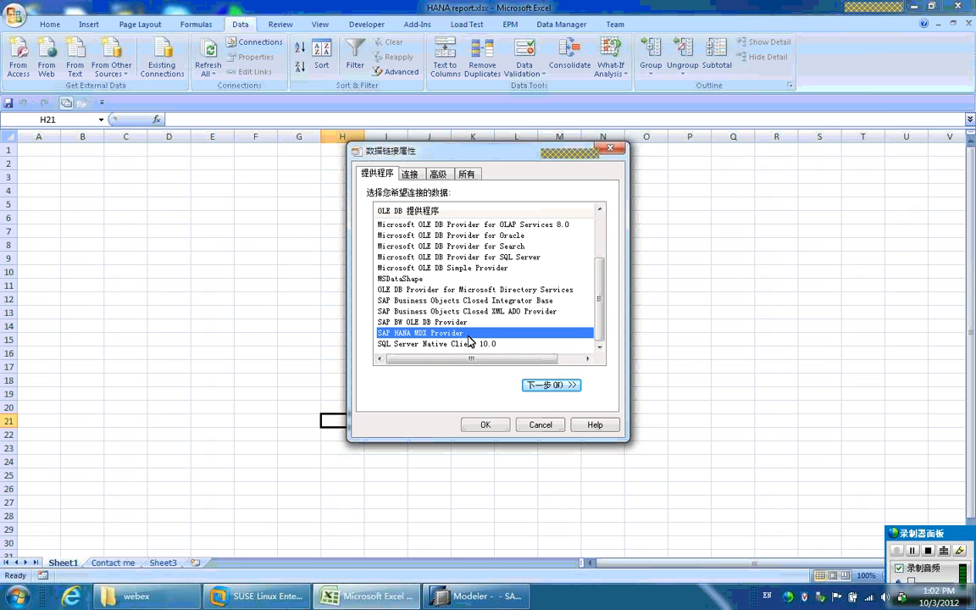
left_click(548, 384)
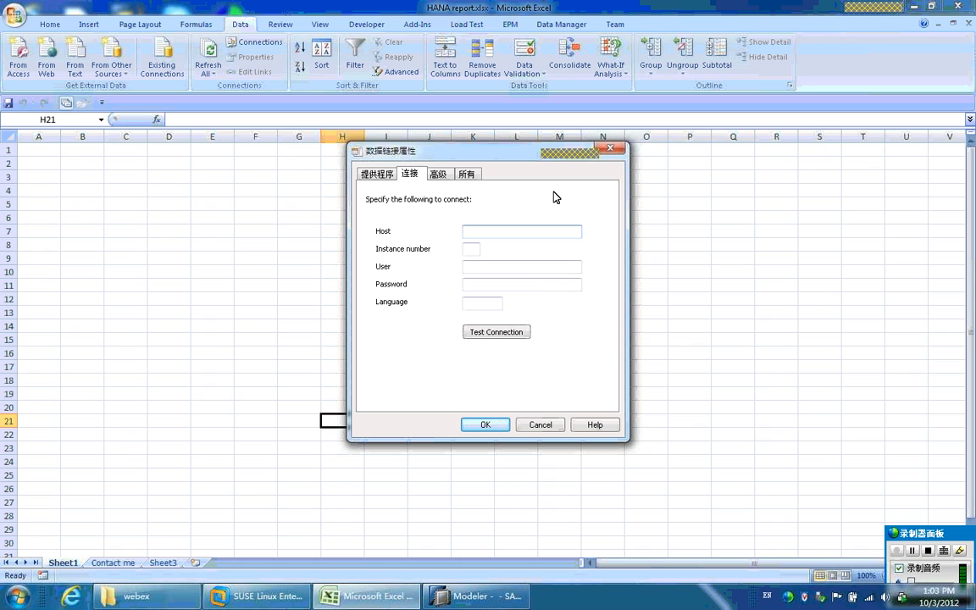
- Enter host myhana, instance 00, user raul, language en, and confirm a successful connection test
type("myhana")
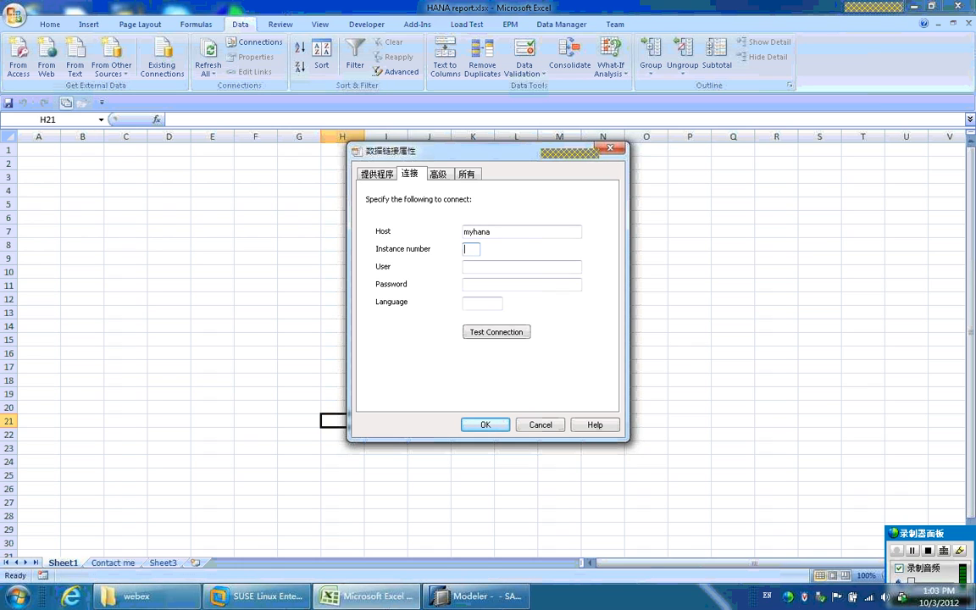
type("00")
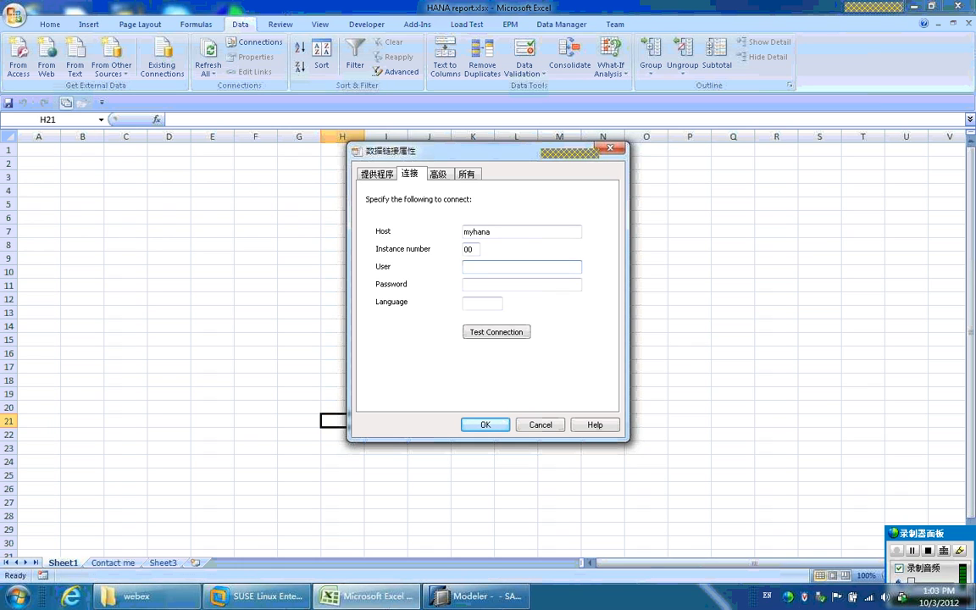
type("raul")
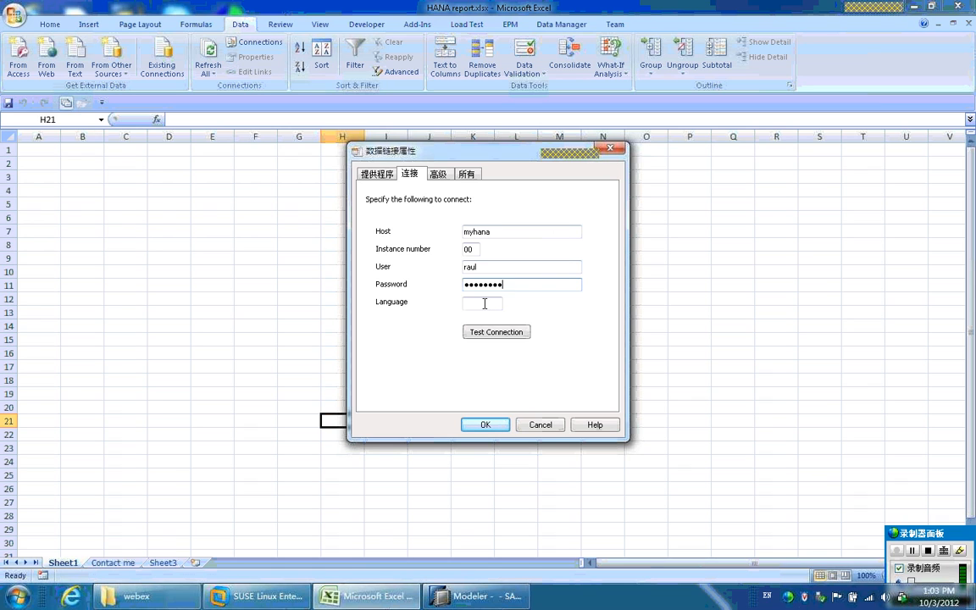
type("en")
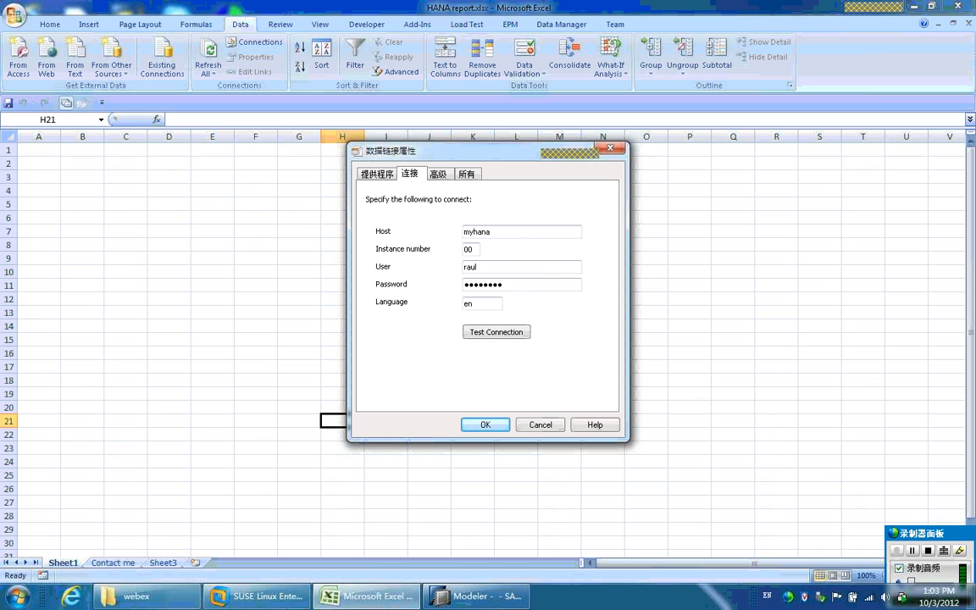
left_click(494, 330)
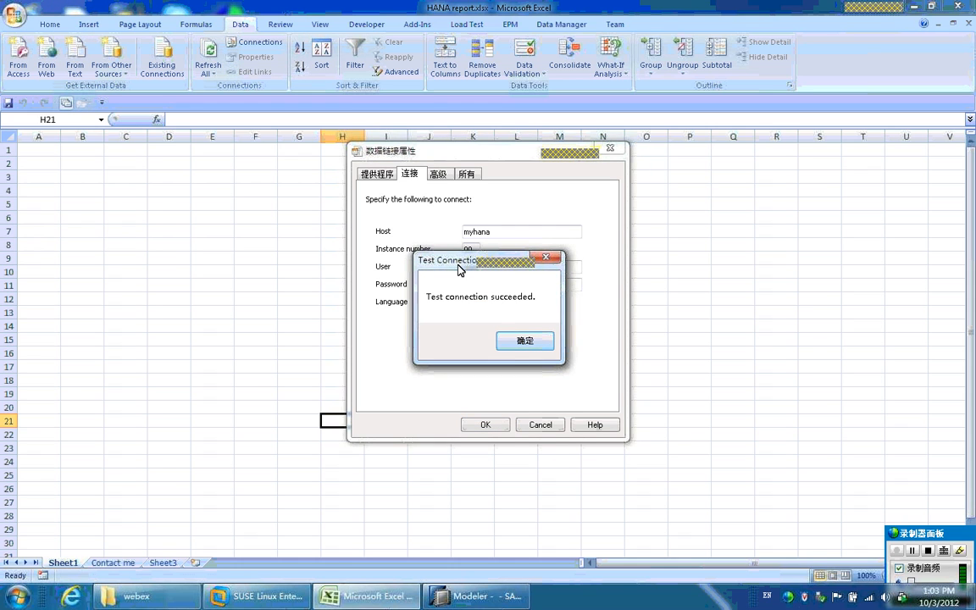
mouse_move(494, 327)
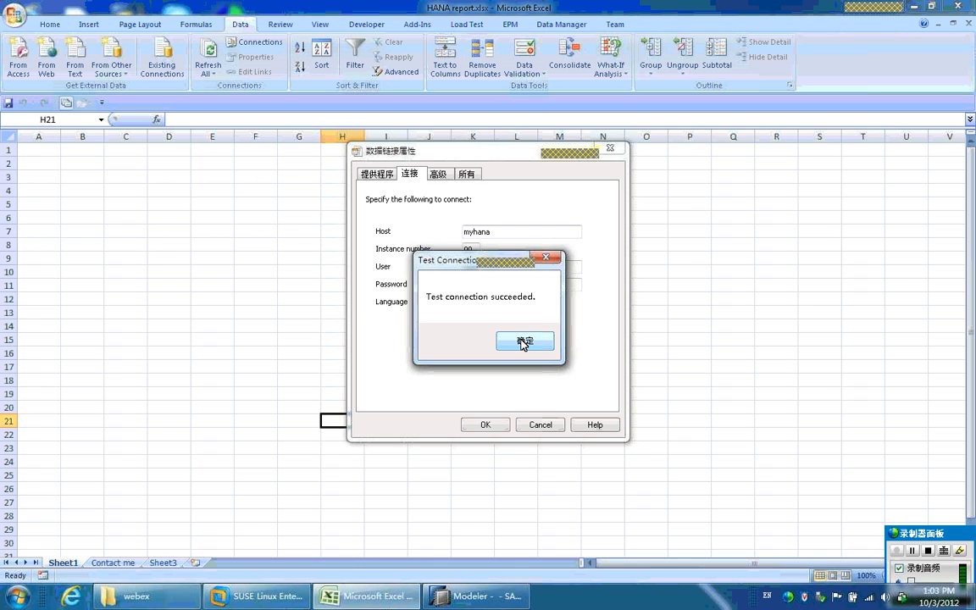
left_click(525, 341)
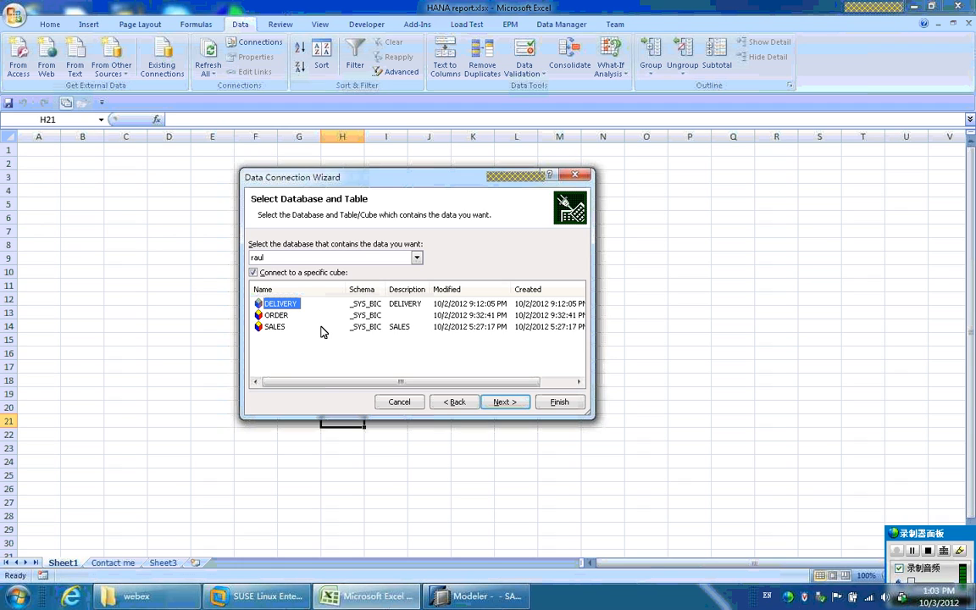
mouse_move(298, 254)
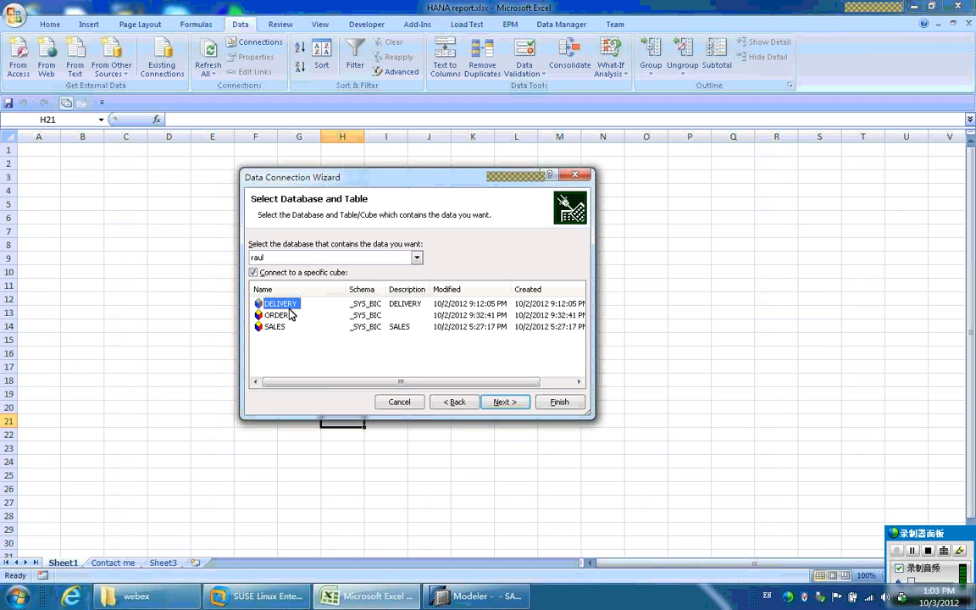
mouse_move(386, 373)
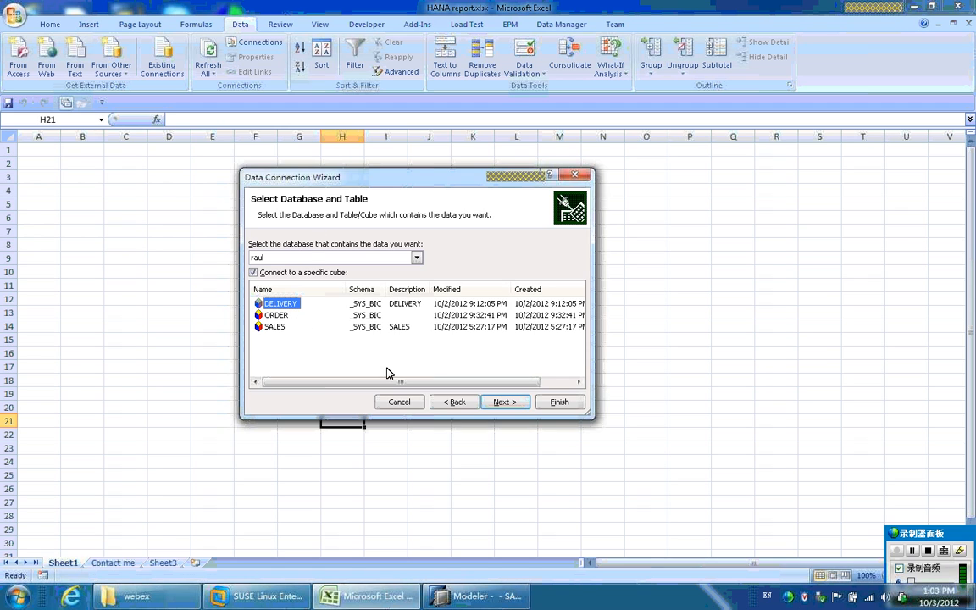
mouse_move(504, 402)
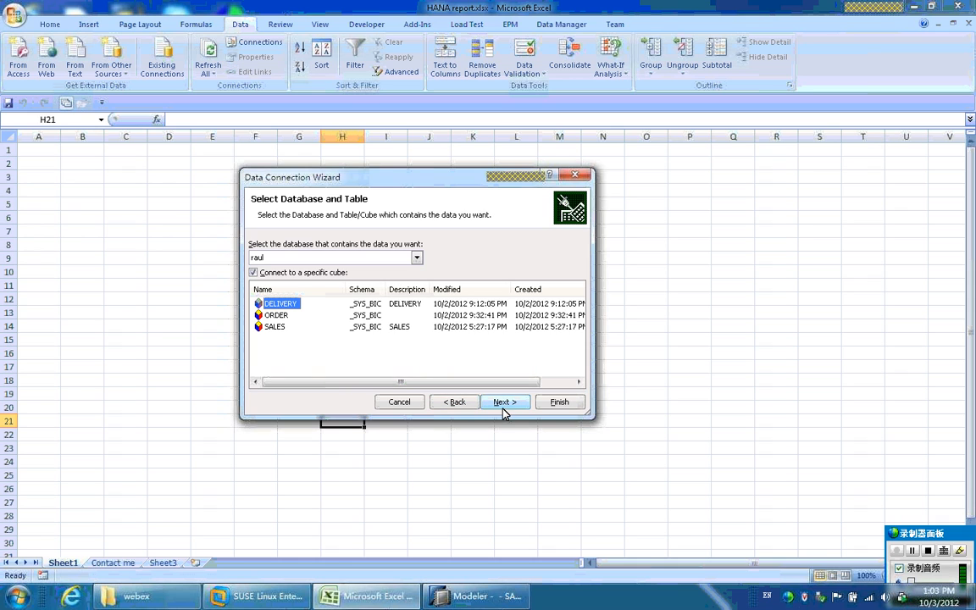
- Finish the DELIVERY connection with Save password in file ticked
left_click(502, 402)
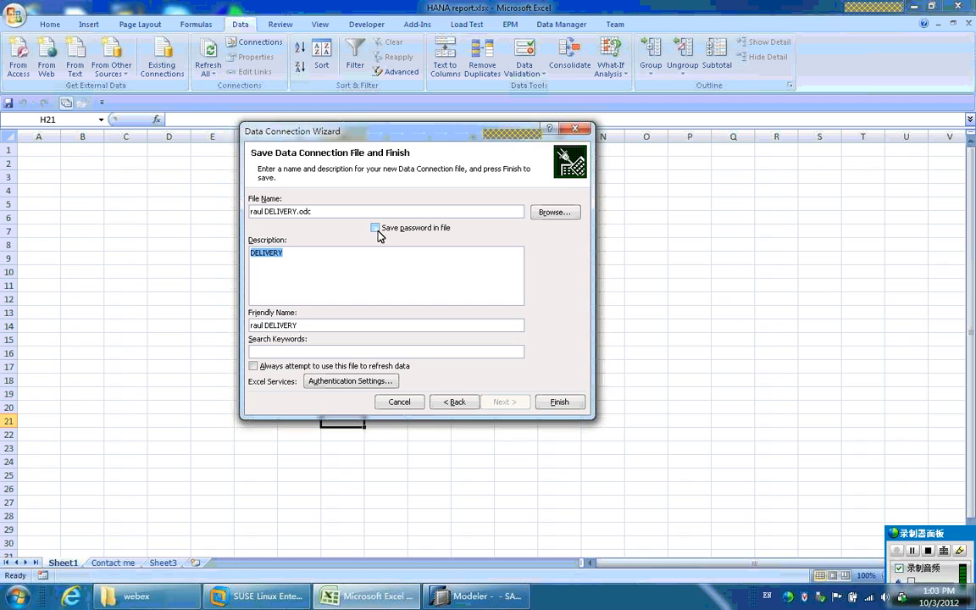
left_click(376, 227)
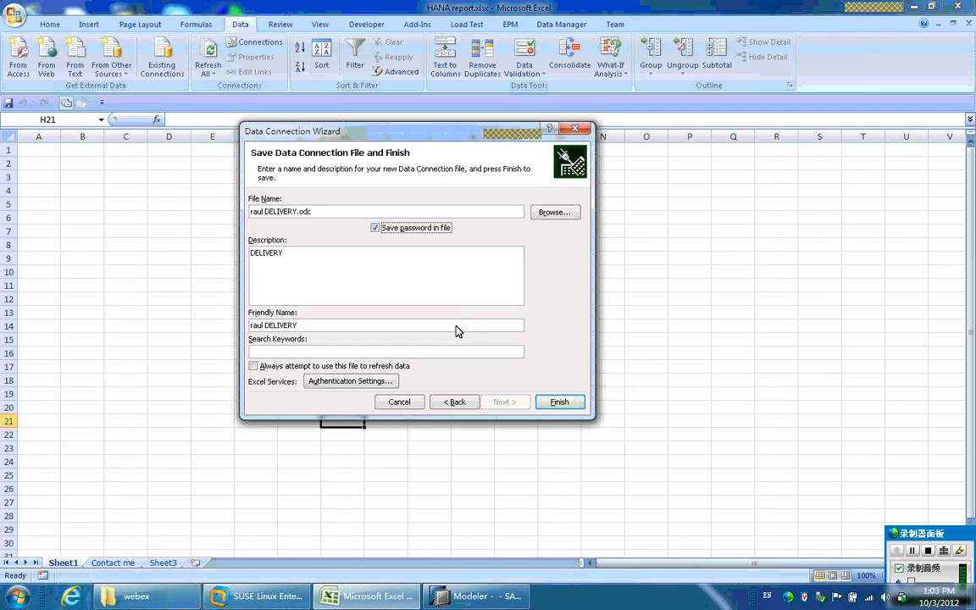
mouse_move(506, 362)
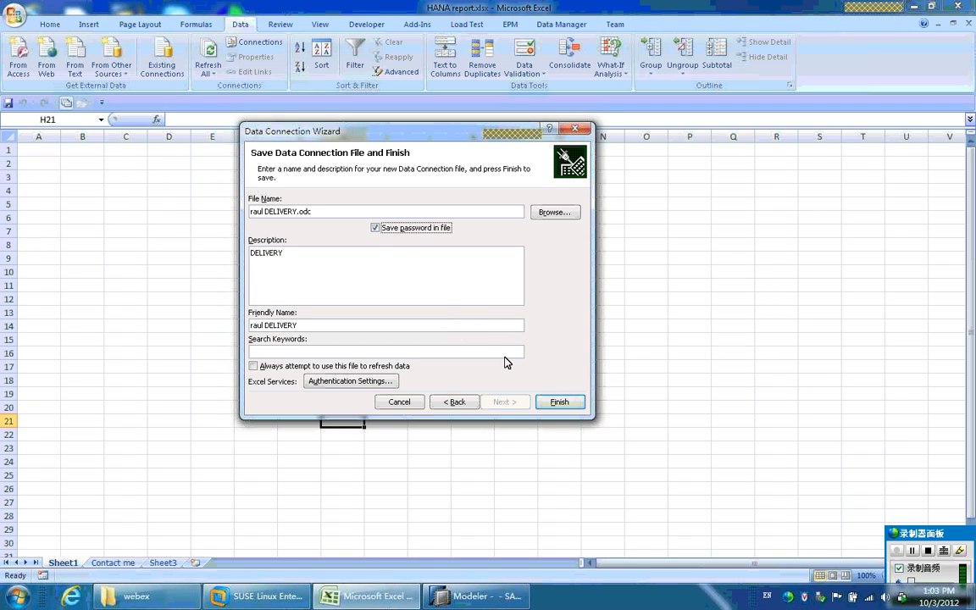
left_click(559, 401)
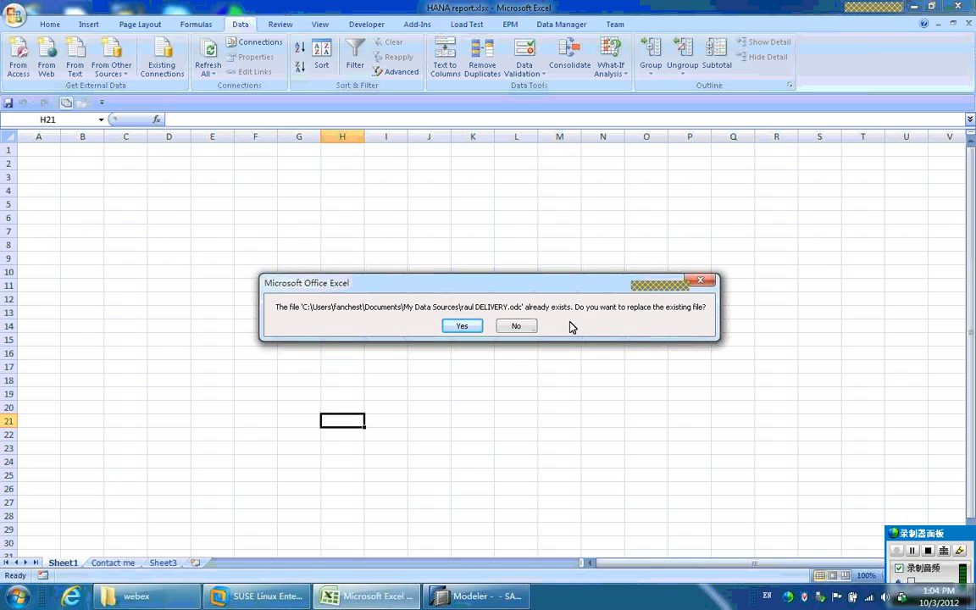
mouse_move(460, 326)
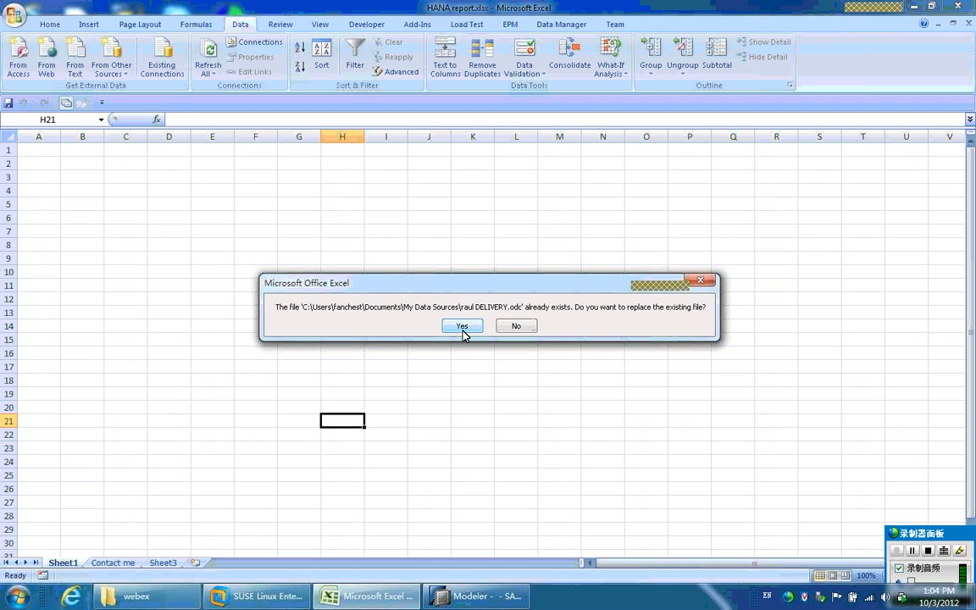
- Replace the existing raul DELIVERY.odc and pick cell A1 as the PivotTable location
left_click(461, 325)
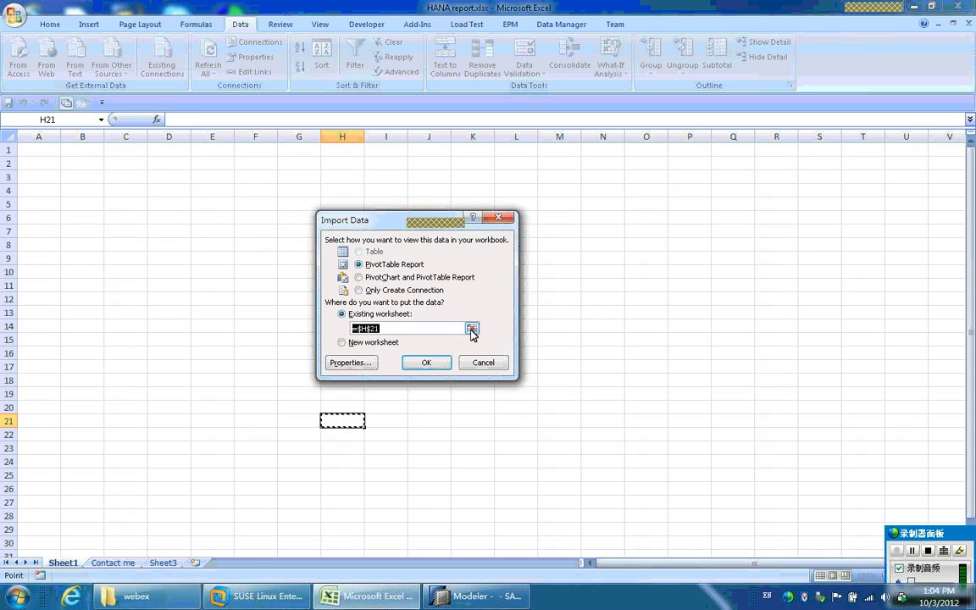
left_click(471, 328)
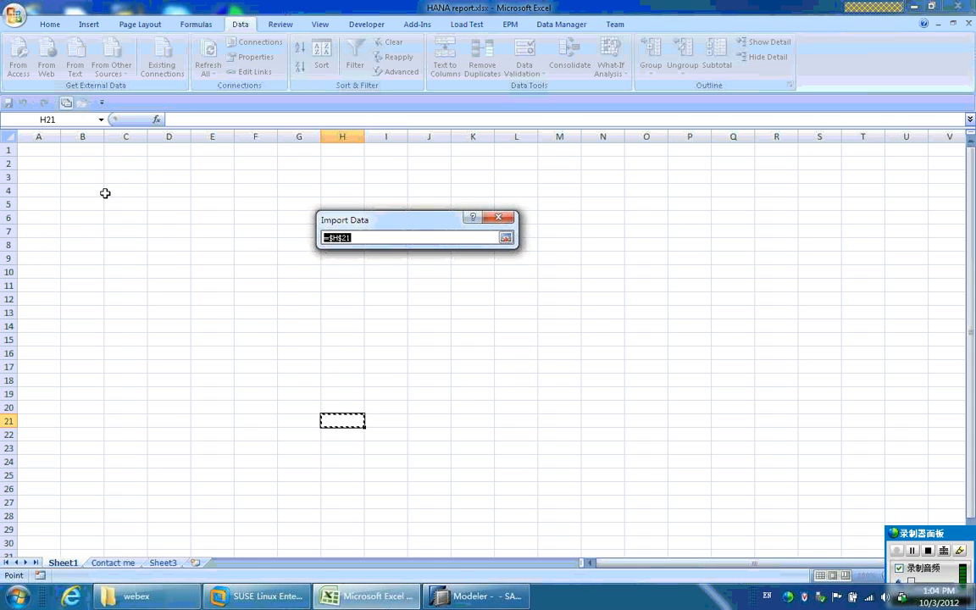
left_click(39, 149)
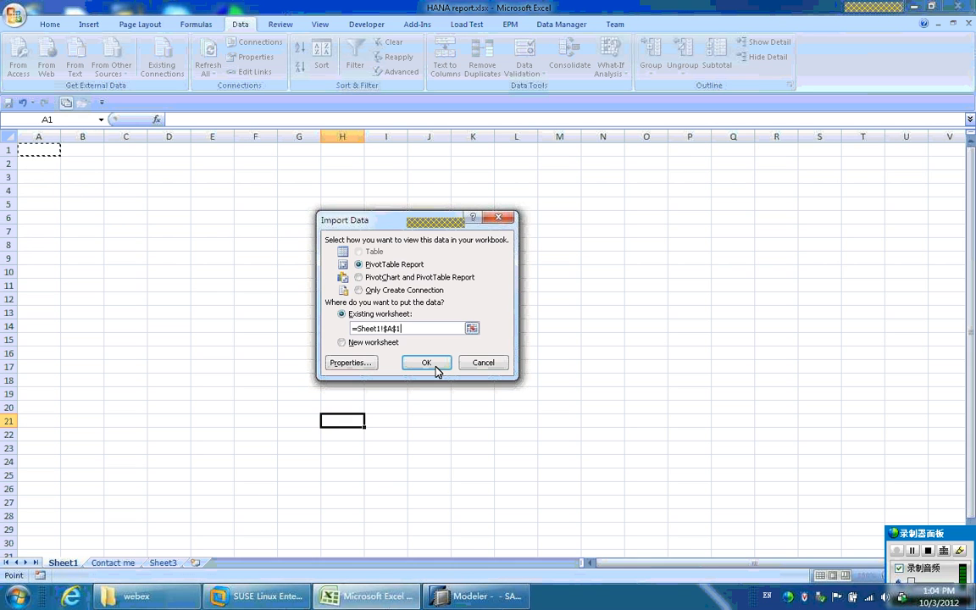
- Create the PivotTable and add Werks to rows with LFIMG as summed values
left_click(427, 363)
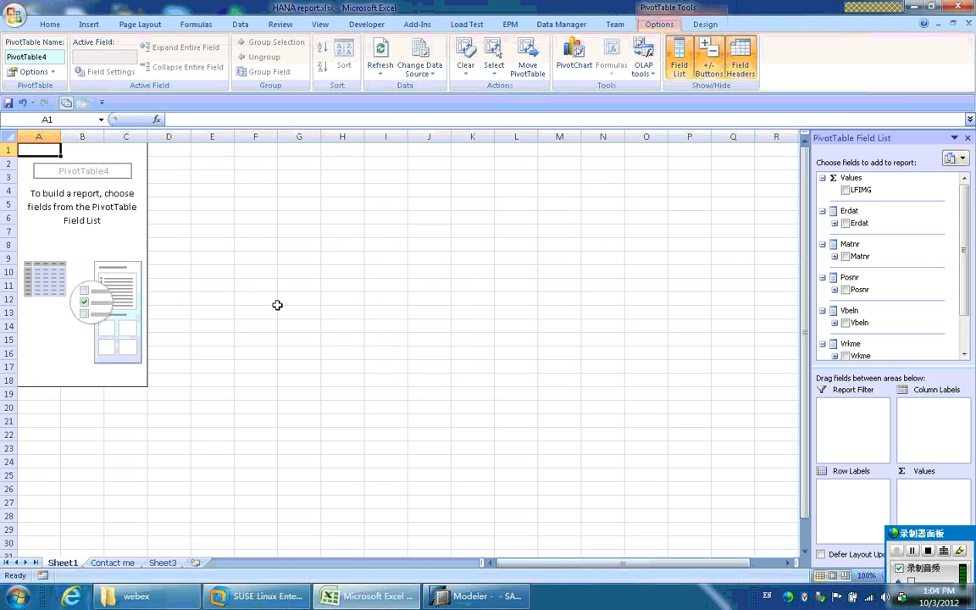
mouse_move(115, 238)
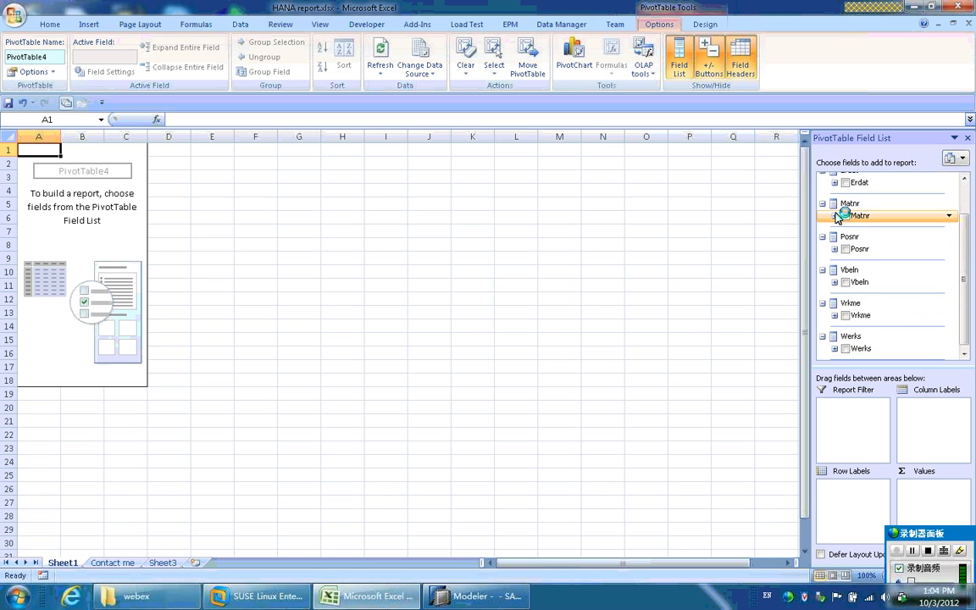
left_click(843, 214)
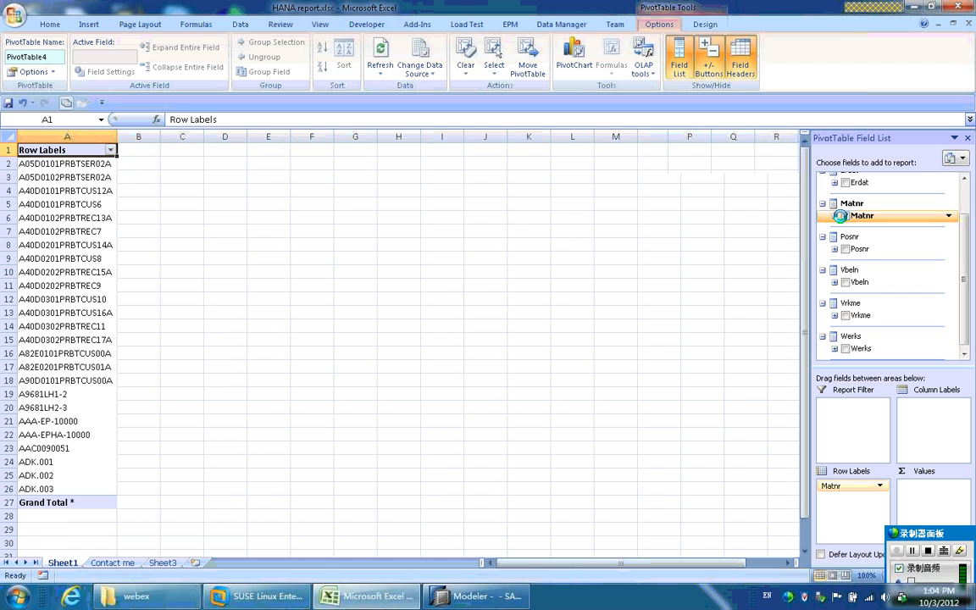
left_click(844, 216)
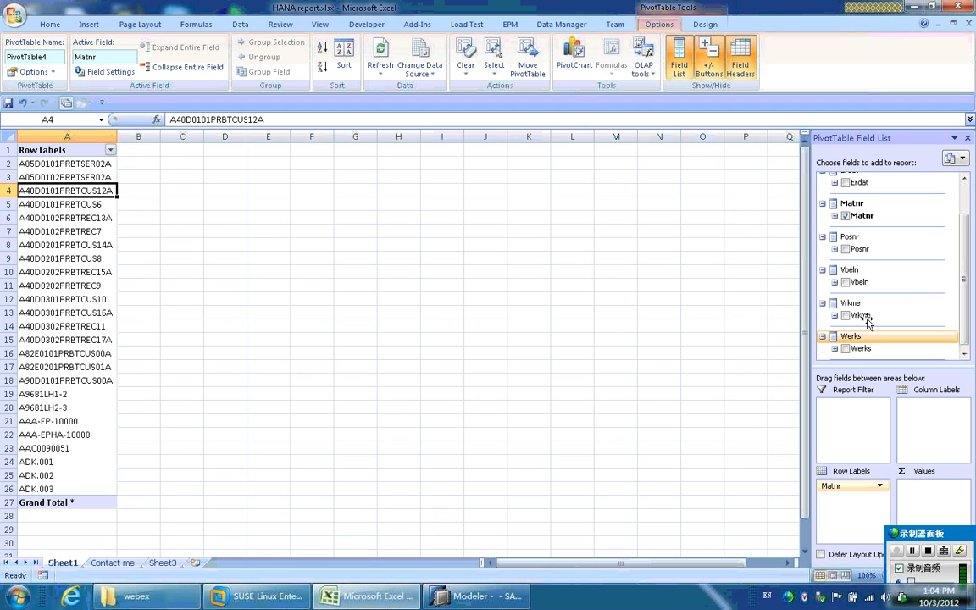
left_click(844, 349)
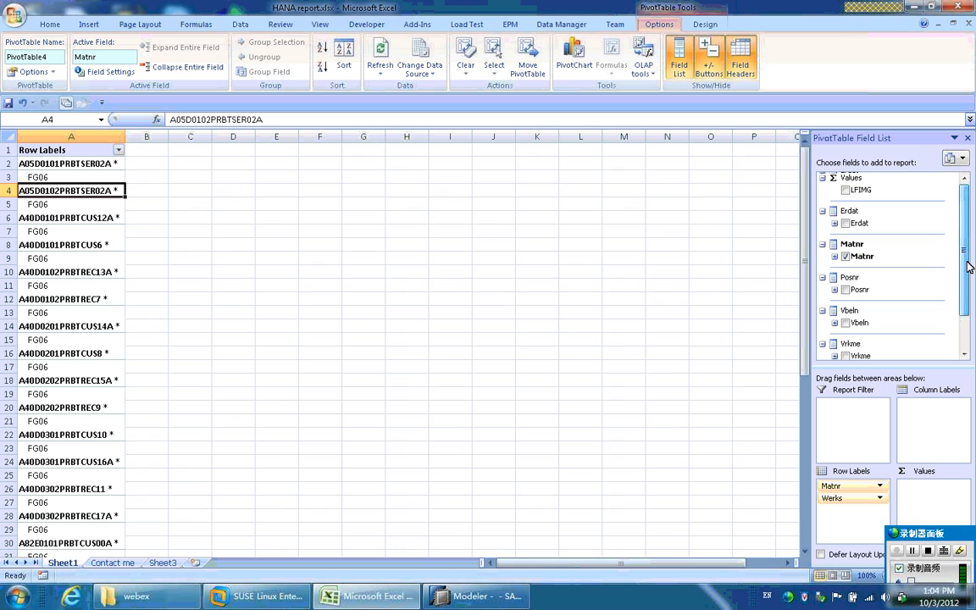
left_click(843, 189)
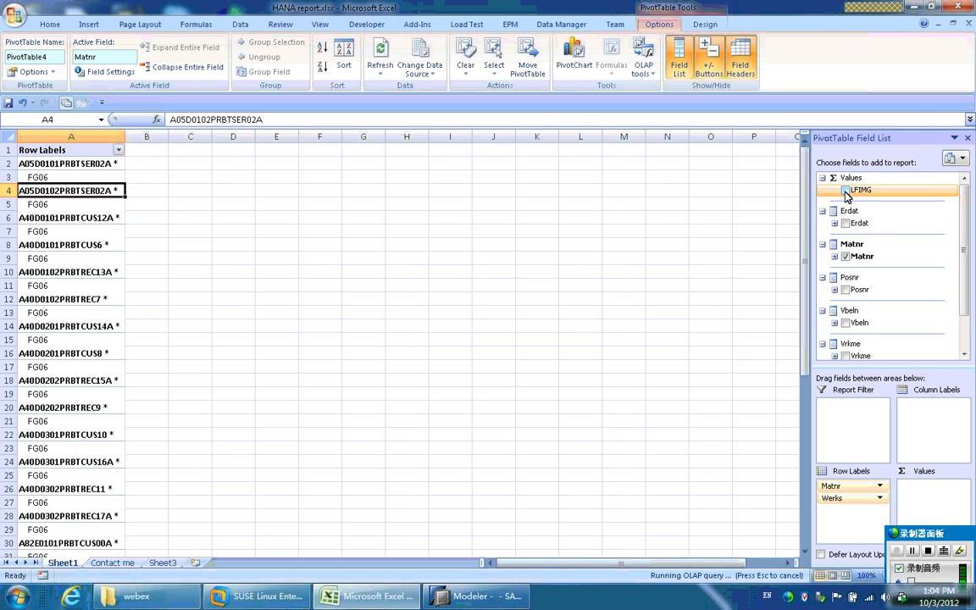
left_click(843, 190)
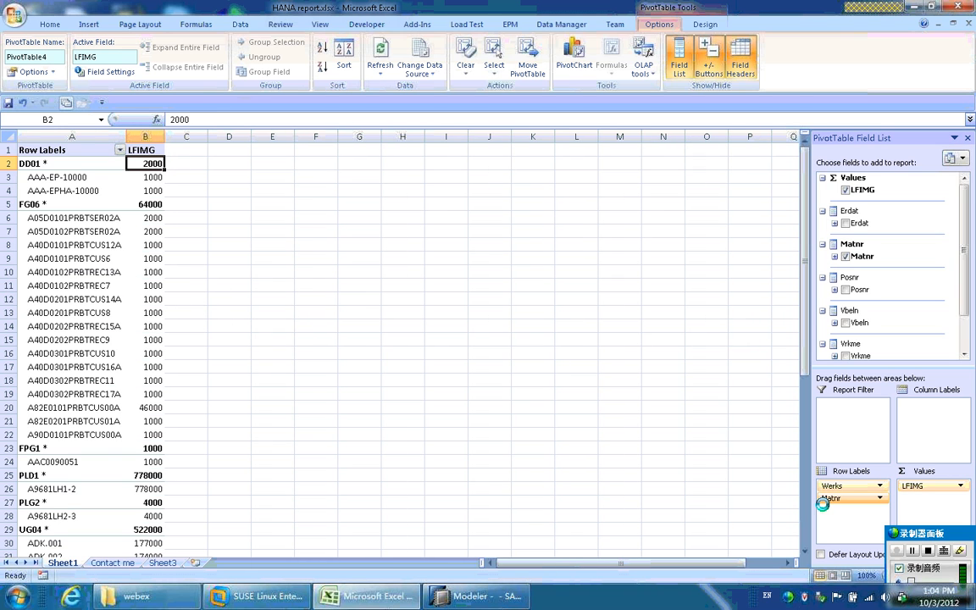
- Move the plant (Werks) field so plants group the nested materials with LFIMG subtotals
left_click(71, 162)
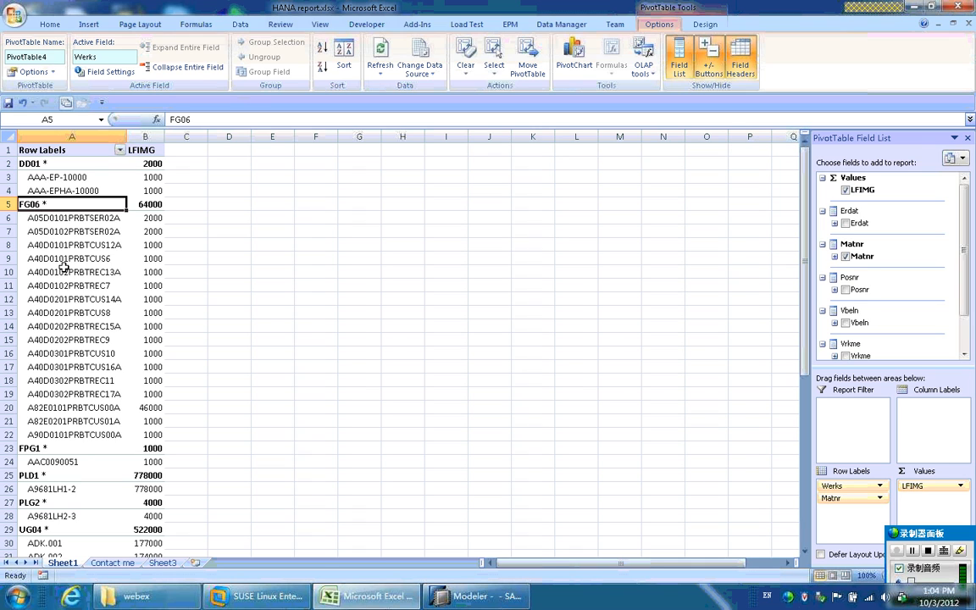
mouse_move(256, 443)
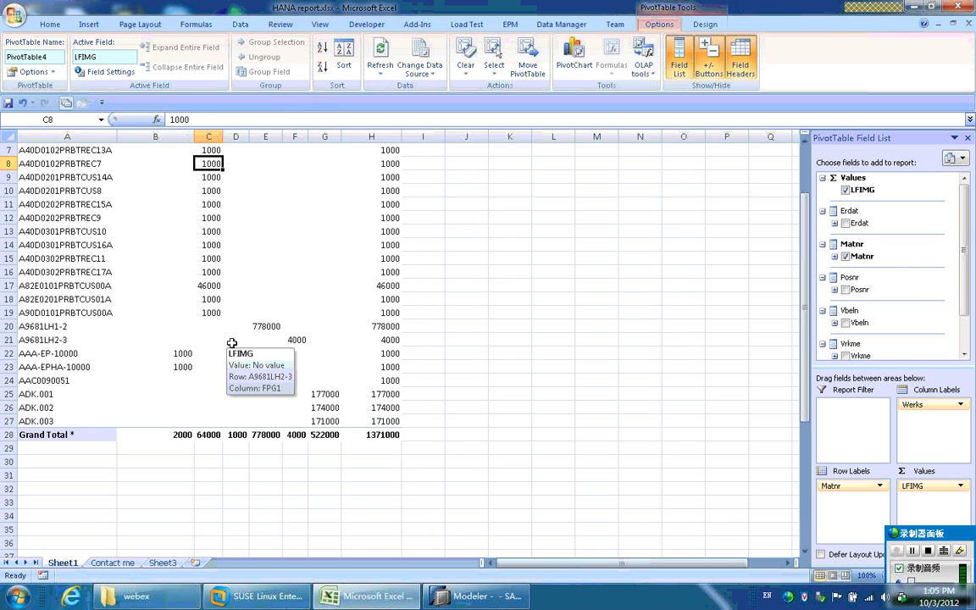
mouse_move(393, 324)
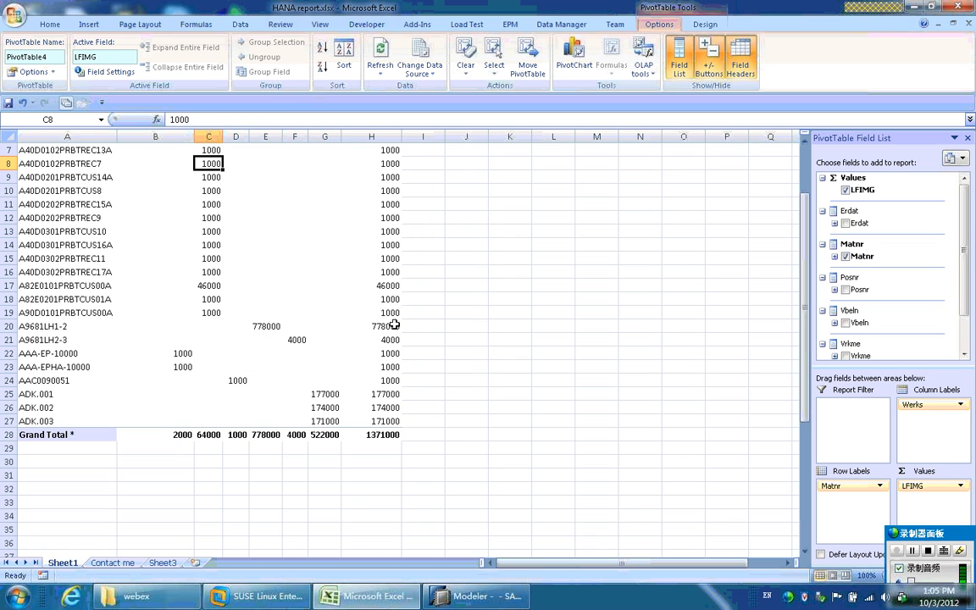
mouse_move(372, 325)
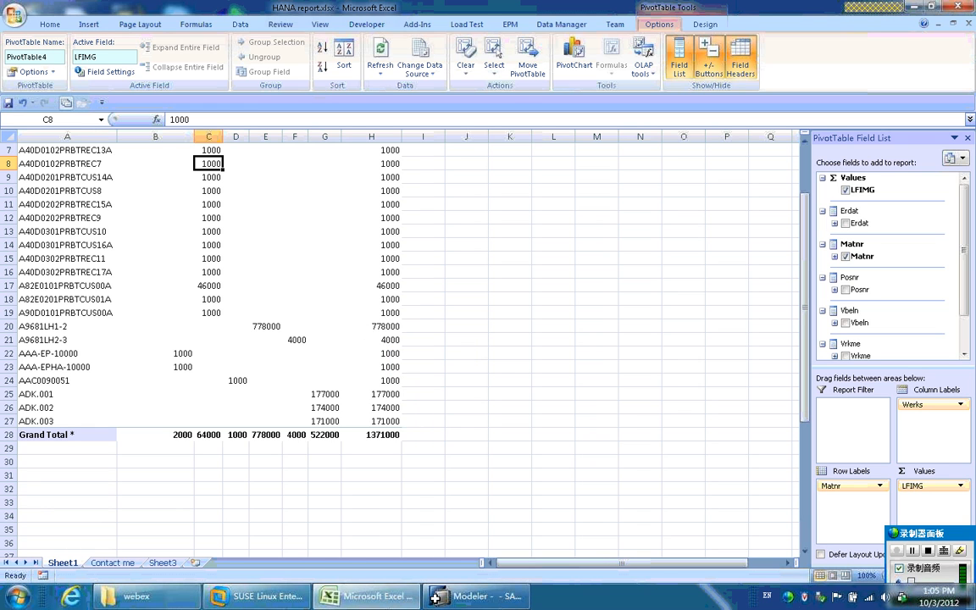
- Review the SALES analytic view and MATERIAL attribute view, returning to the HDB (RAUL) Modeler welcome page
left_click(474, 597)
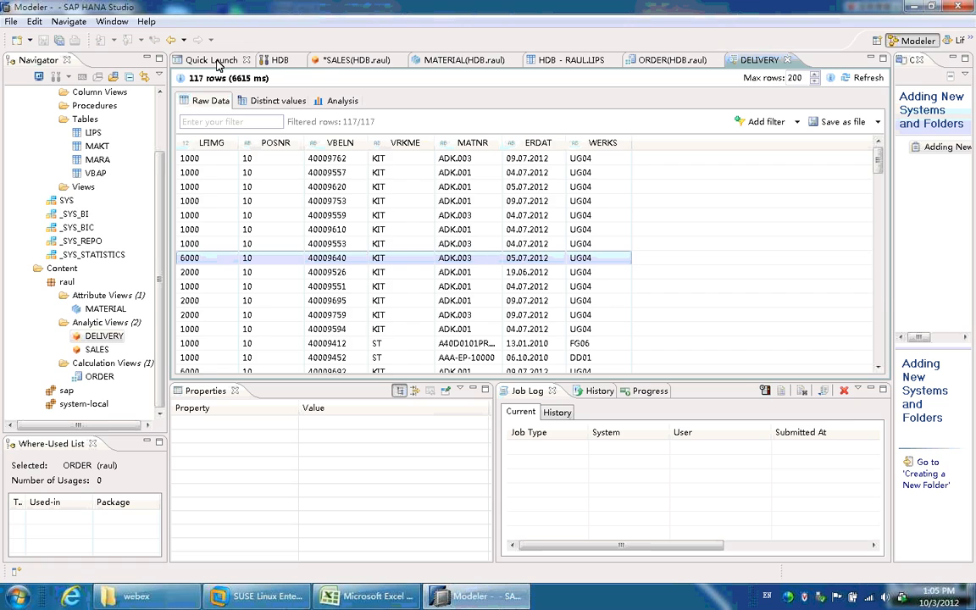
left_click(210, 60)
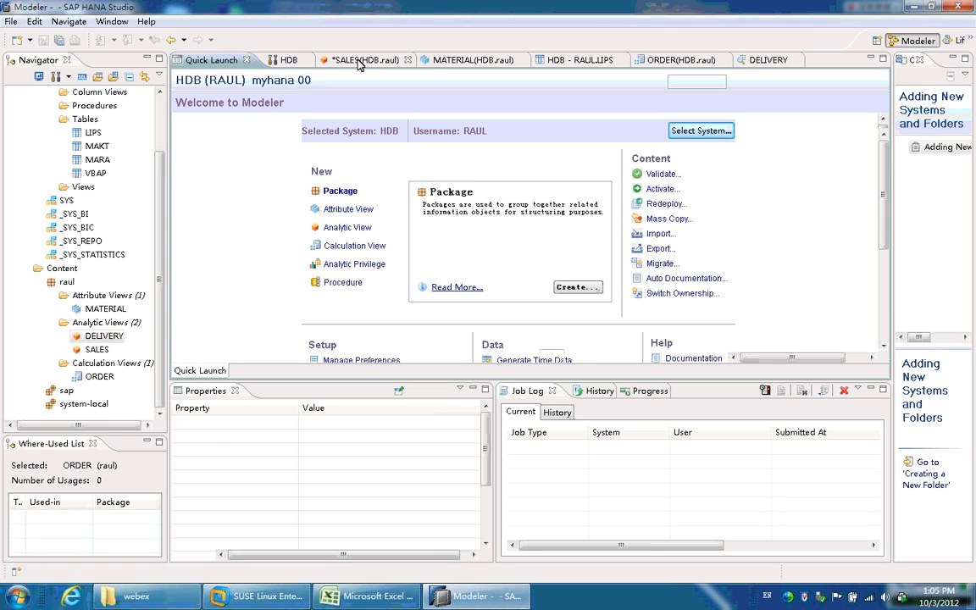
left_click(355, 59)
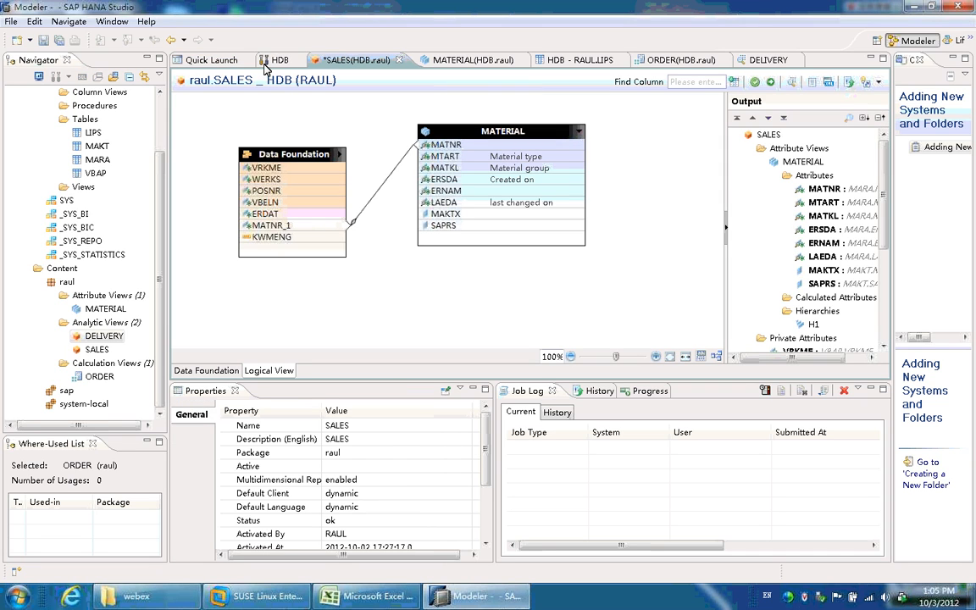
mouse_move(339, 123)
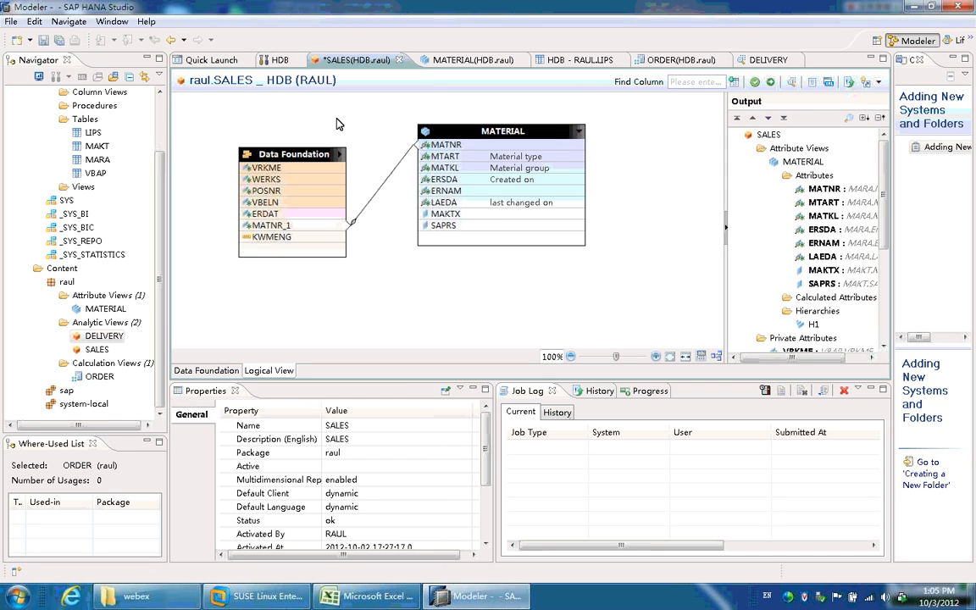
mouse_move(210, 65)
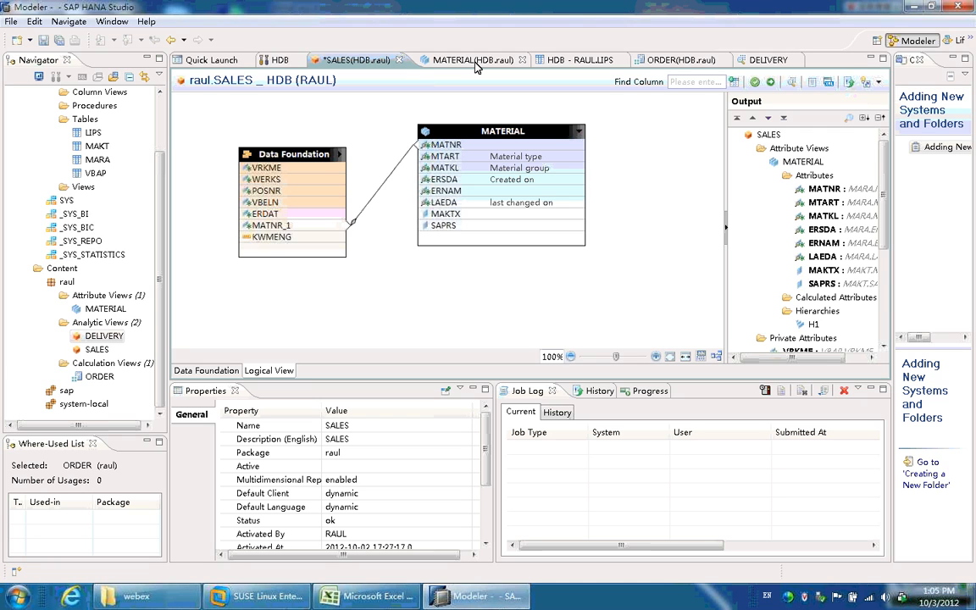
left_click(464, 59)
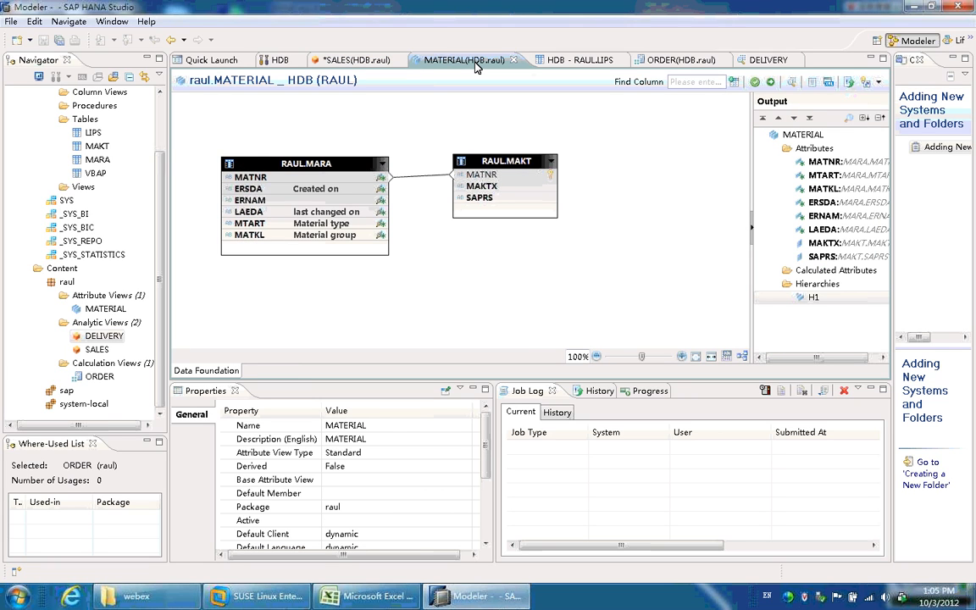
mouse_move(471, 78)
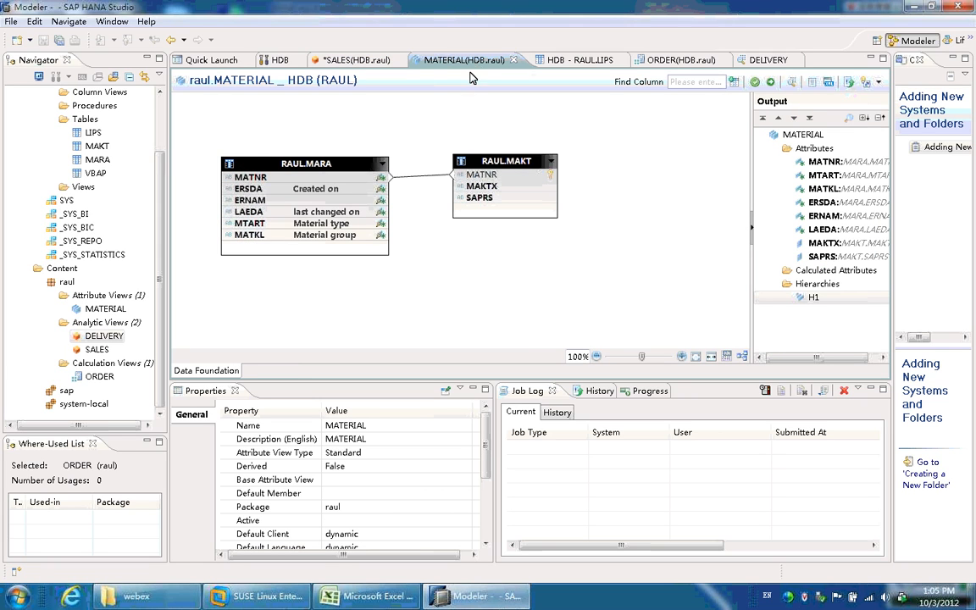
mouse_move(423, 303)
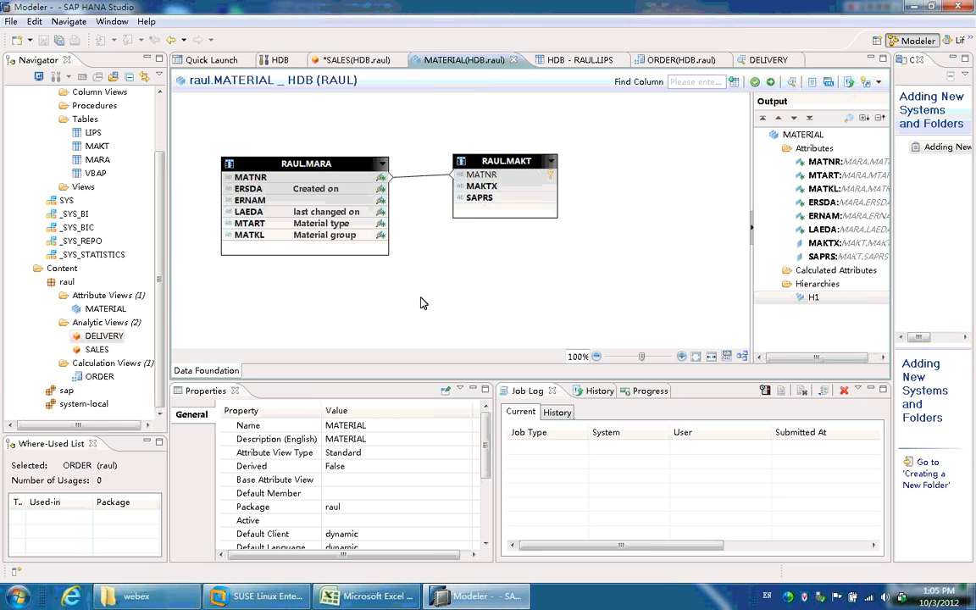
mouse_move(207, 78)
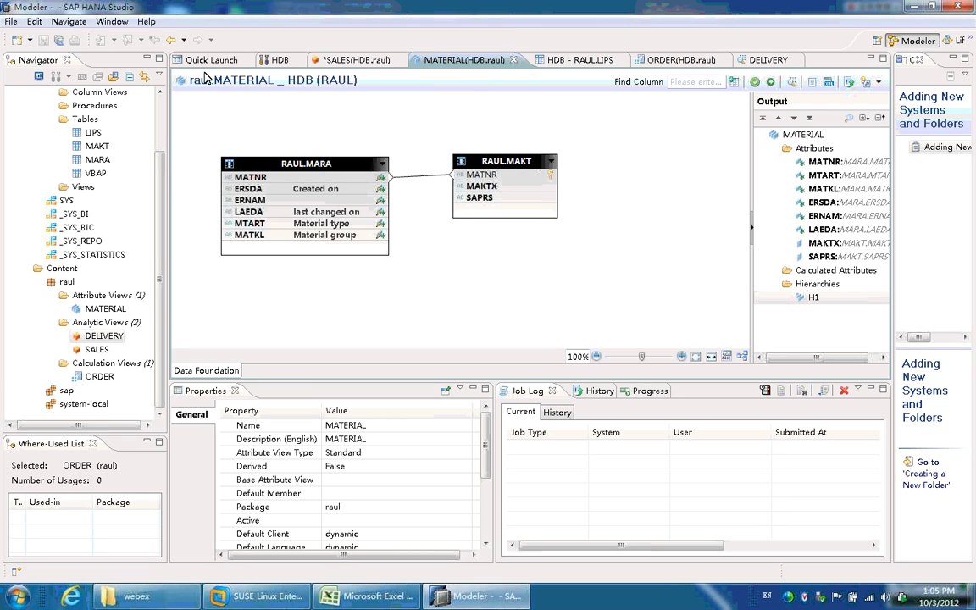
left_click(210, 59)
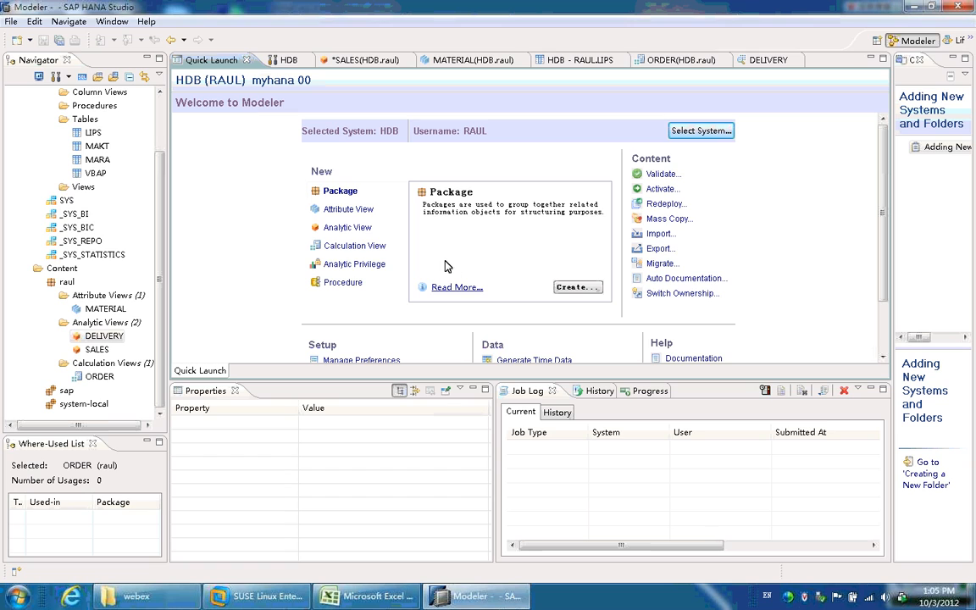
mouse_move(464, 450)
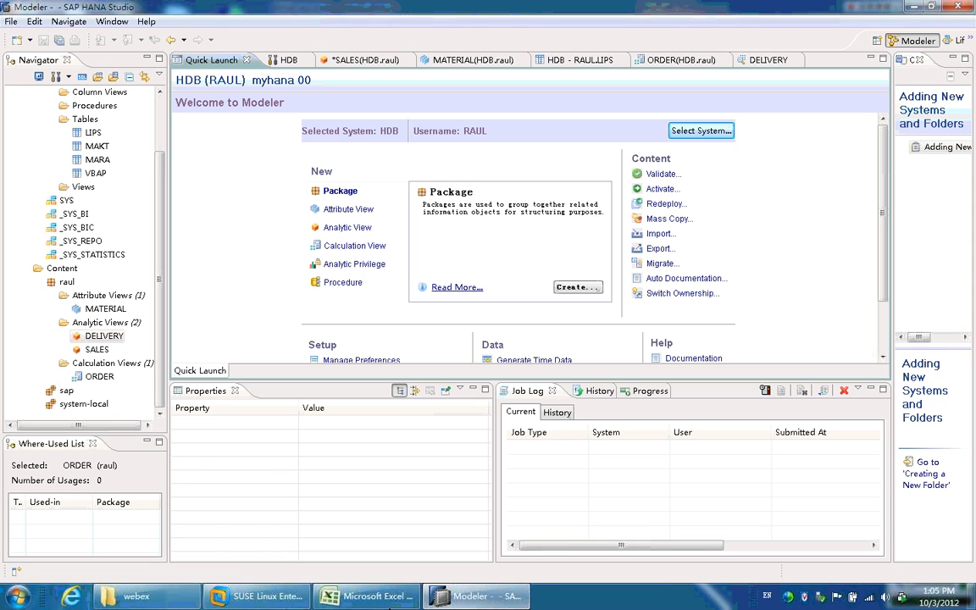
- Return to the Excel workbook and show its Contact me sheet inviting comments
left_click(366, 596)
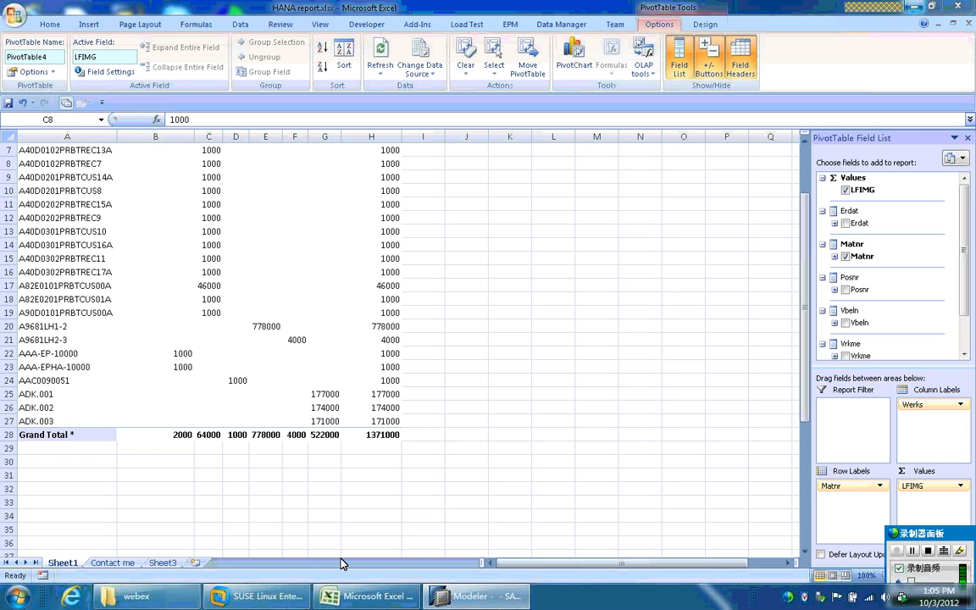
left_click(208, 163)
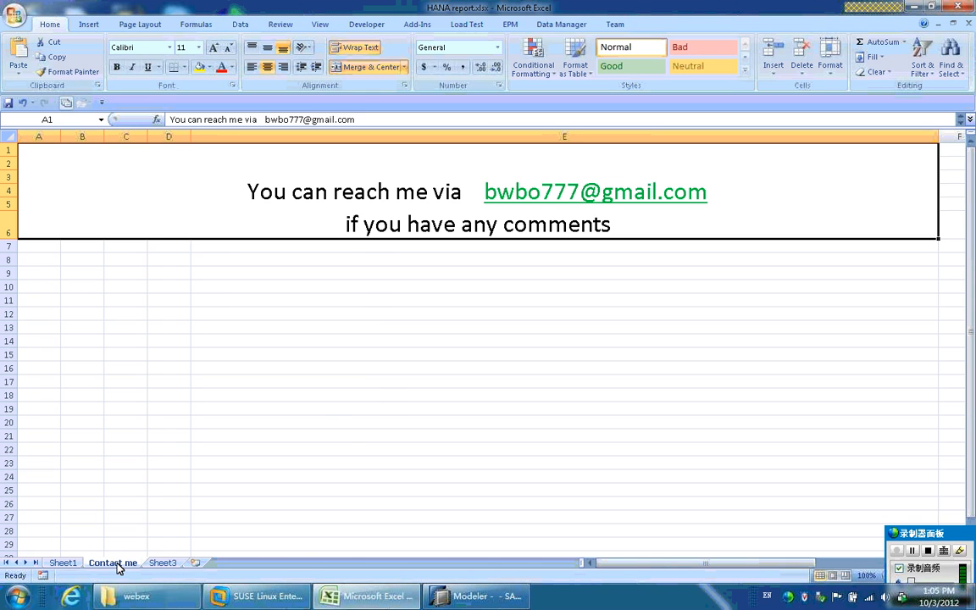
mouse_move(332, 417)
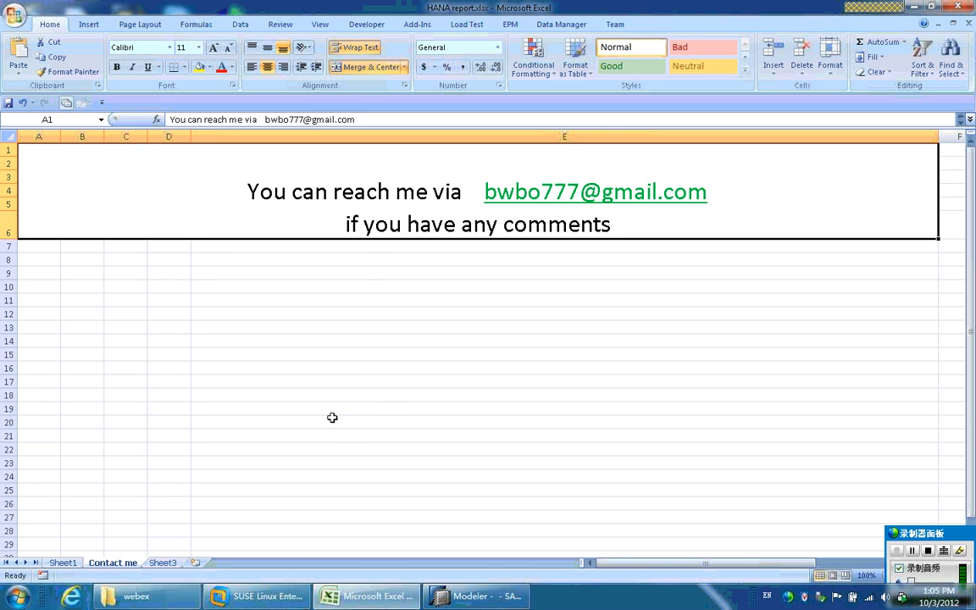
mouse_move(440, 264)
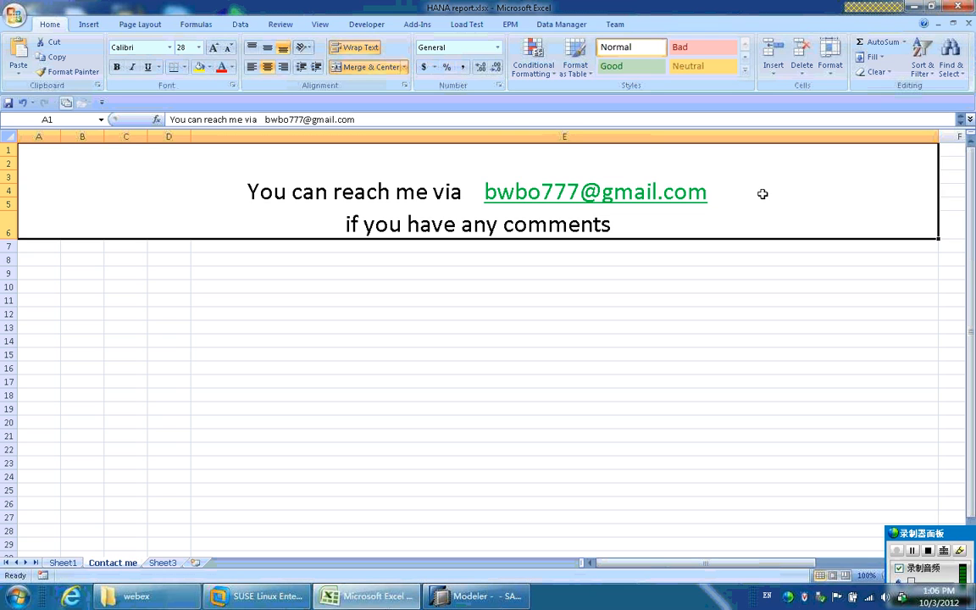
mouse_move(630, 332)
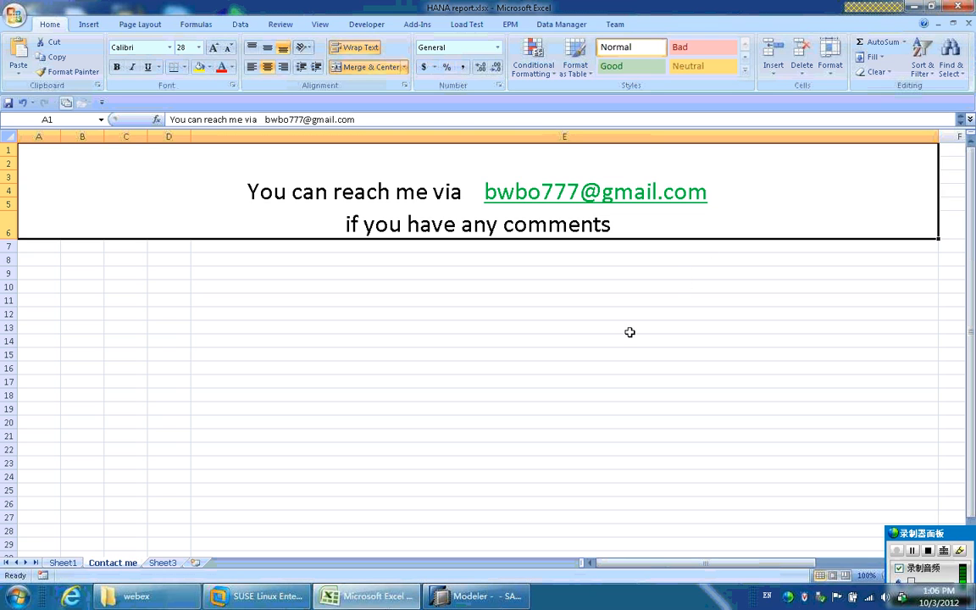
mouse_move(590, 371)
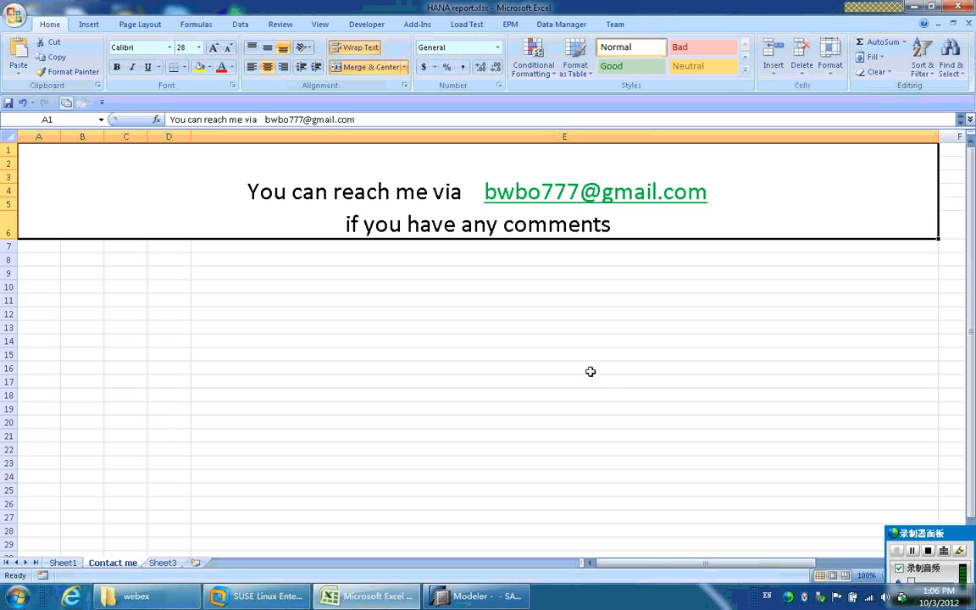
mouse_move(614, 385)
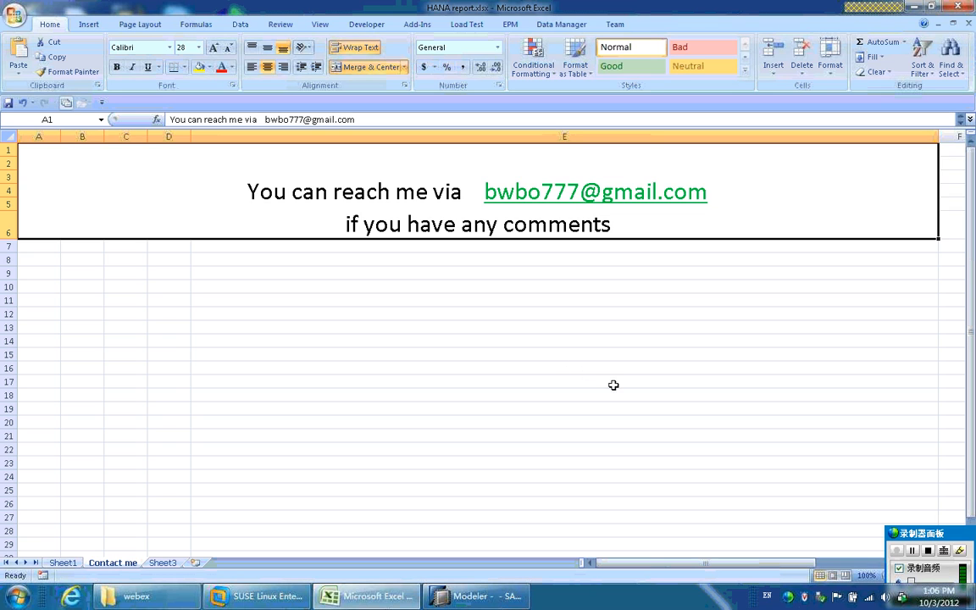